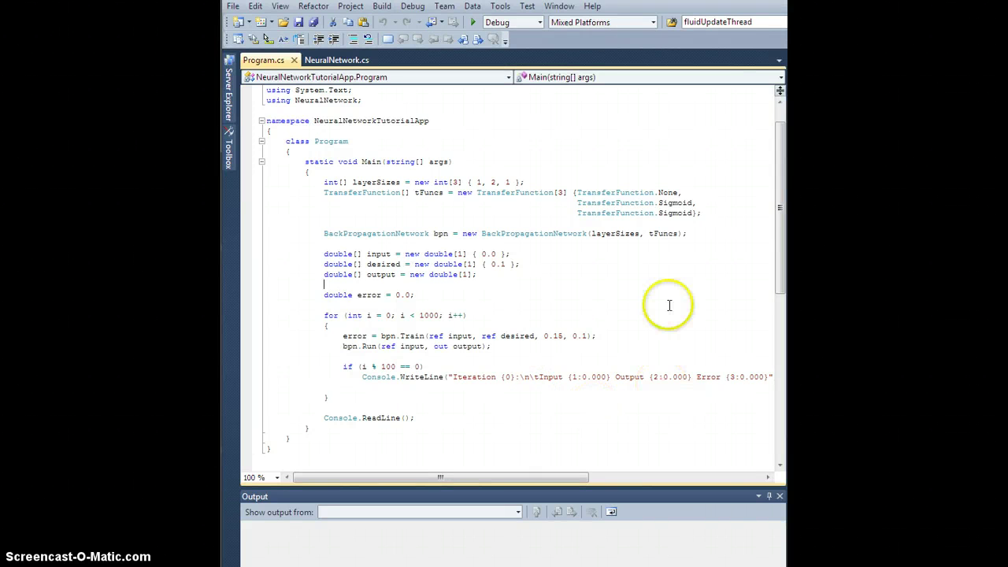
mouse_move(667, 296)
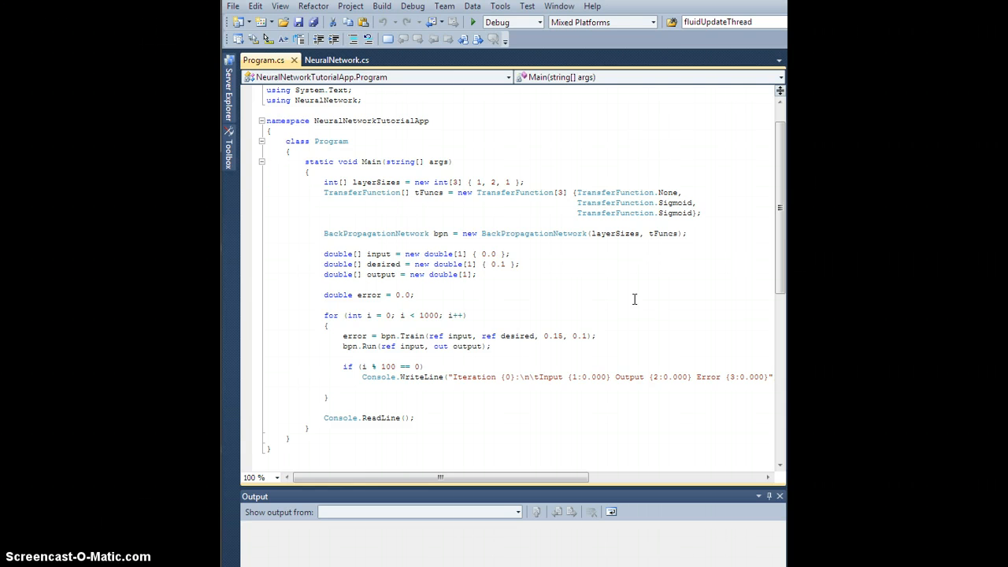
mouse_move(640, 297)
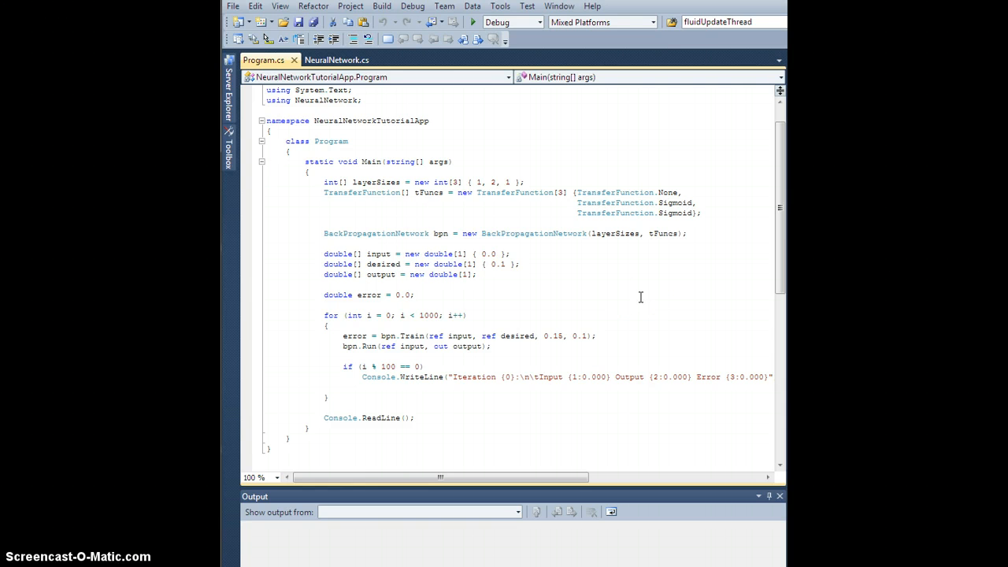
Step: Deselect the Sigmoid transfer function entry in the editor
left_click(325, 285)
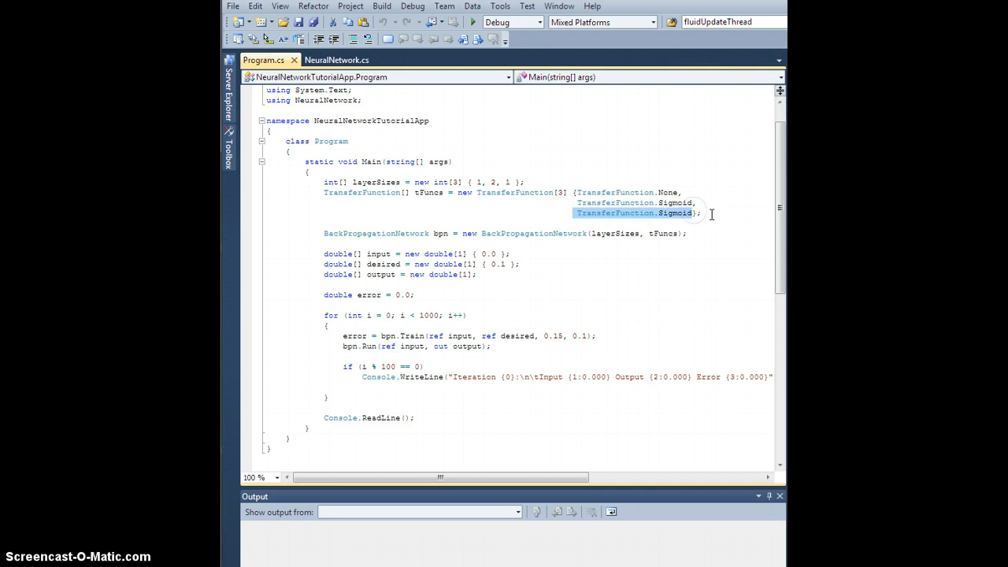
left_click(700, 303)
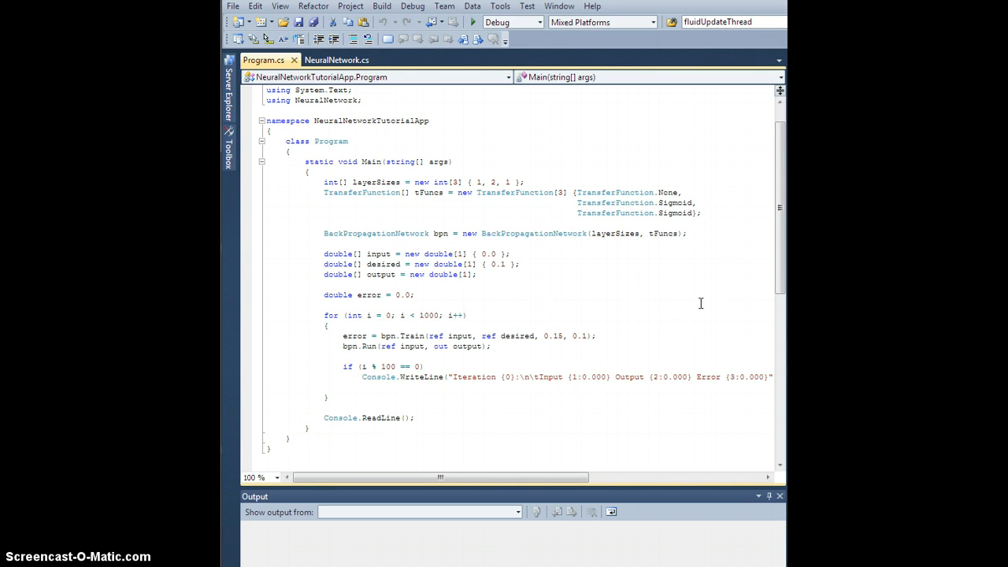
left_click(701, 213)
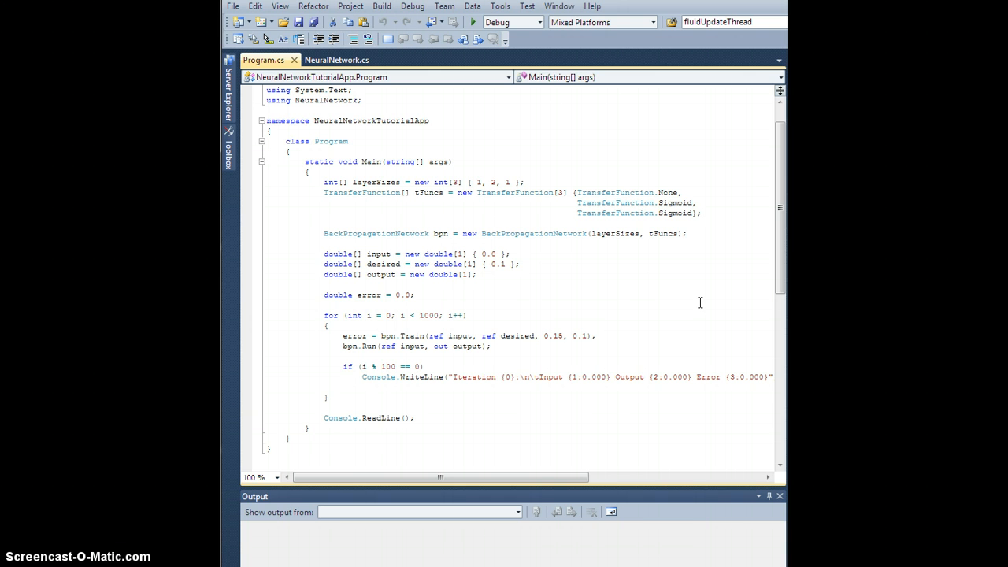
left_click(702, 212)
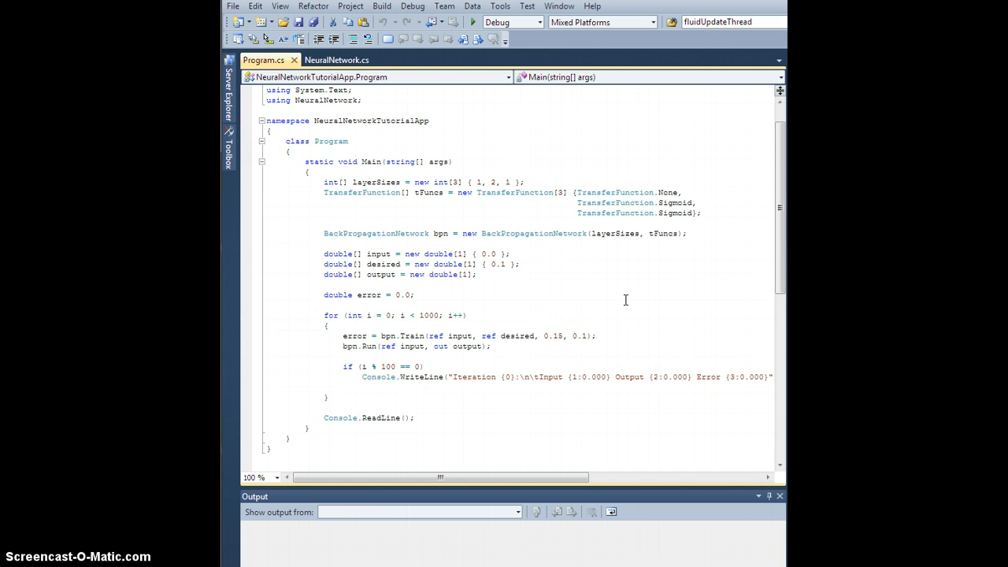
left_click(701, 212)
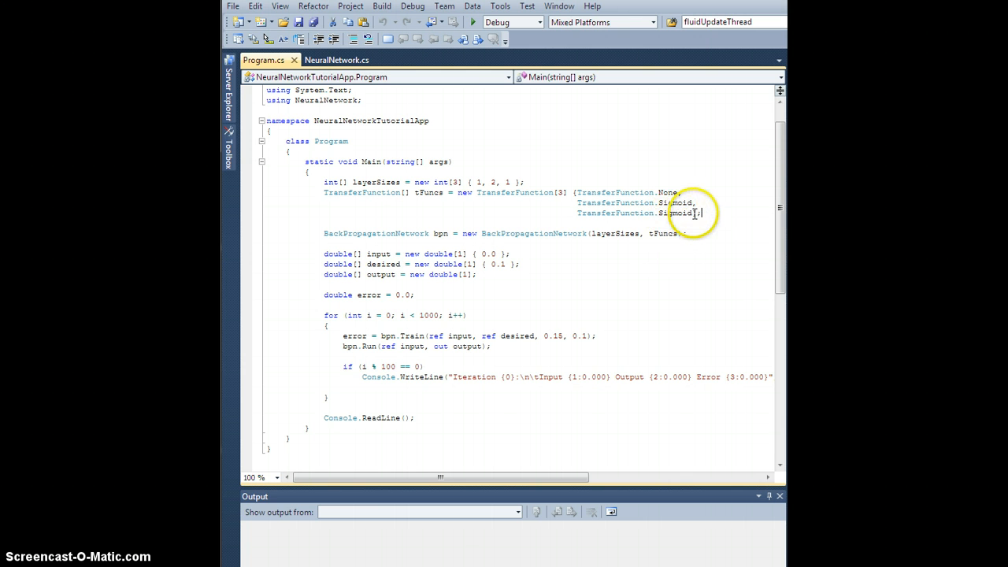
double_click(634, 213)
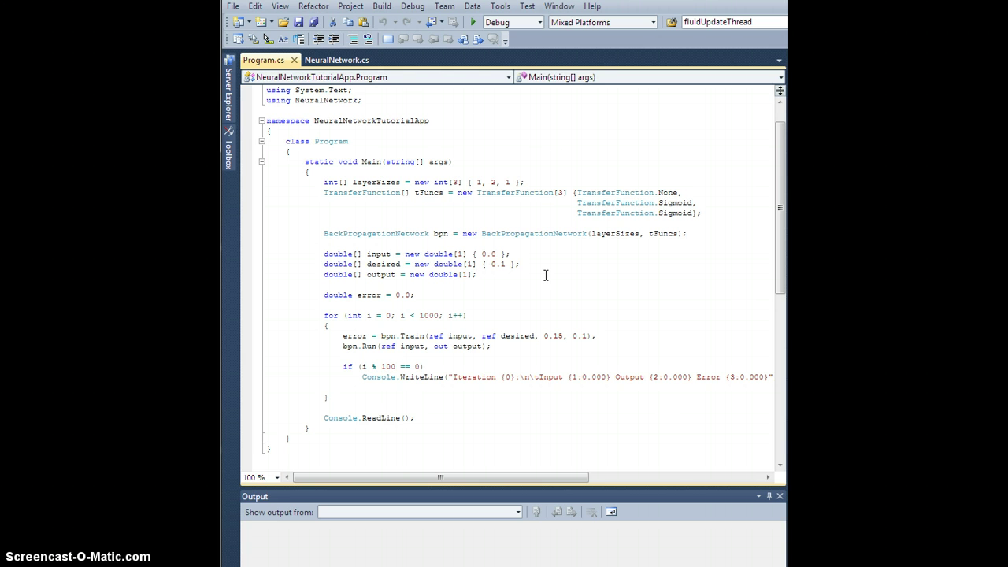
Step: Add Linear after Sigmoid in the TransferFunction enum of NeuralNetwork.cs, returning to Program.cs
left_click(338, 60)
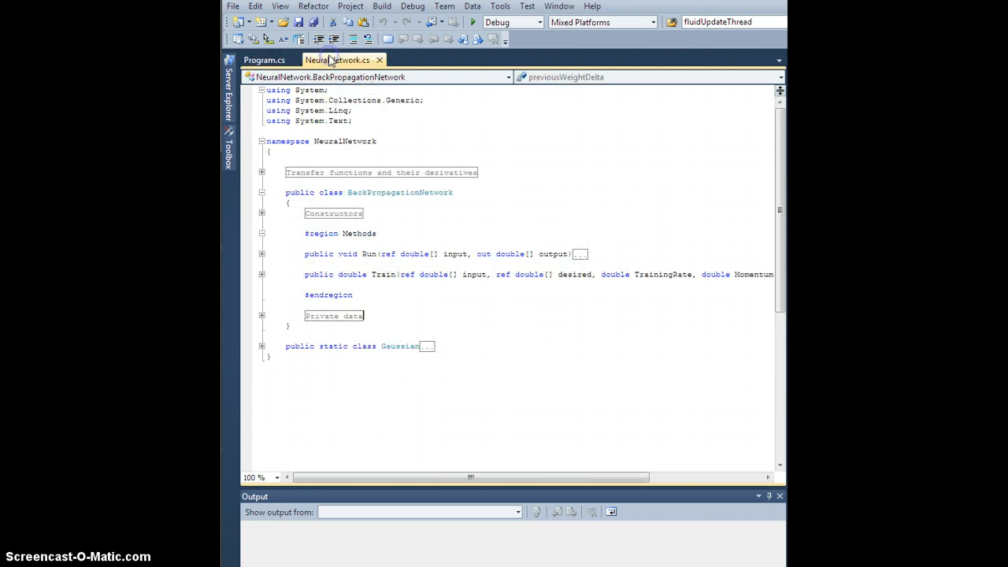
left_click(262, 172)
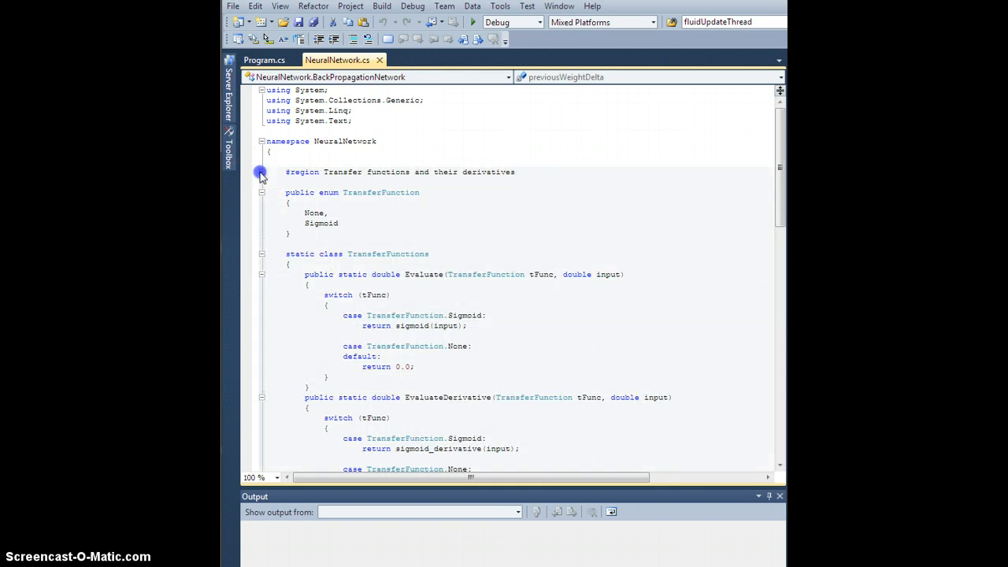
left_click(338, 223)
type("Linear")
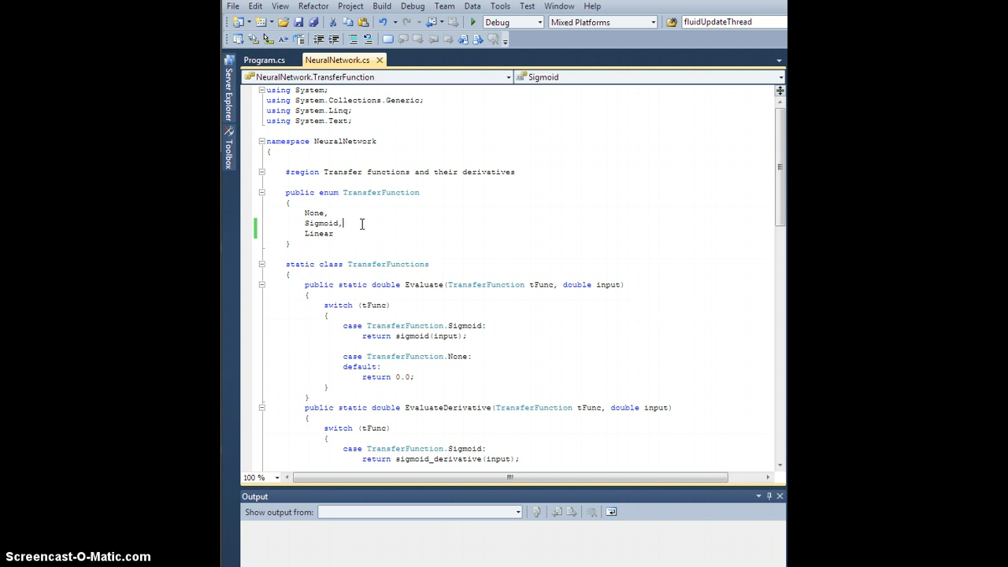
mouse_move(362, 199)
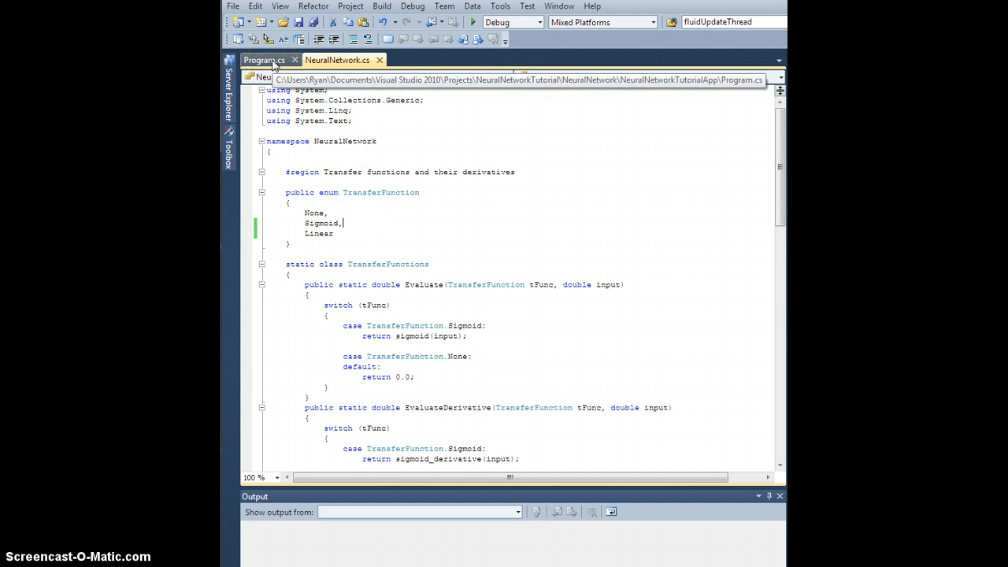
left_click(263, 59)
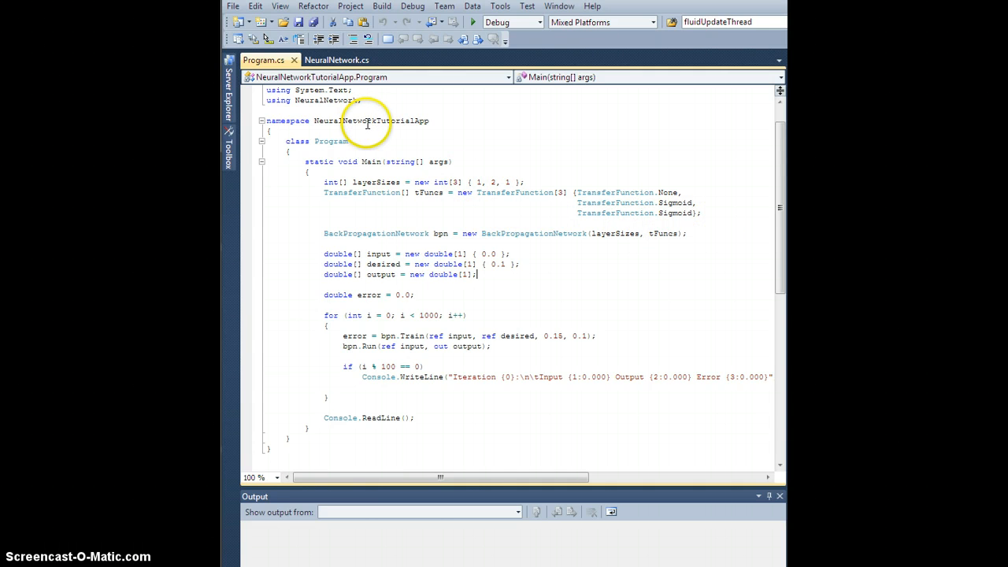
left_click(337, 60)
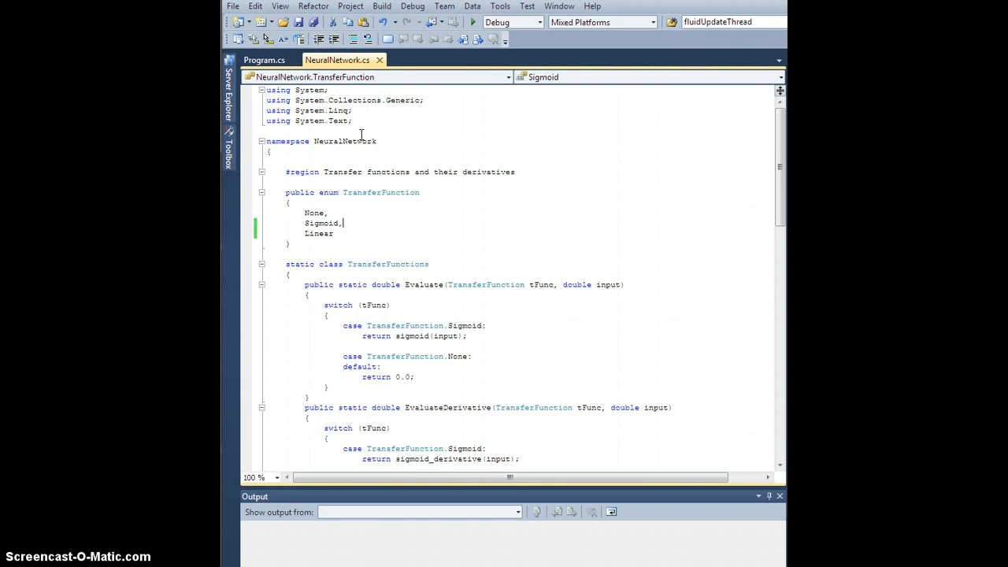
left_click(264, 60)
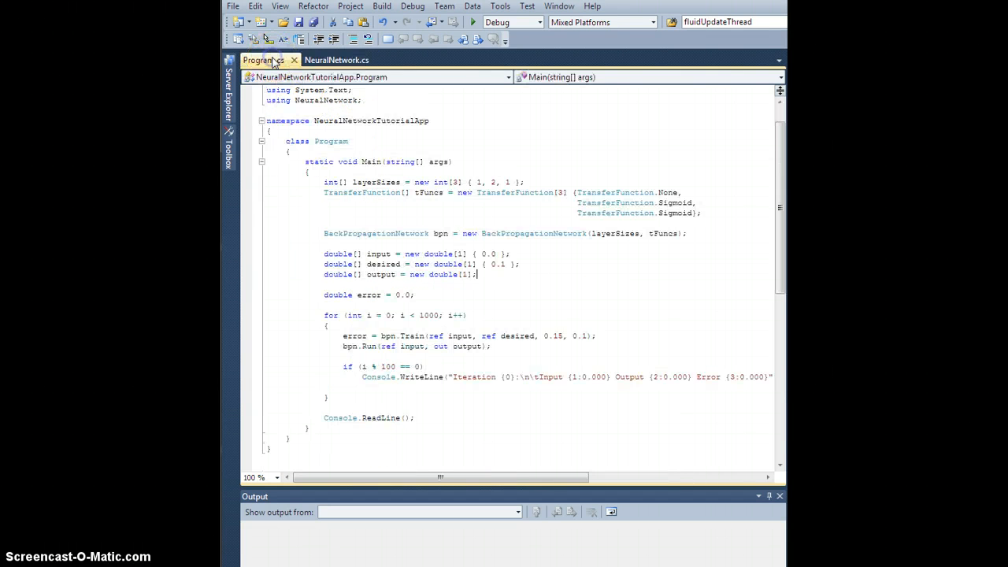
mouse_move(689, 212)
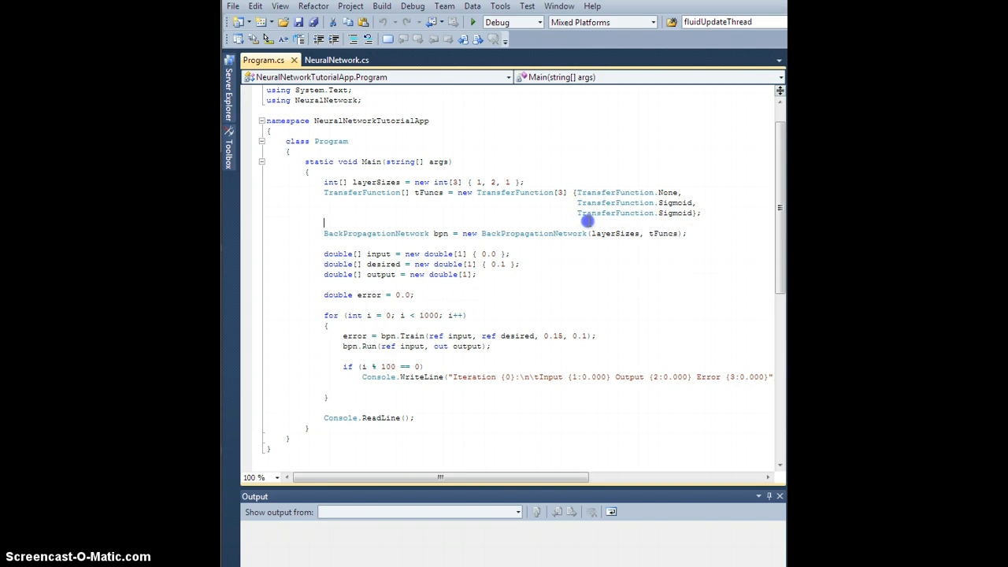
mouse_move(697, 214)
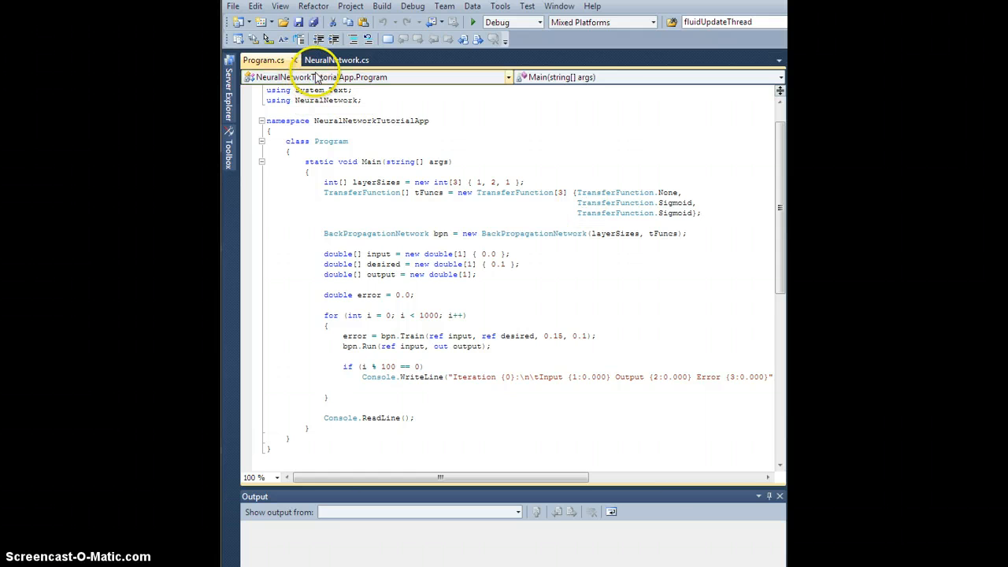
Step: Write private static double linear(double x) returning x below sigmoid_derivative
left_click(337, 59)
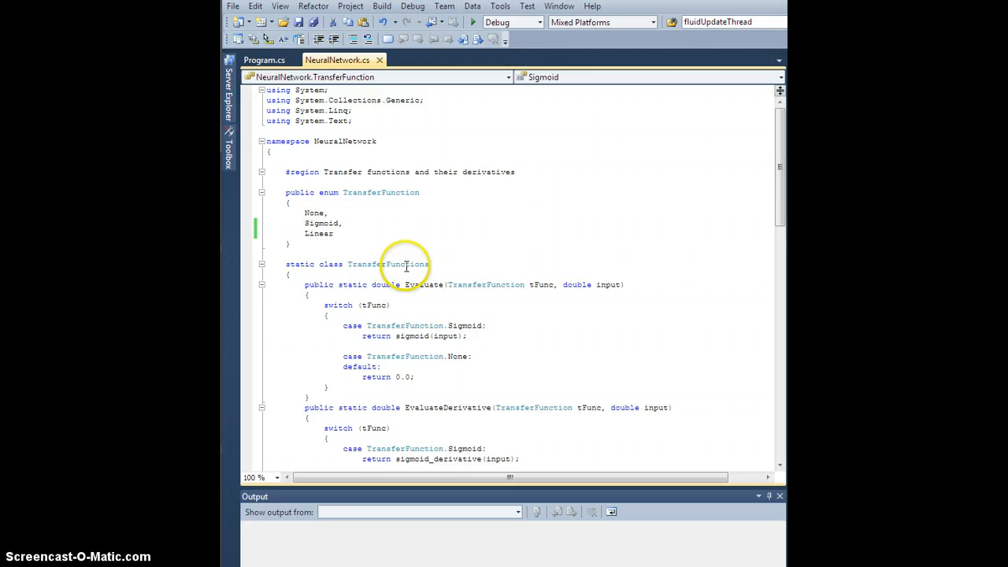
scroll("down", 3)
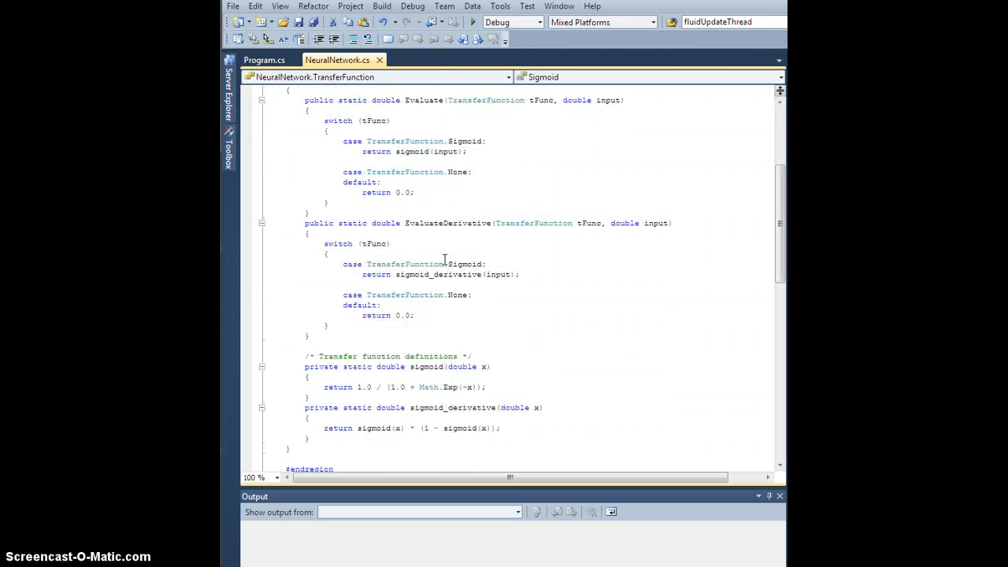
scroll("down", 3)
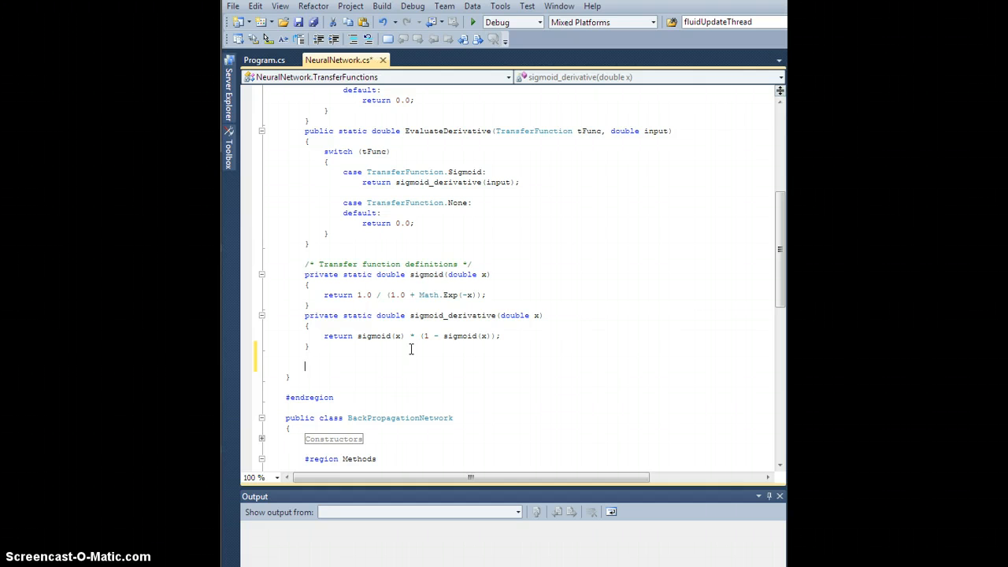
scroll("up", 3)
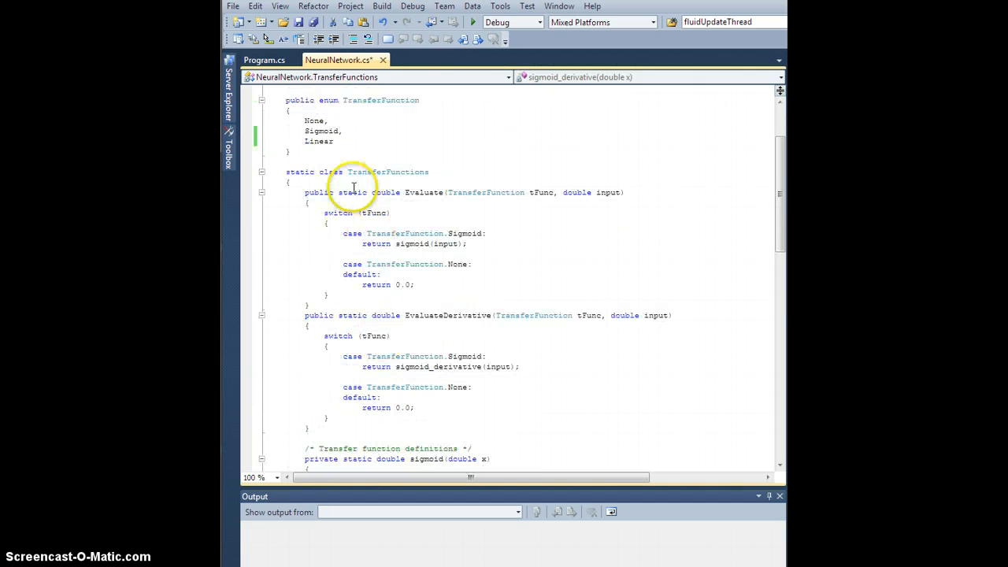
scroll("down", 3)
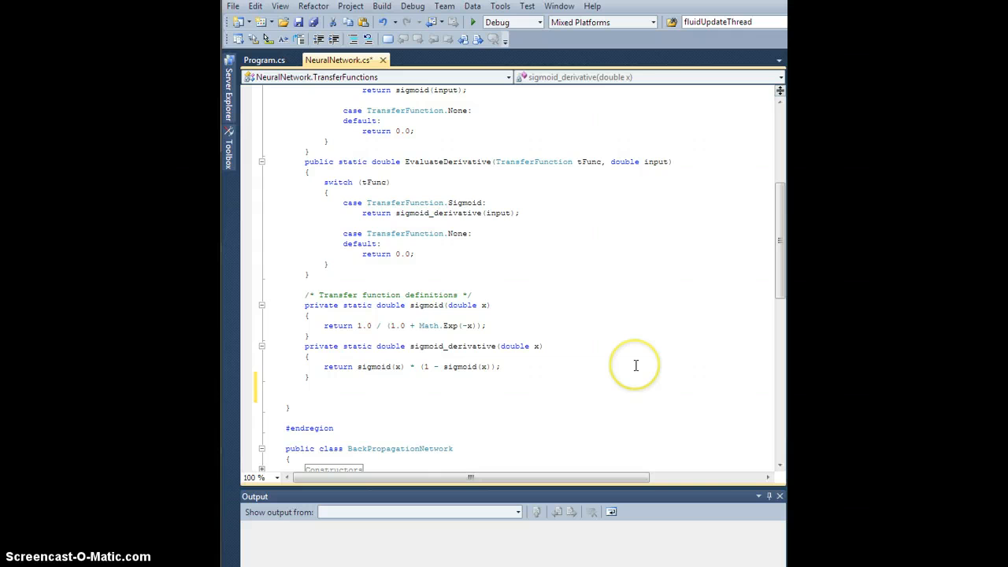
type("private static double linear")
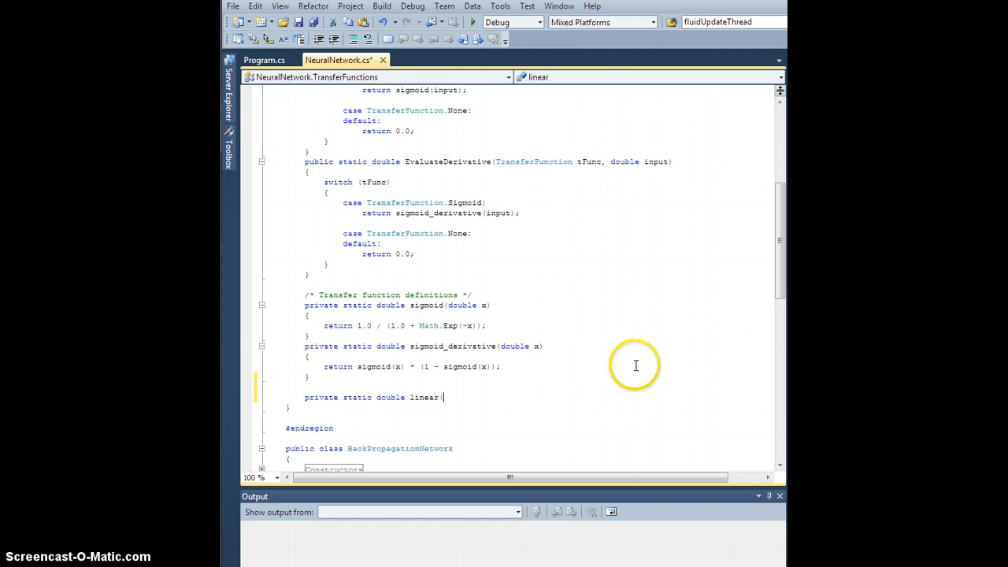
type("(double")
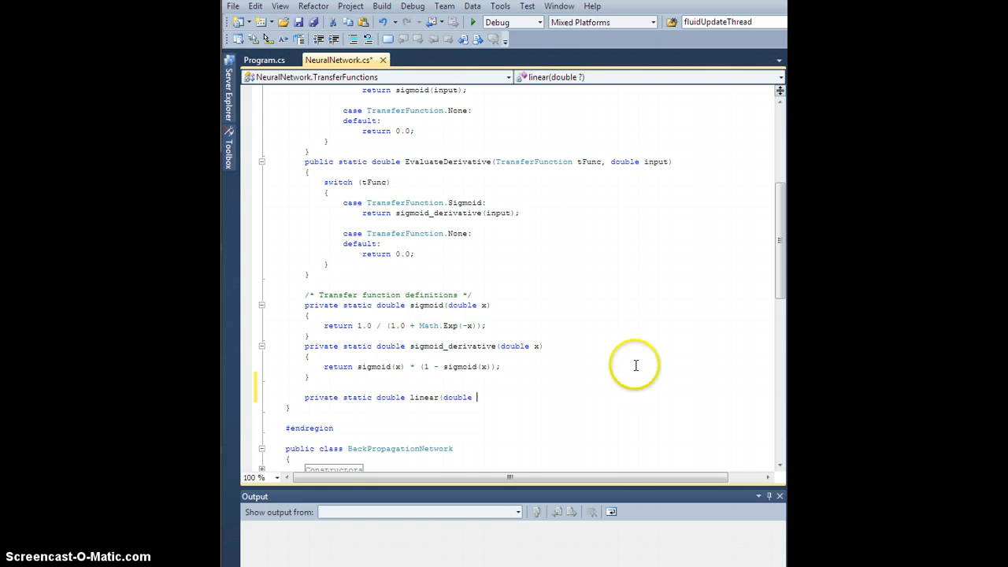
type("x)")
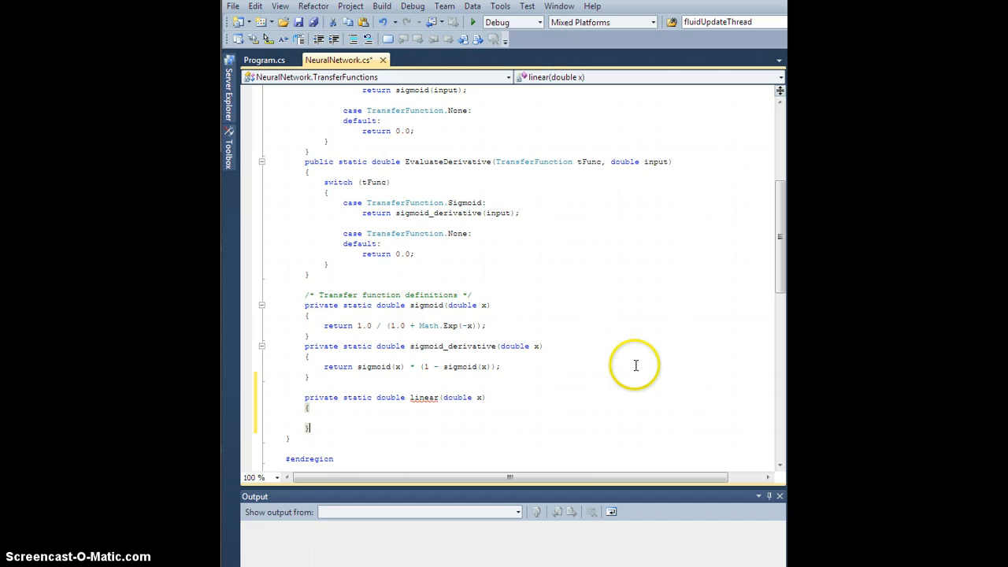
type("return")
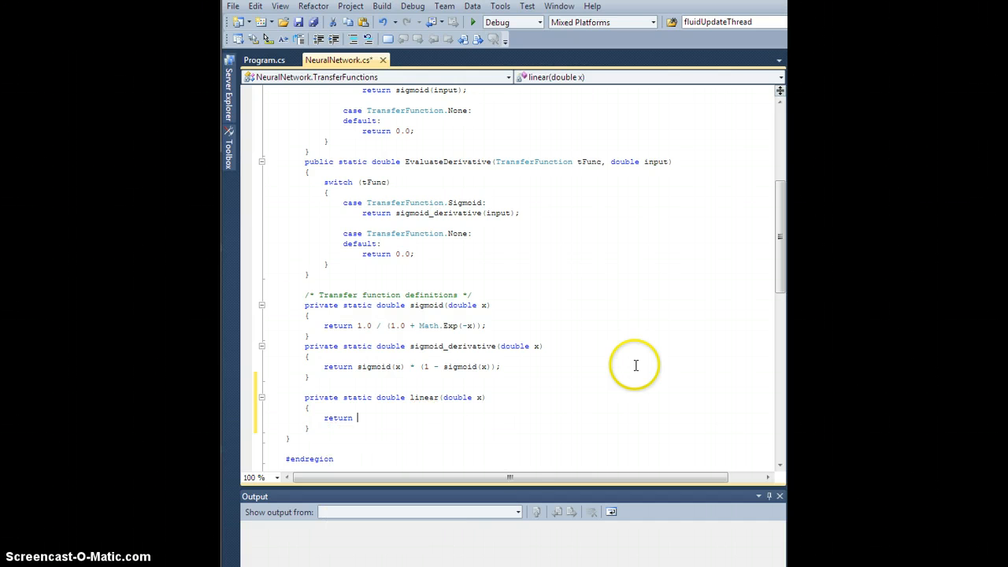
type("x;")
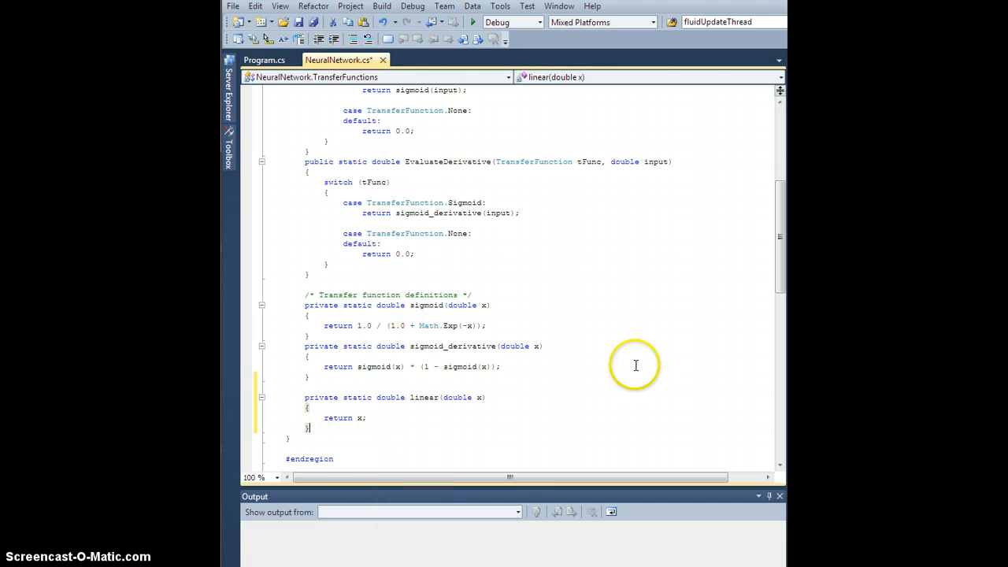
Step: Add the derivative method lienar_derivative returning 1.0
type("private static d")
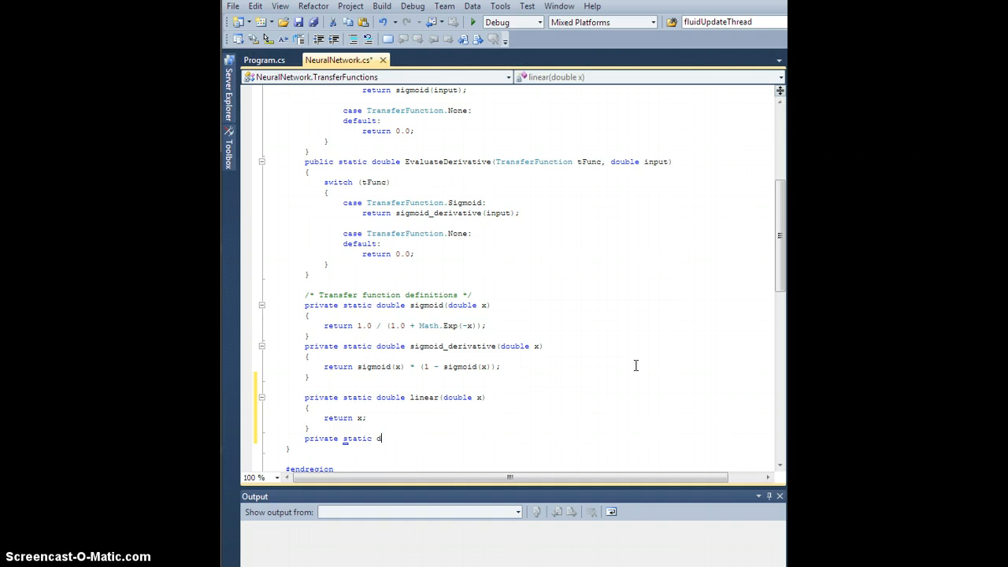
type("ouble lie")
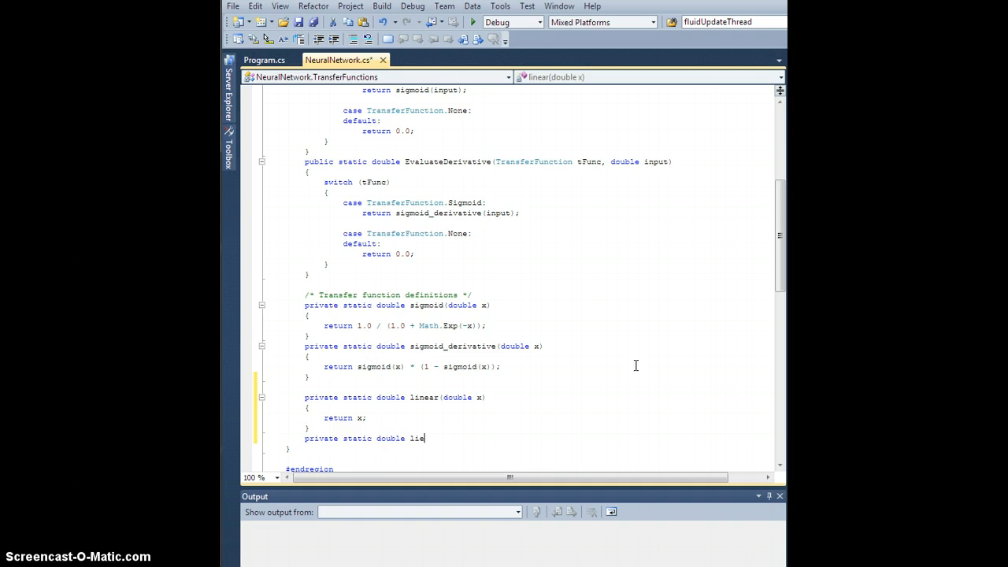
type("nar_derivative(double x")
type("{")
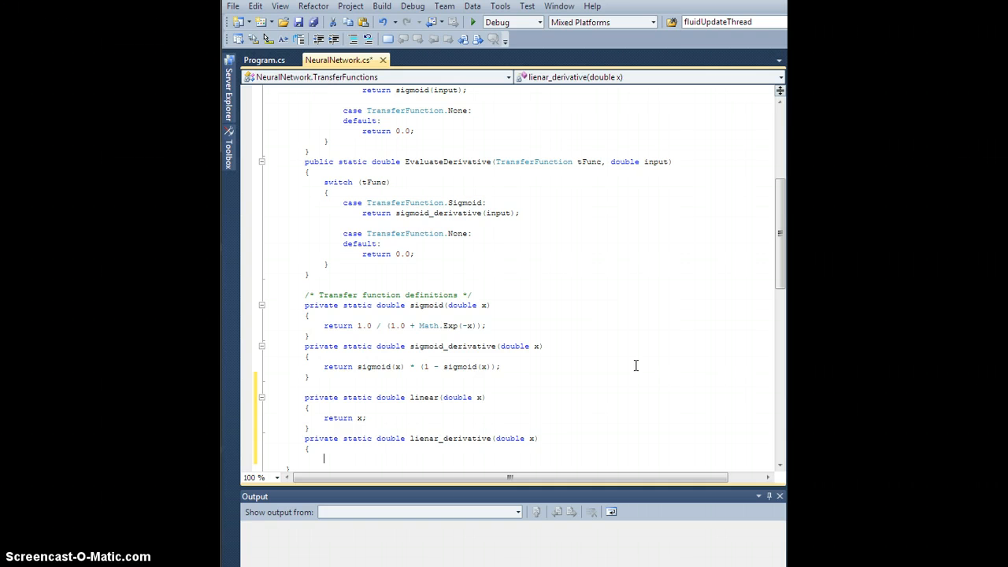
type("return 1.0")
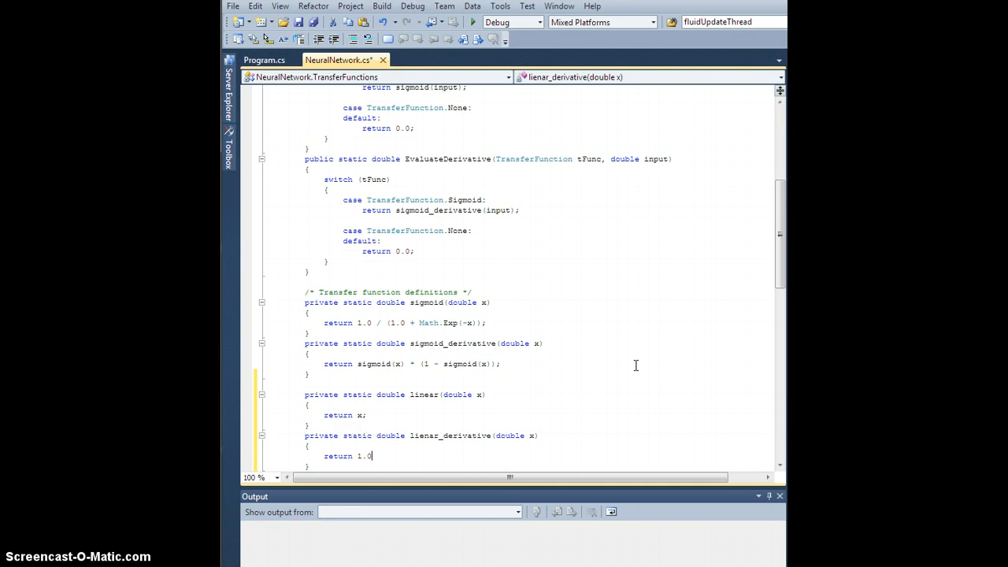
scroll("down", 3)
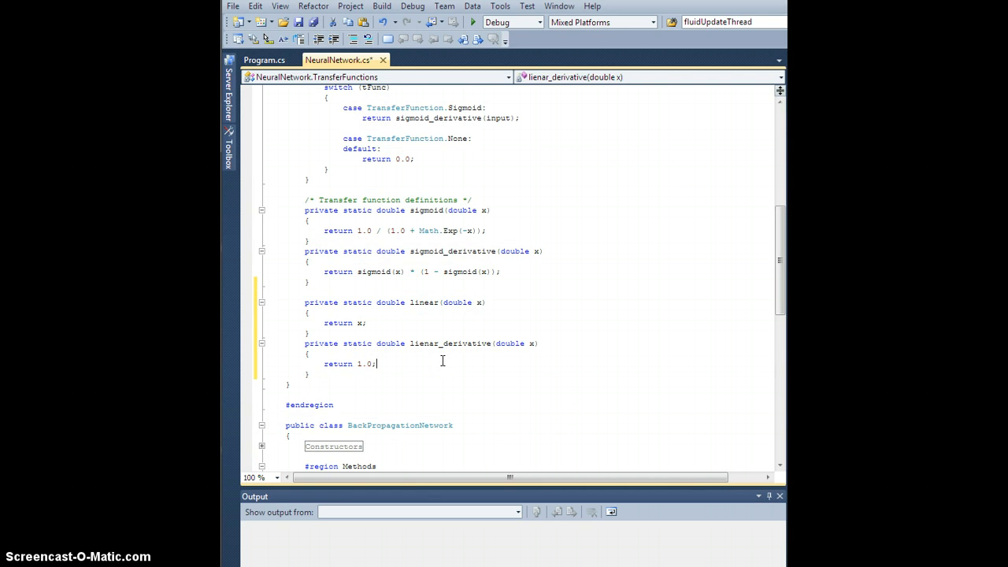
scroll("up", 3)
type("case TransferFunction.")
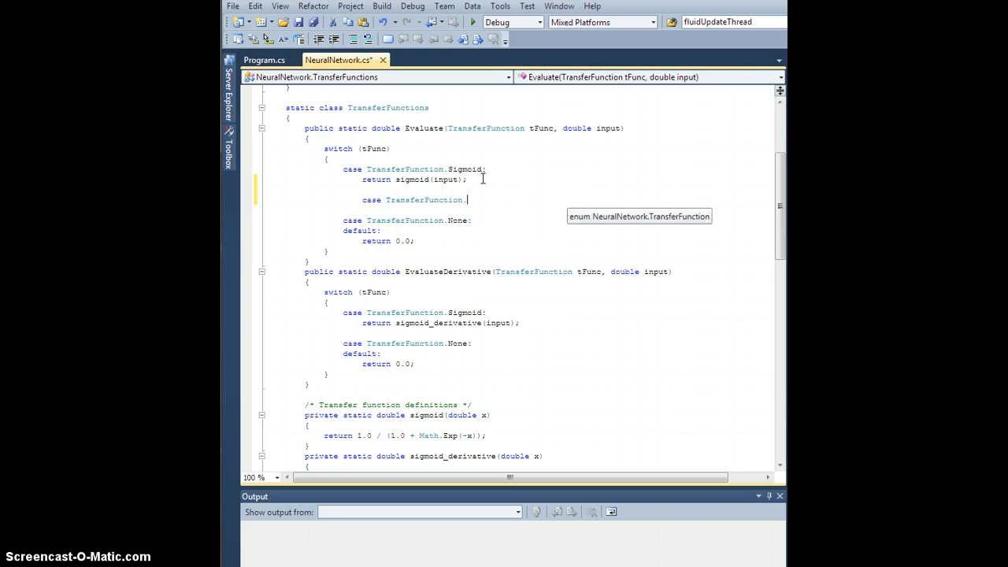
Step: Add TransferFunction.Linear cases calling linear(input) and the linear derivative to both switches
type("Linear:")
type("return")
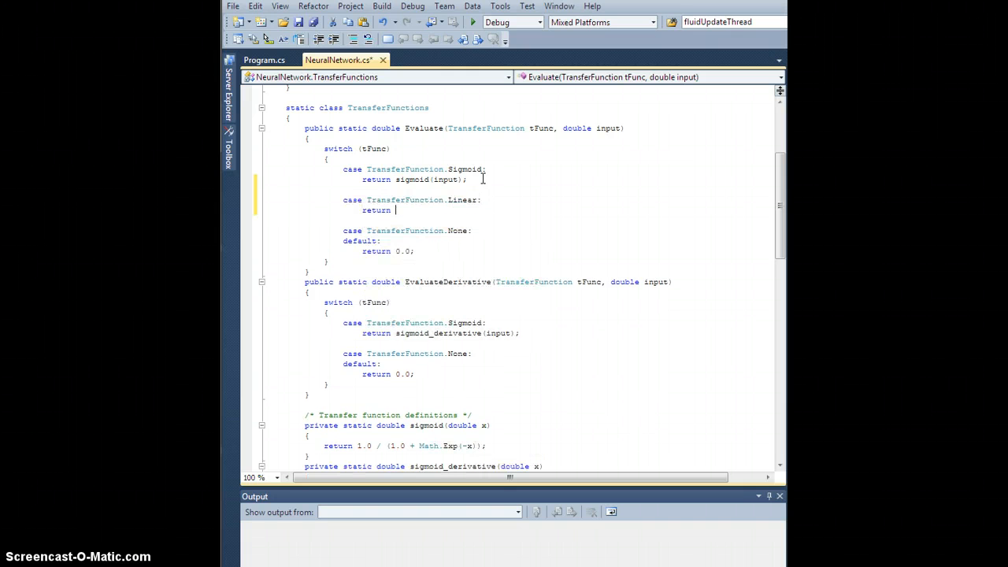
type("linear(input);")
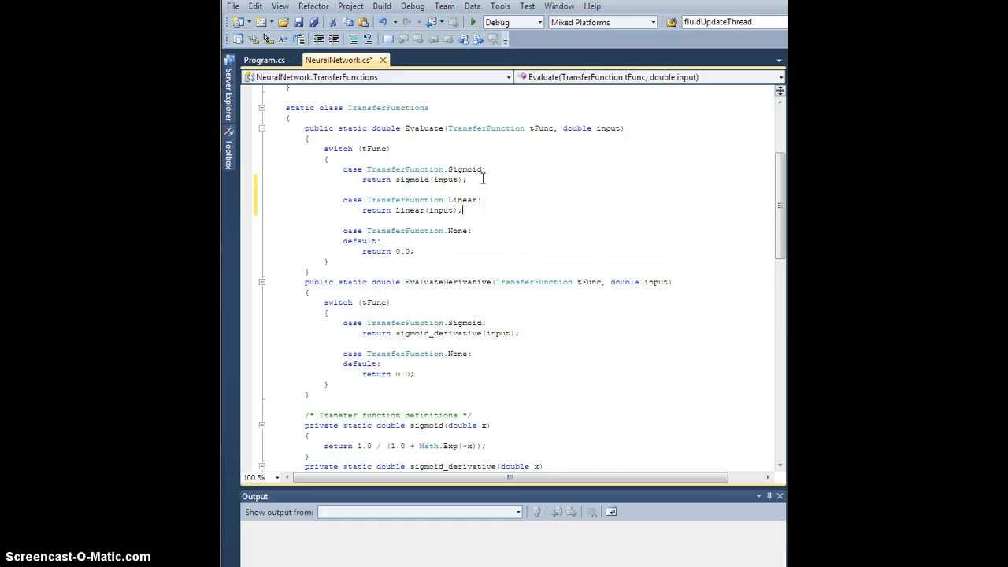
scroll("down", 3)
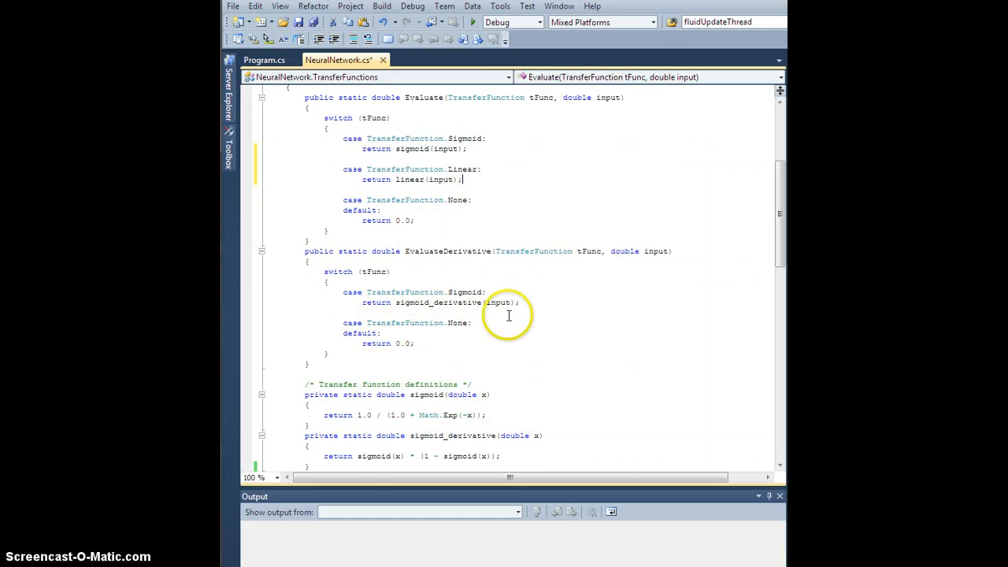
type("case")
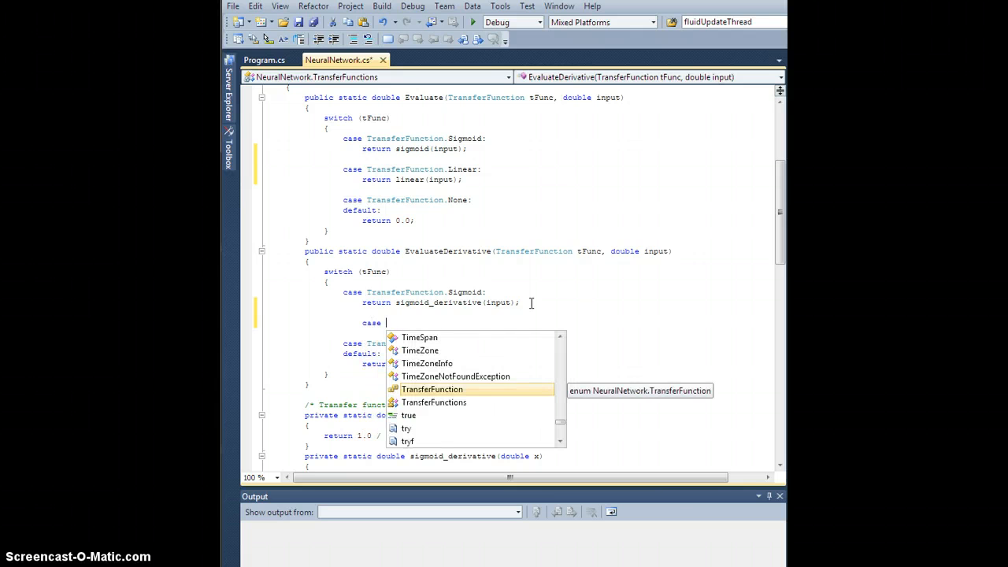
type("TransferFunction.Linear:")
type("return")
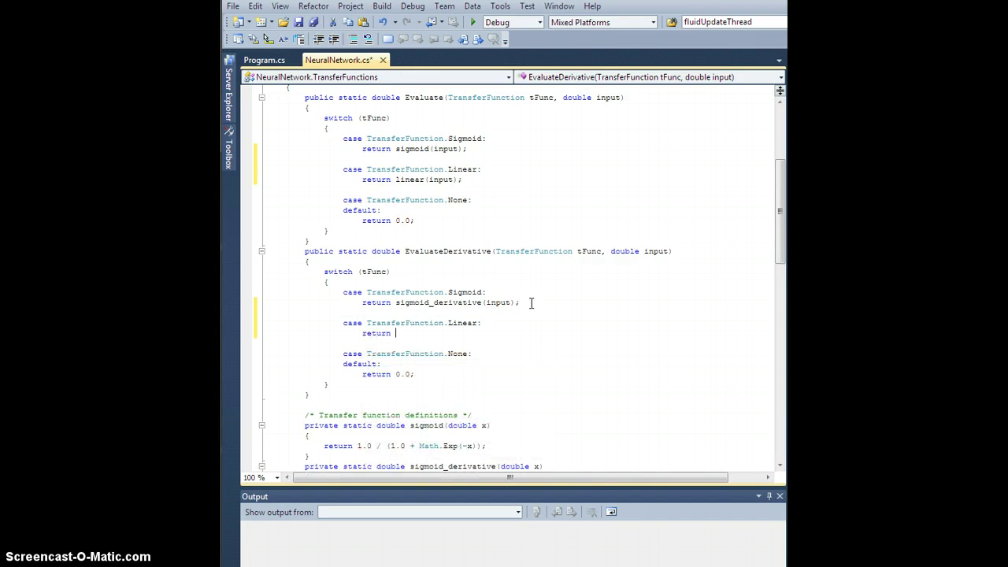
type("linear(double x")
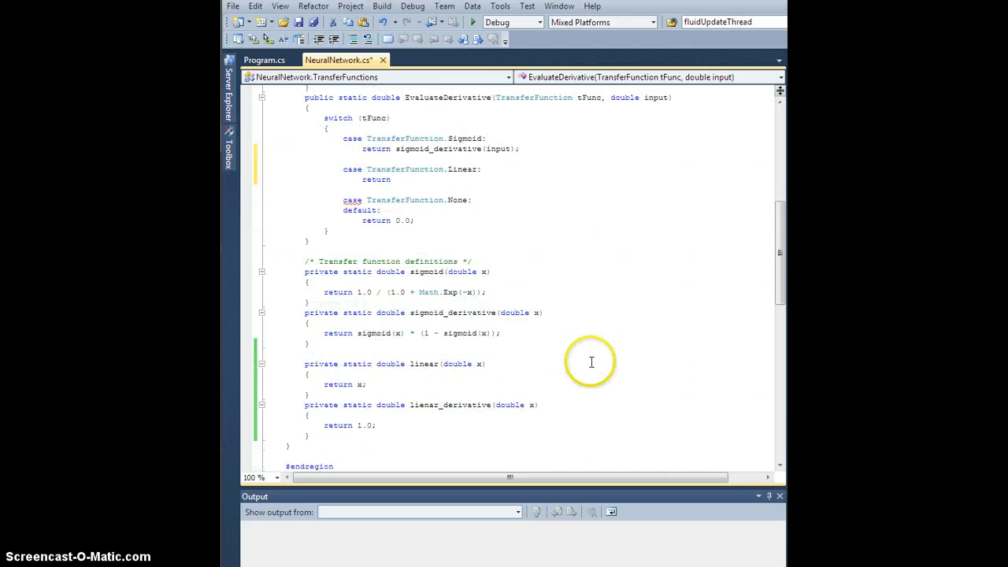
Step: Rename lienar_derivative to linear_derivative and finish the (input) call
left_click(422, 404)
type("n")
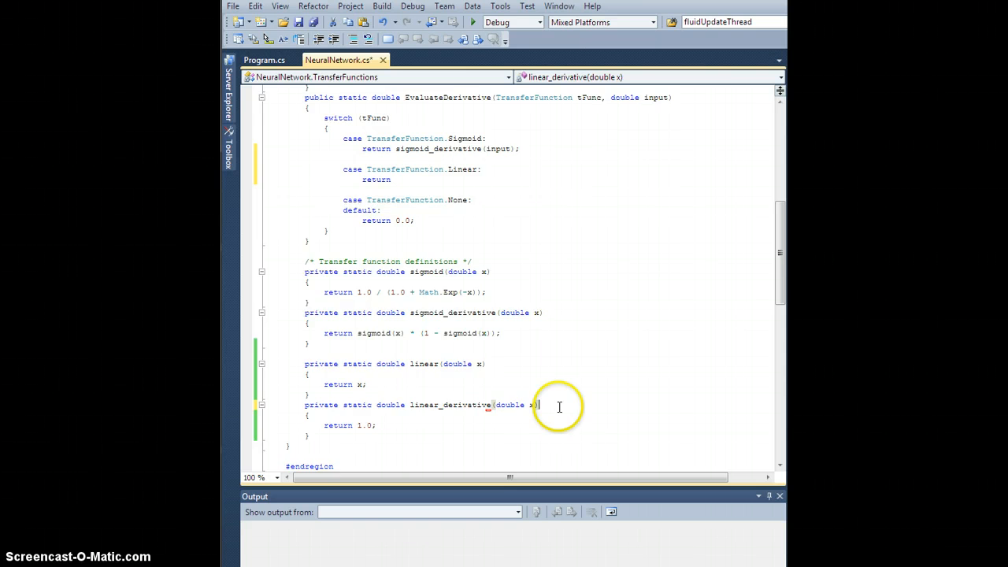
scroll("up", 3)
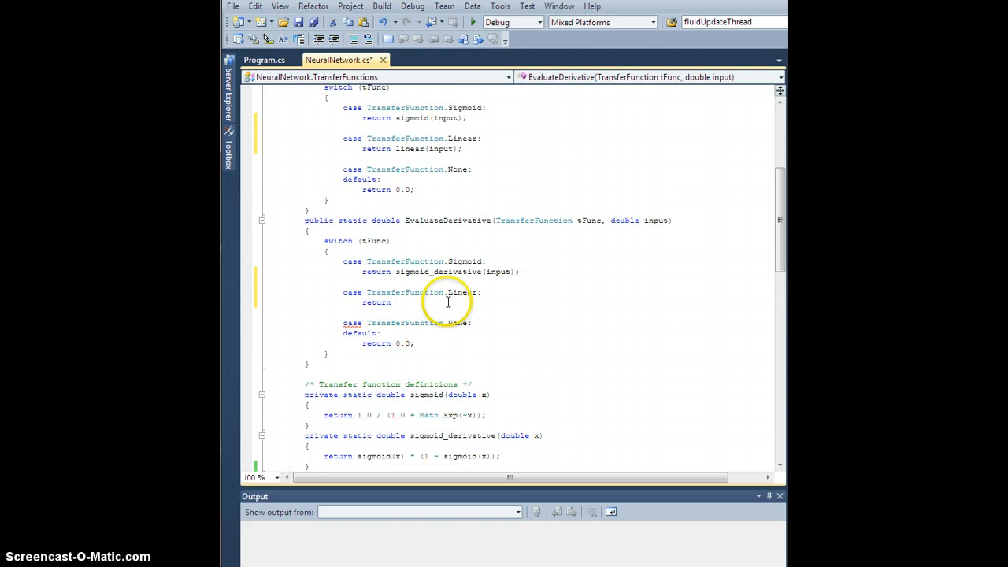
type("linear_derivative")
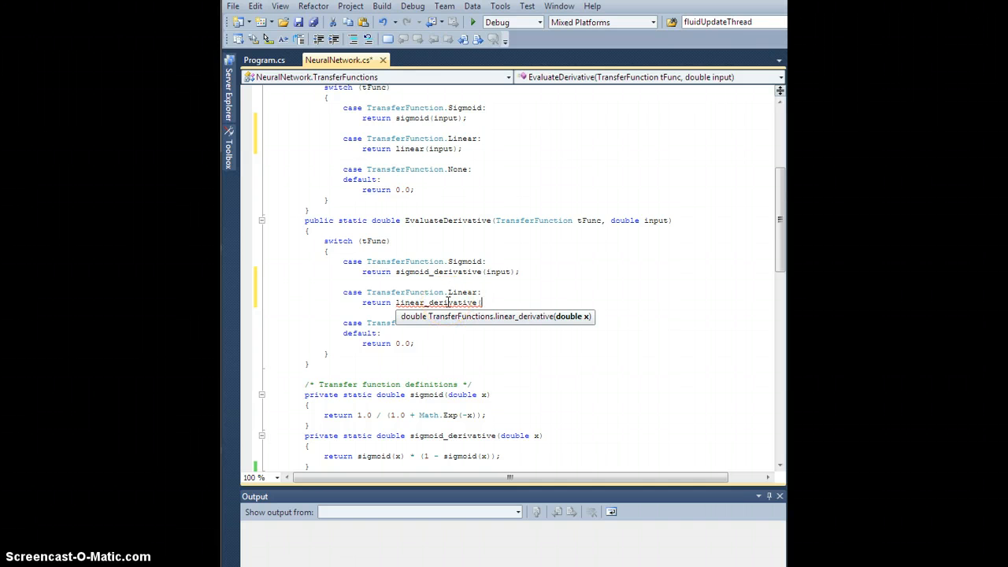
type("(input);")
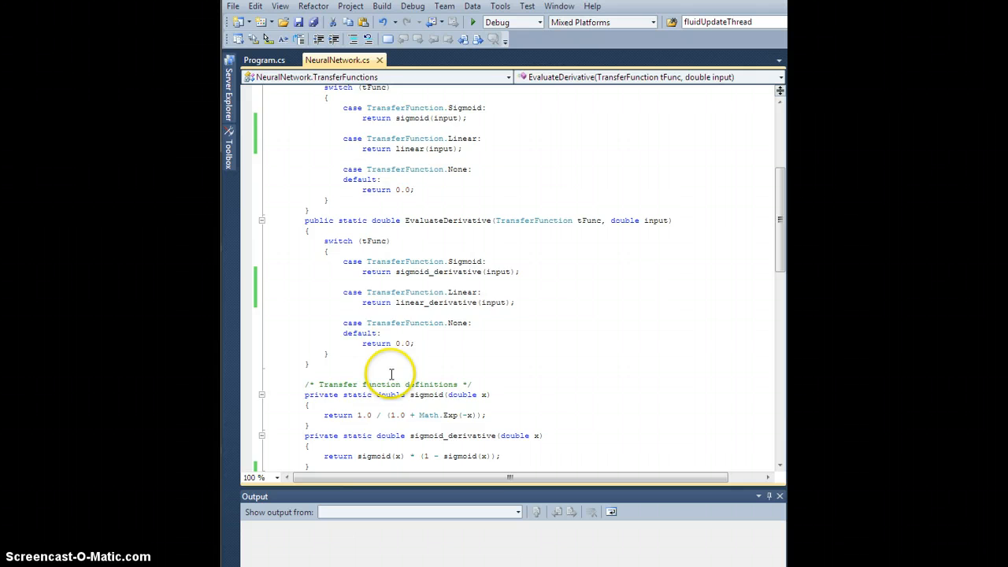
Step: Collapse the TransferFunctions class body and the transfer functions #region
scroll("up", 3)
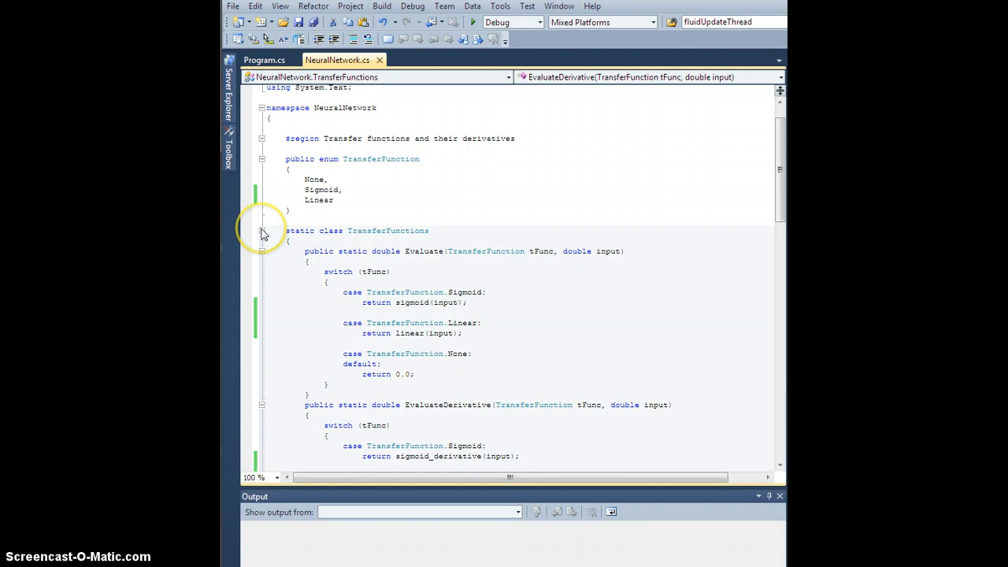
left_click(263, 231)
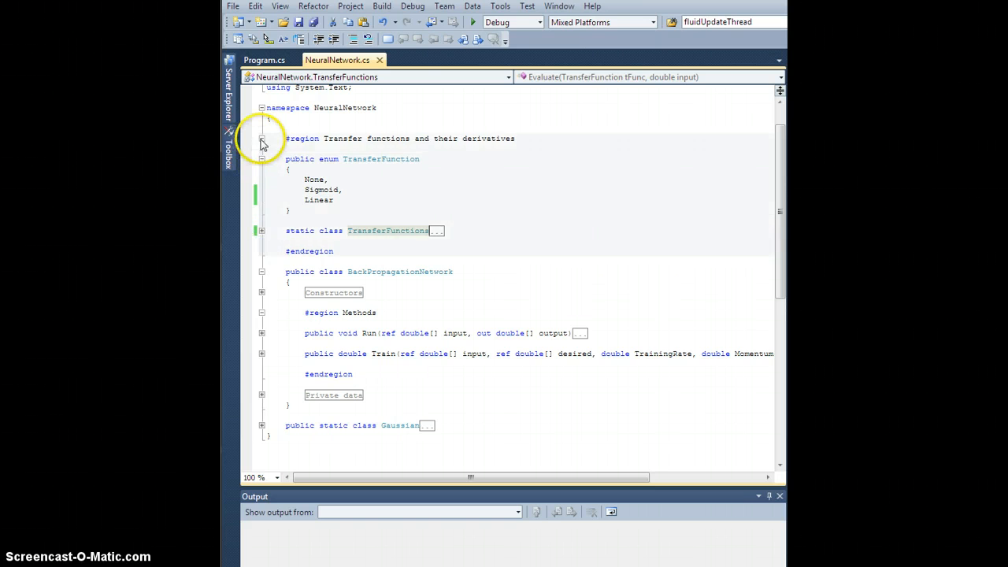
left_click(263, 144)
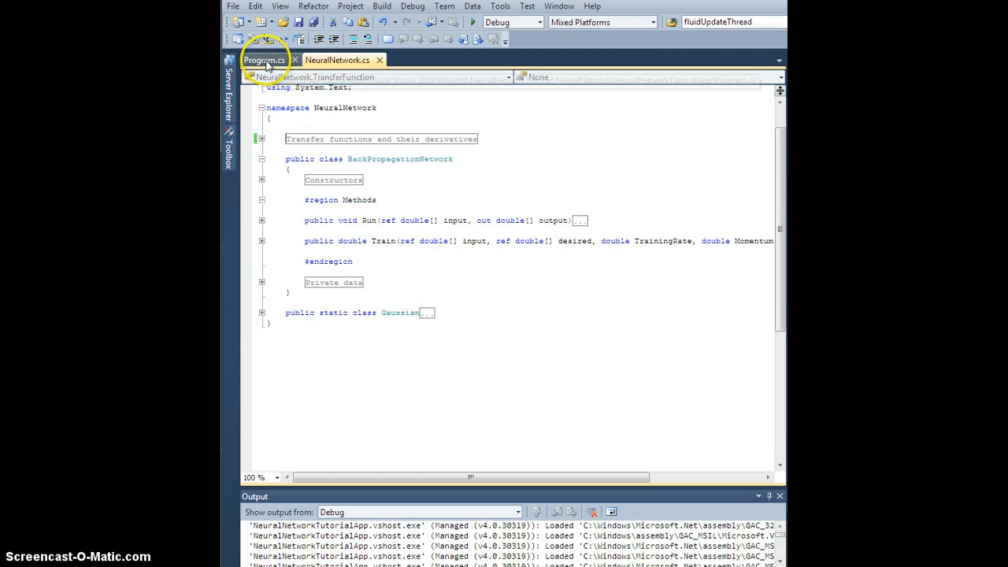
Step: Replace the output layer's Sigmoid with Linear and set desired output to 2.5
left_click(265, 60)
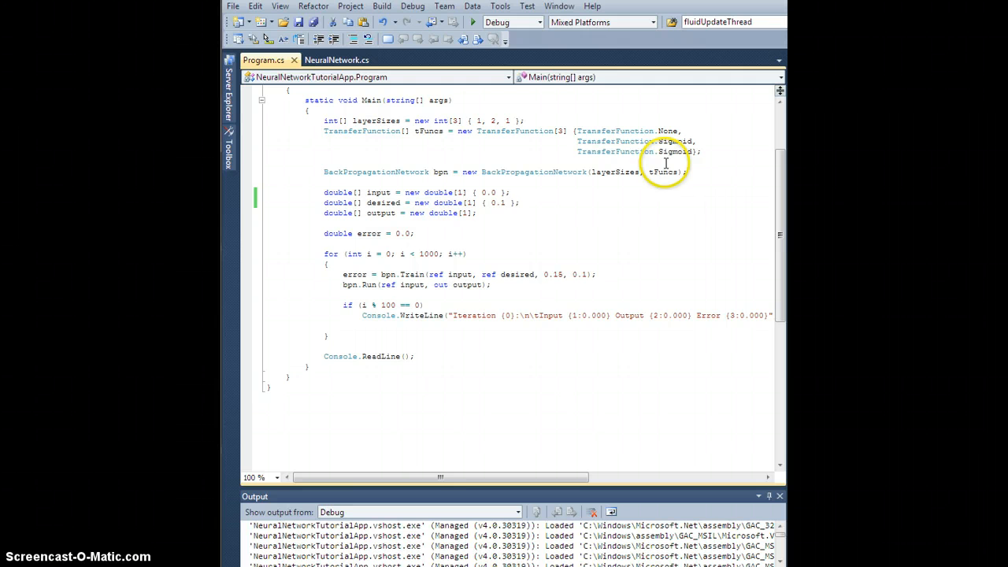
mouse_move(656, 157)
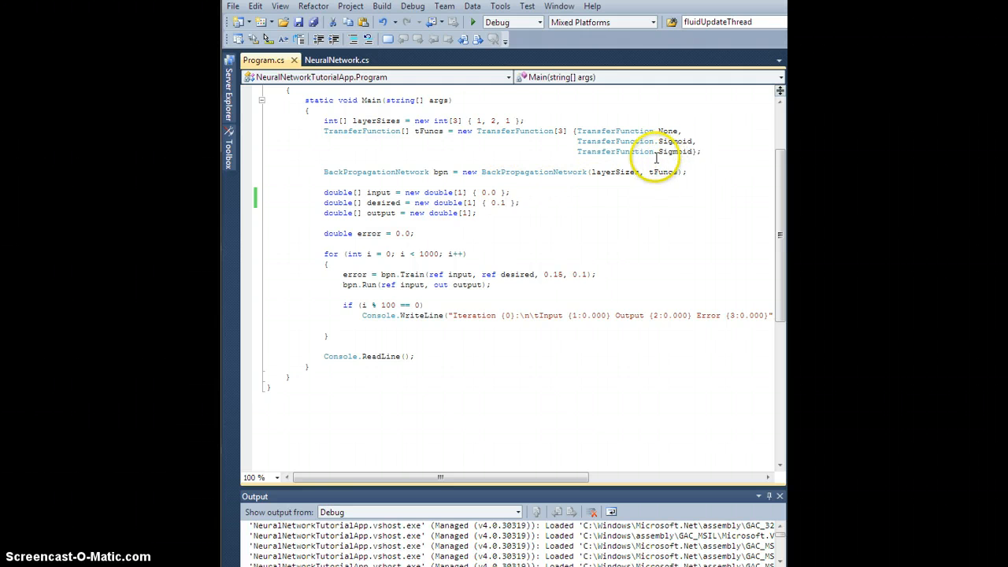
double_click(675, 151)
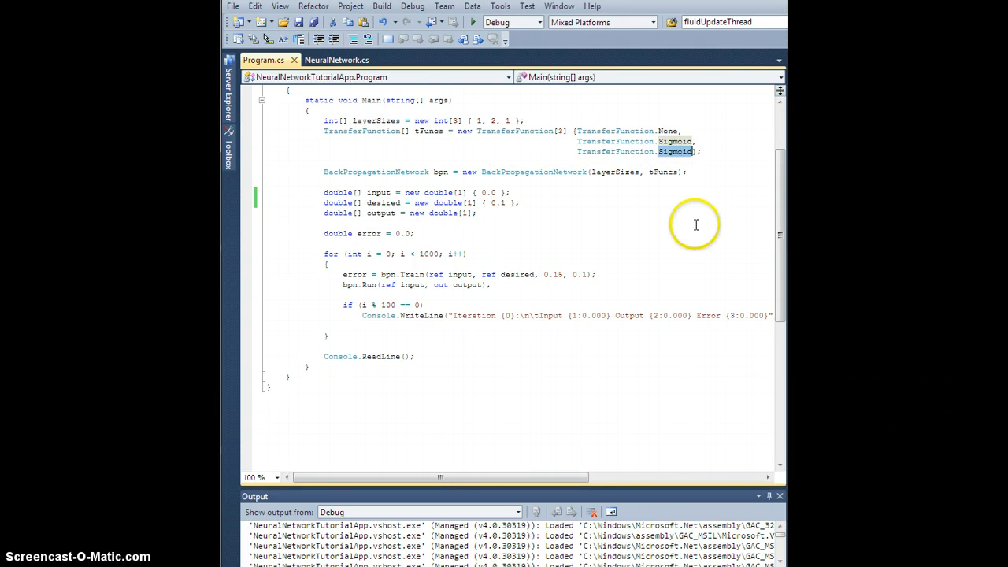
type("Linear")
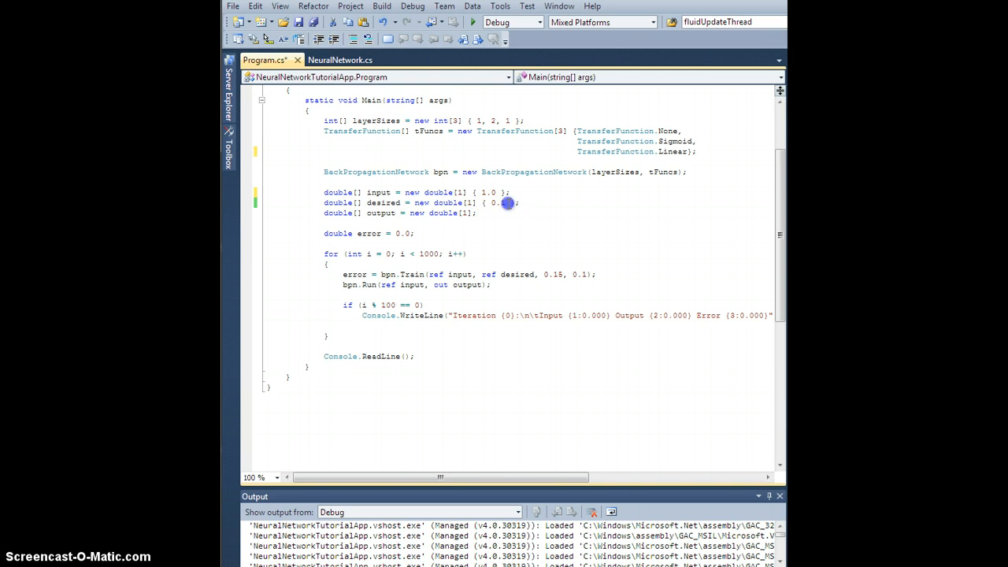
type("2")
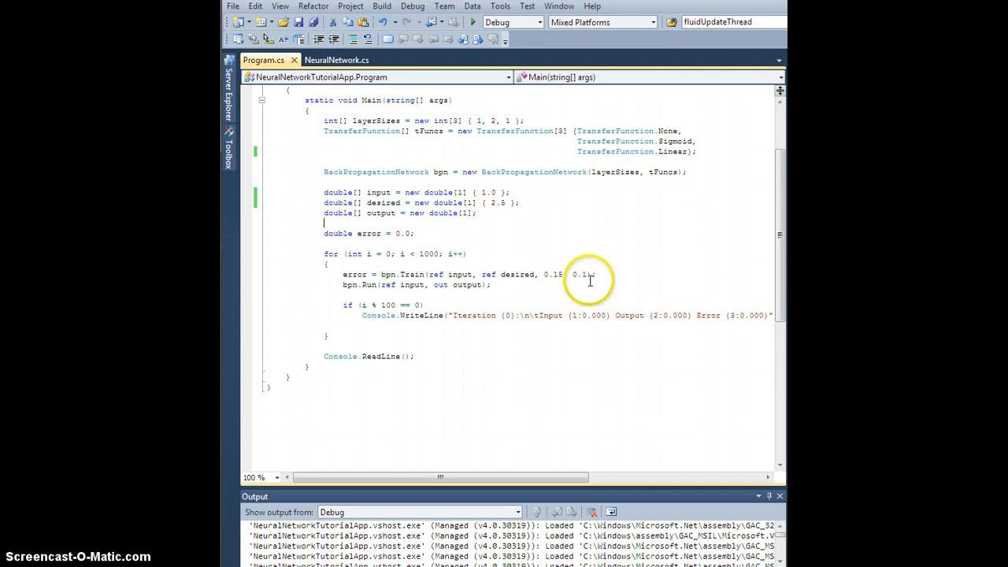
mouse_move(494, 202)
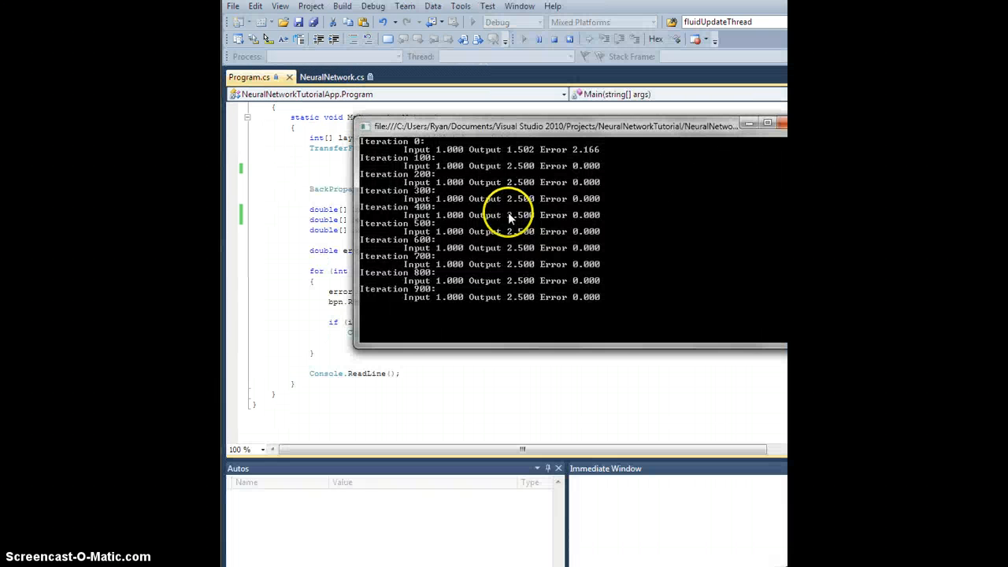
mouse_move(478, 154)
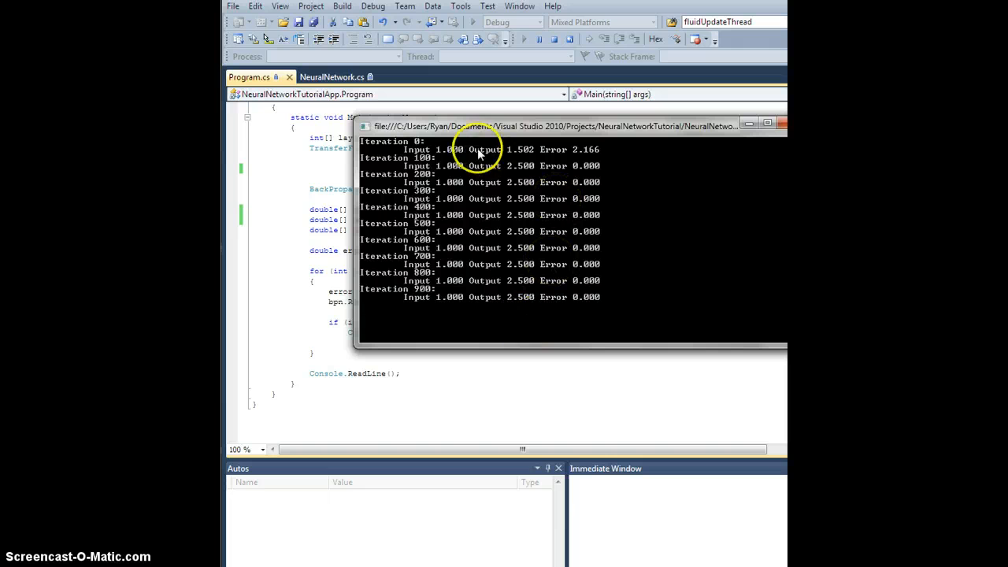
mouse_move(534, 157)
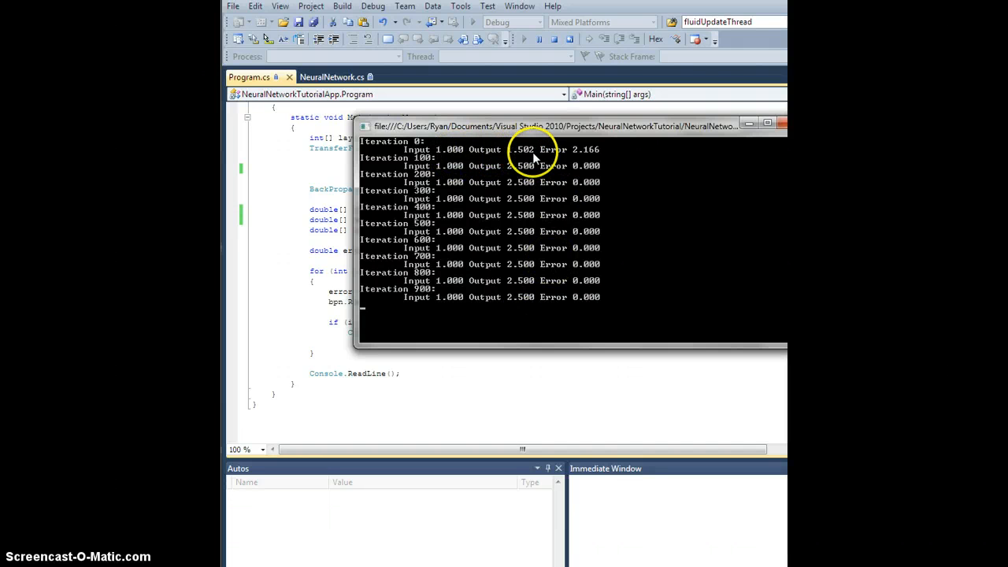
mouse_move(536, 172)
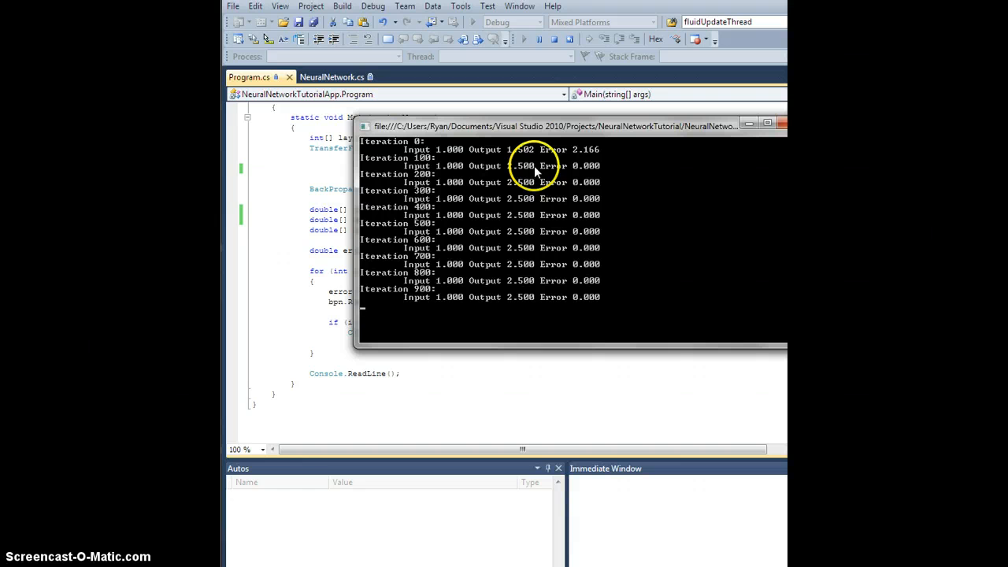
mouse_move(525, 306)
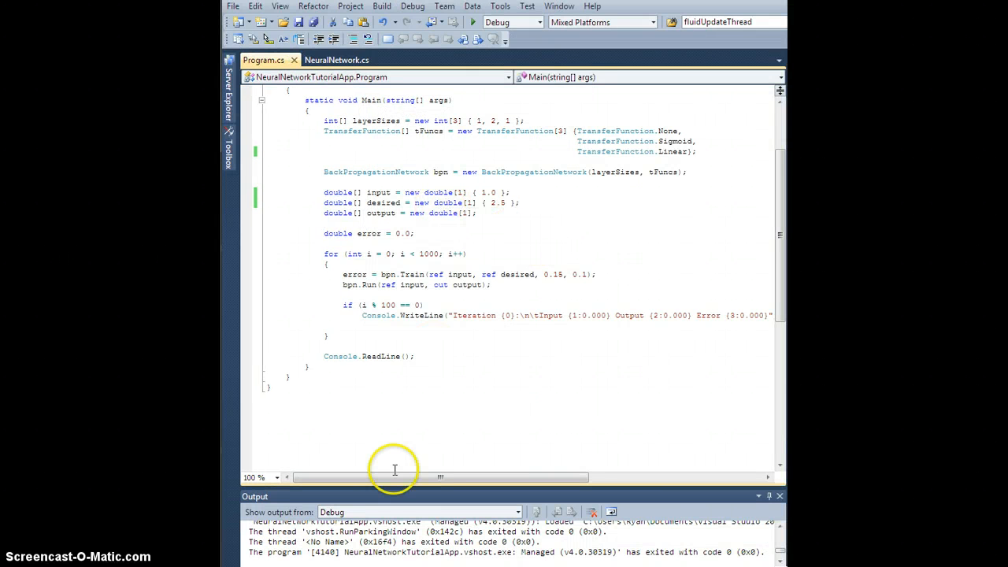
mouse_move(478, 433)
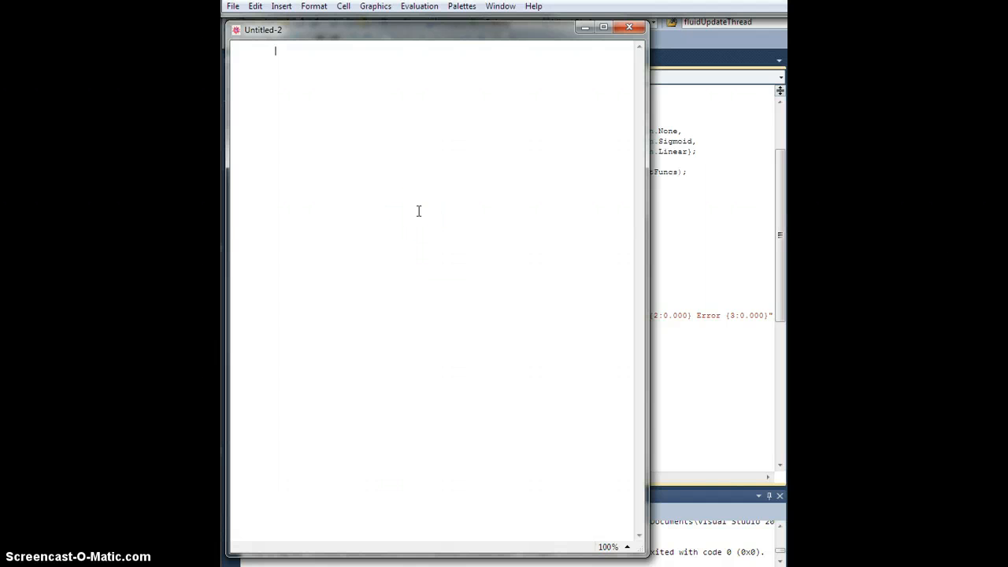
Step: Define the sigmoid σ[x_] := 1/(1+Exp[-x])
type("σ")
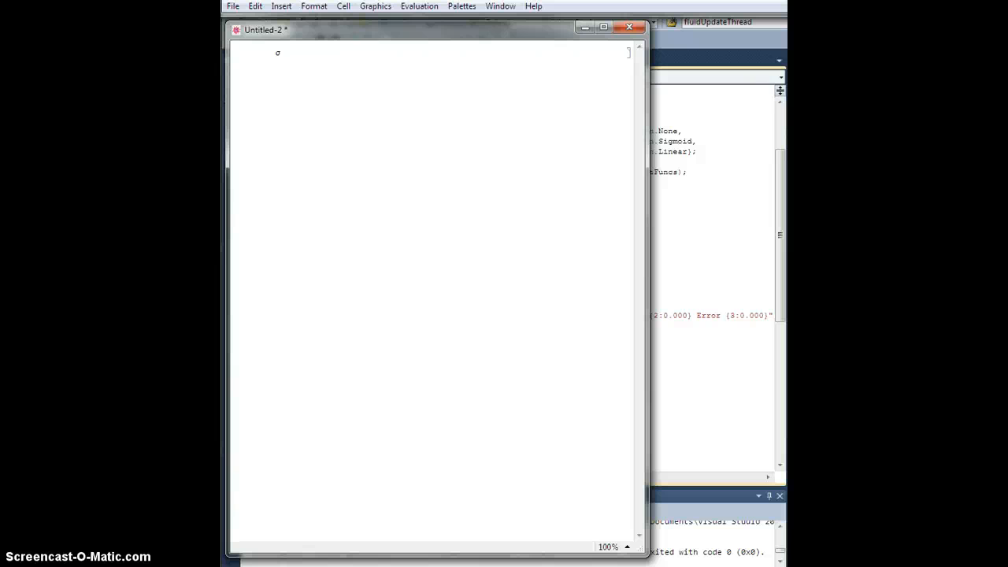
type("[x_] :l")
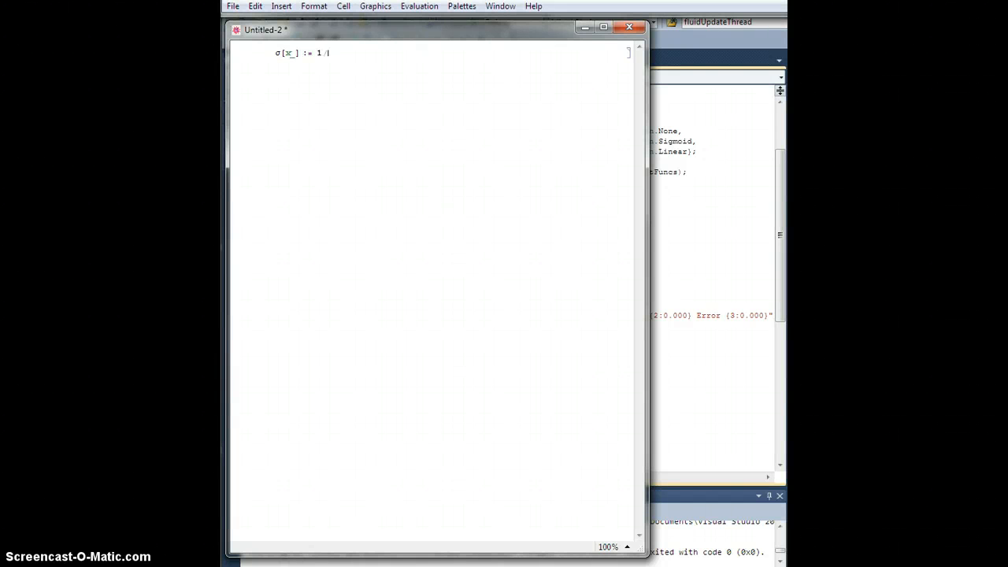
type("(1 +")
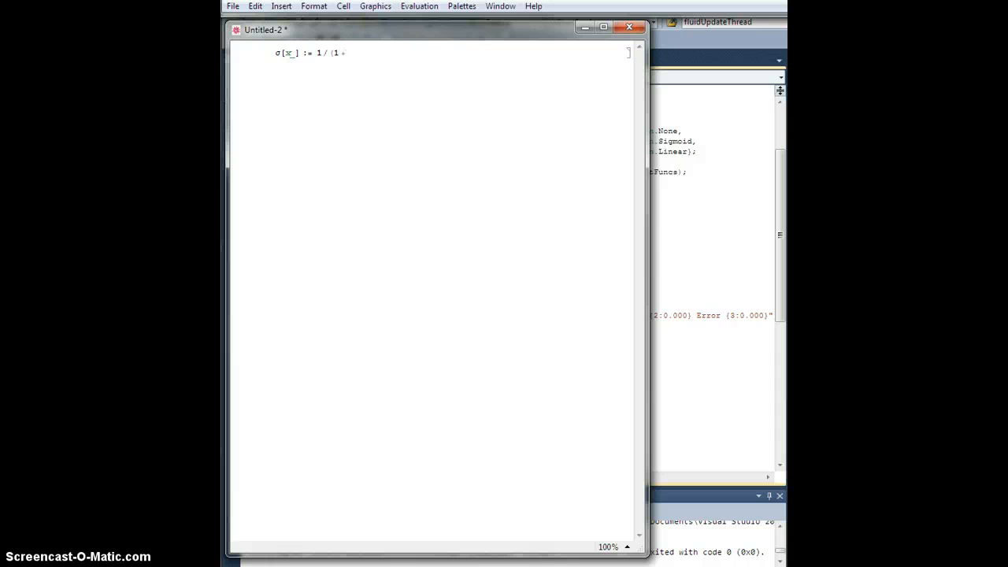
type("Exp[-")
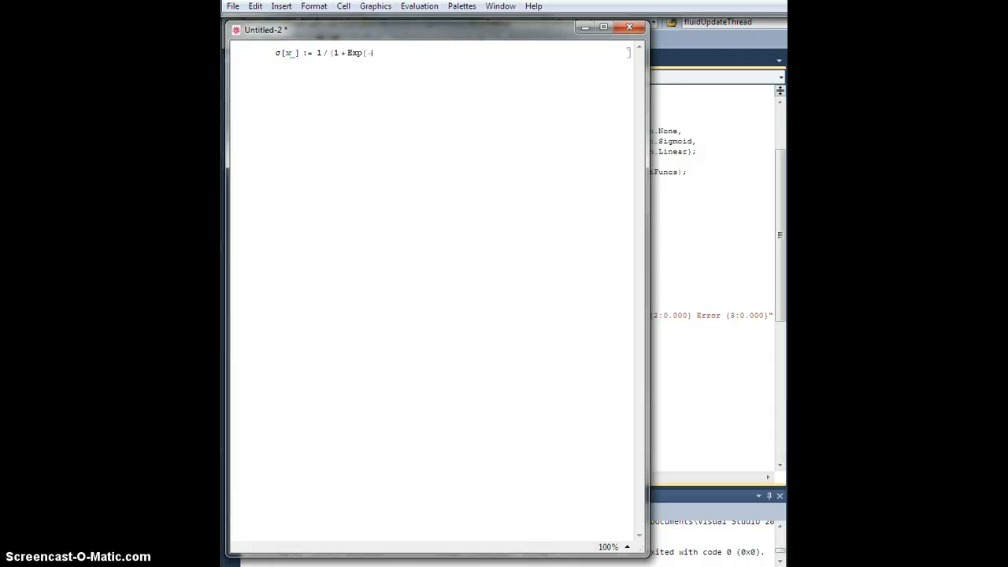
type("-x])")
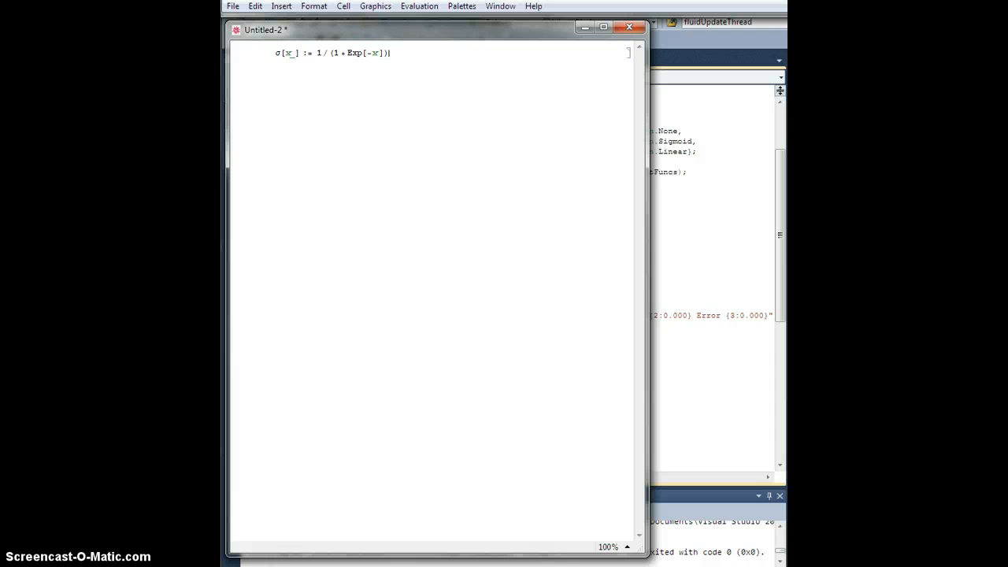
Step: Plot σ[x] over x from -5 to 5 and evaluate
type("Plot")
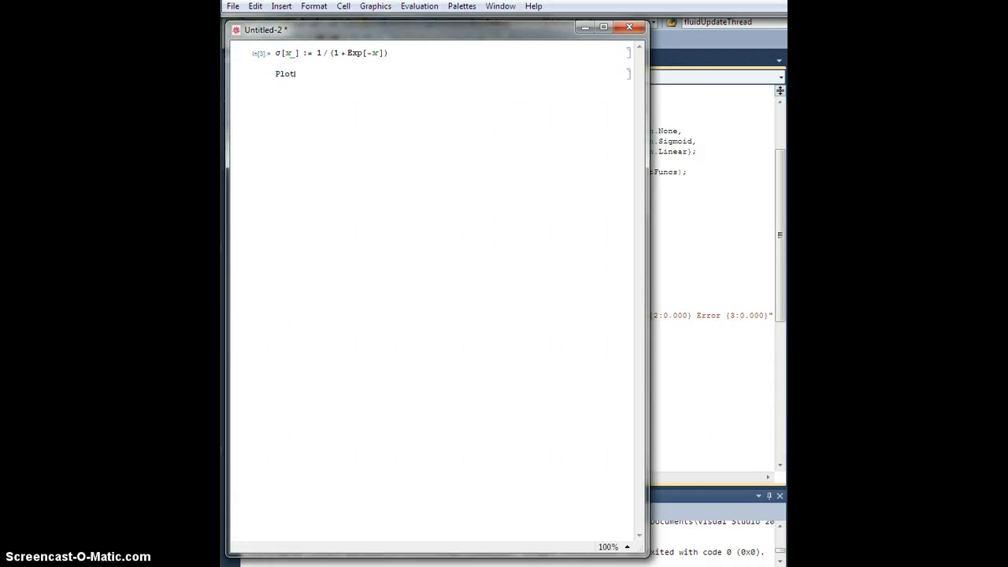
type("[")
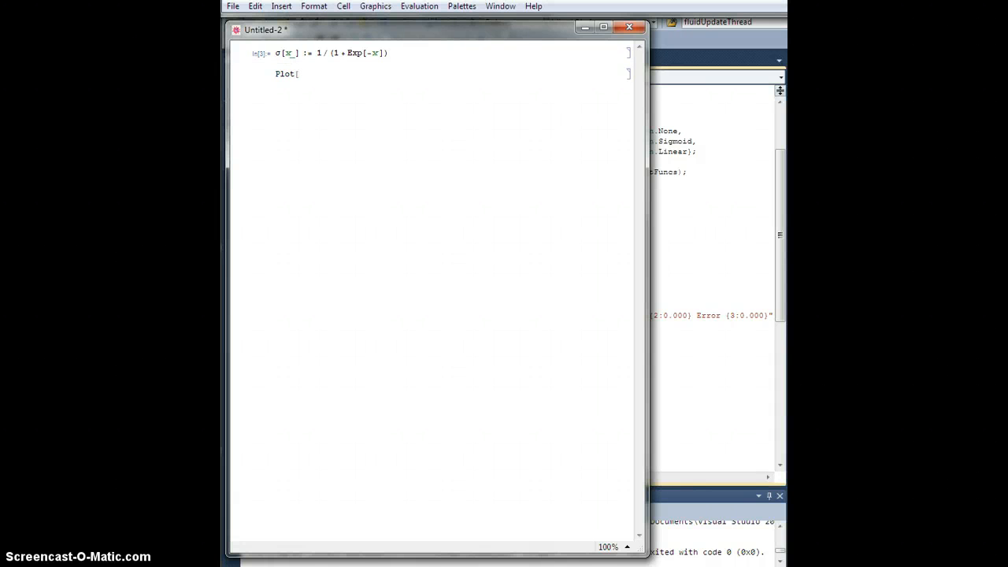
type("σ[x]")
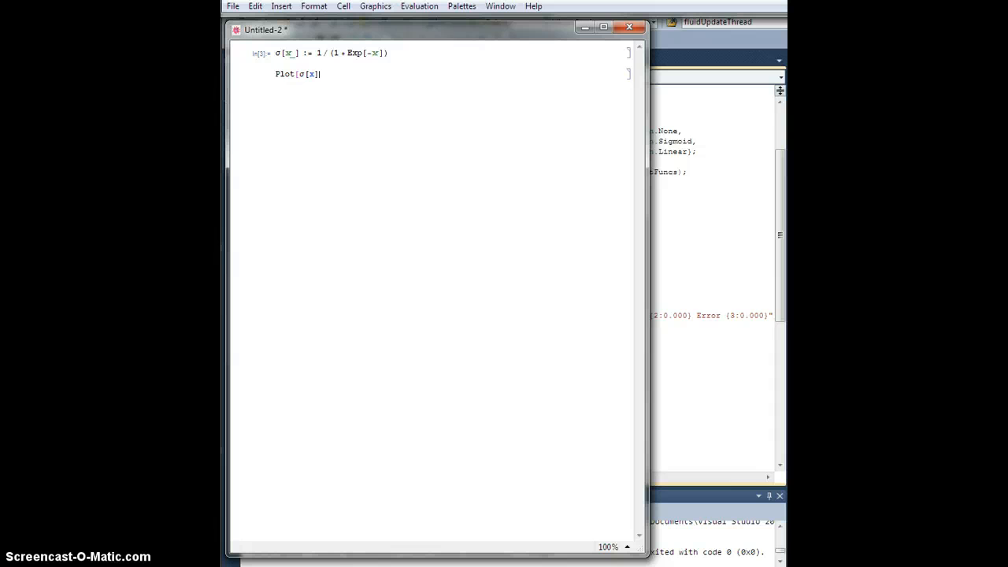
type(", {x")
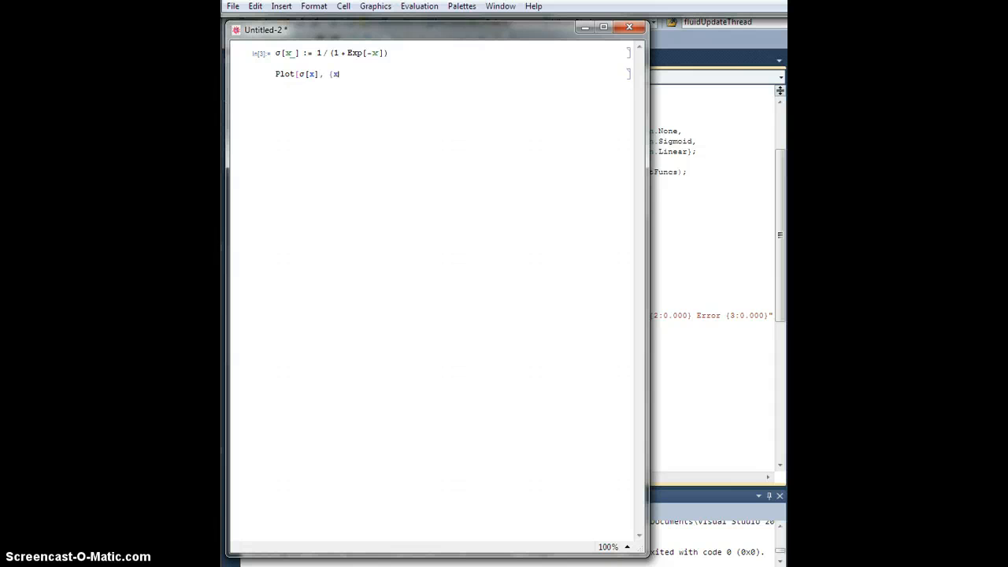
type("x, -5, 5")
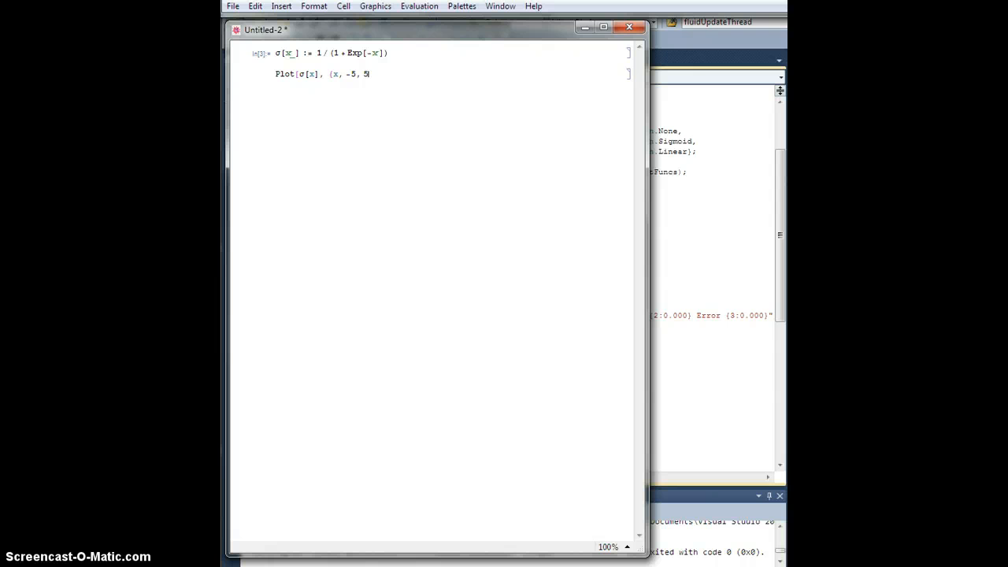
key("shift+Return")
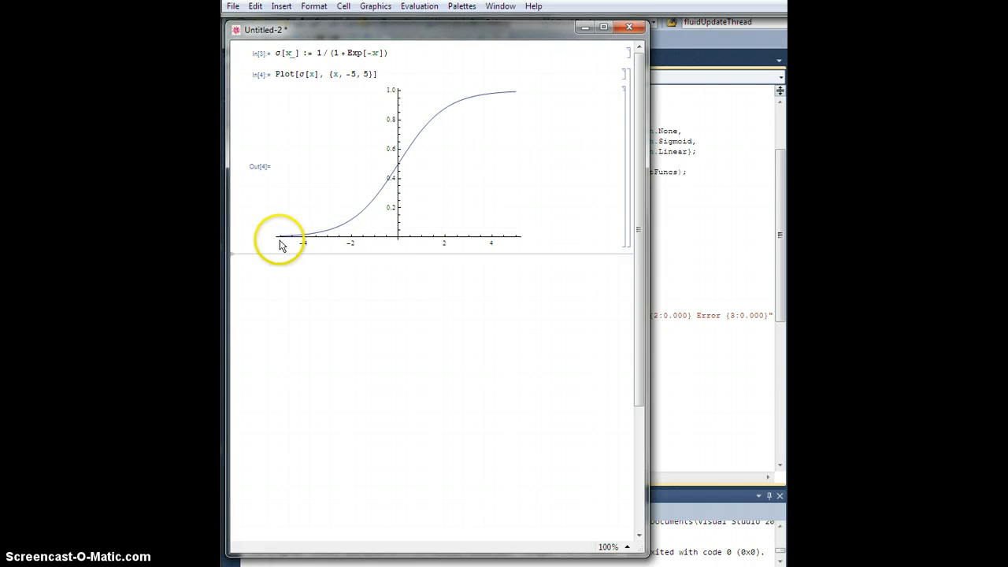
mouse_move(315, 242)
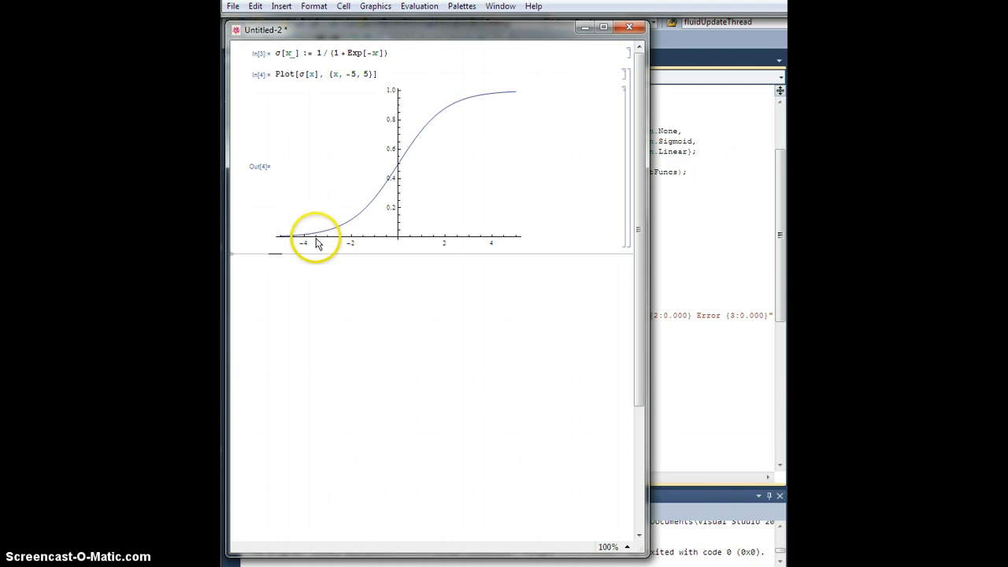
mouse_move(518, 101)
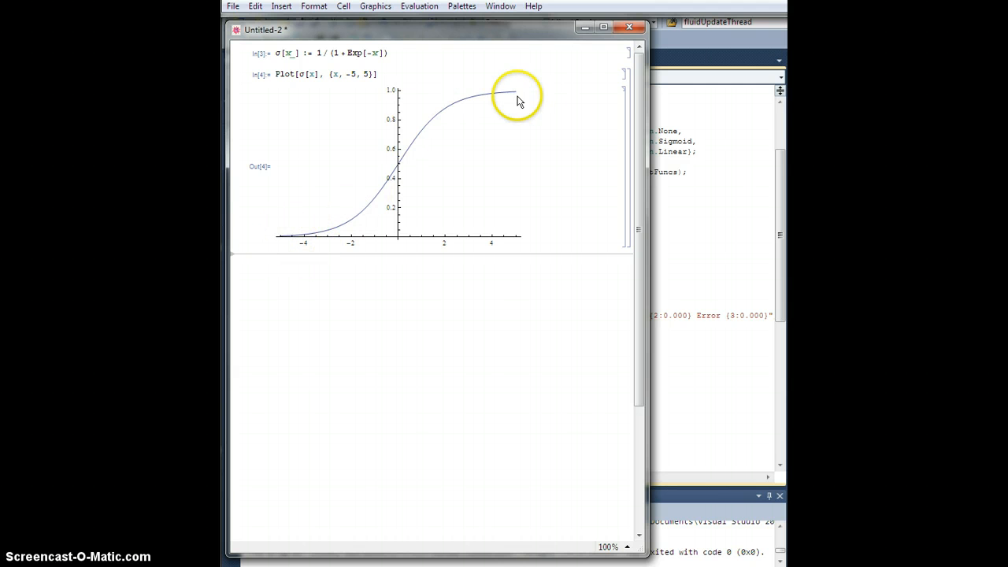
mouse_move(289, 256)
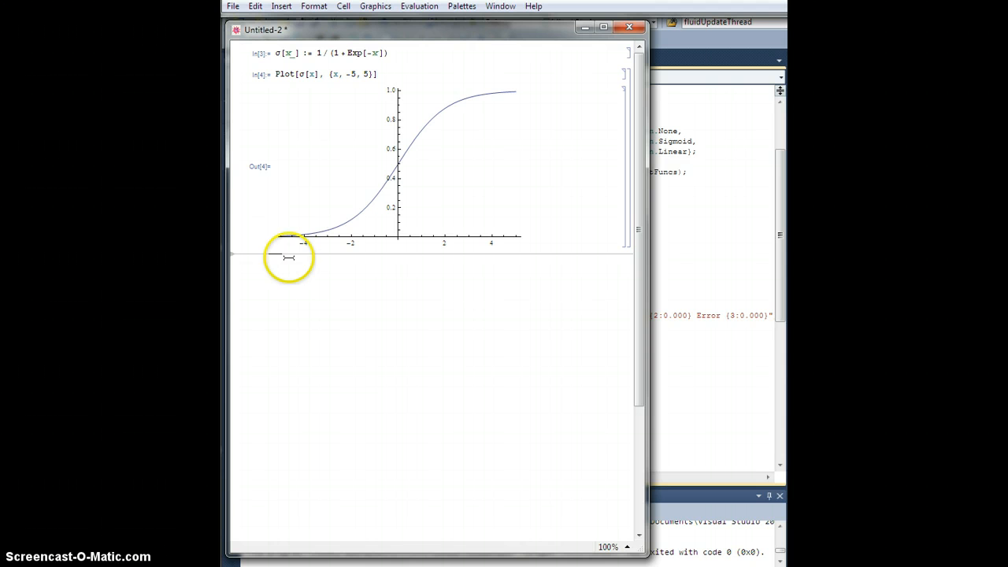
mouse_move(431, 230)
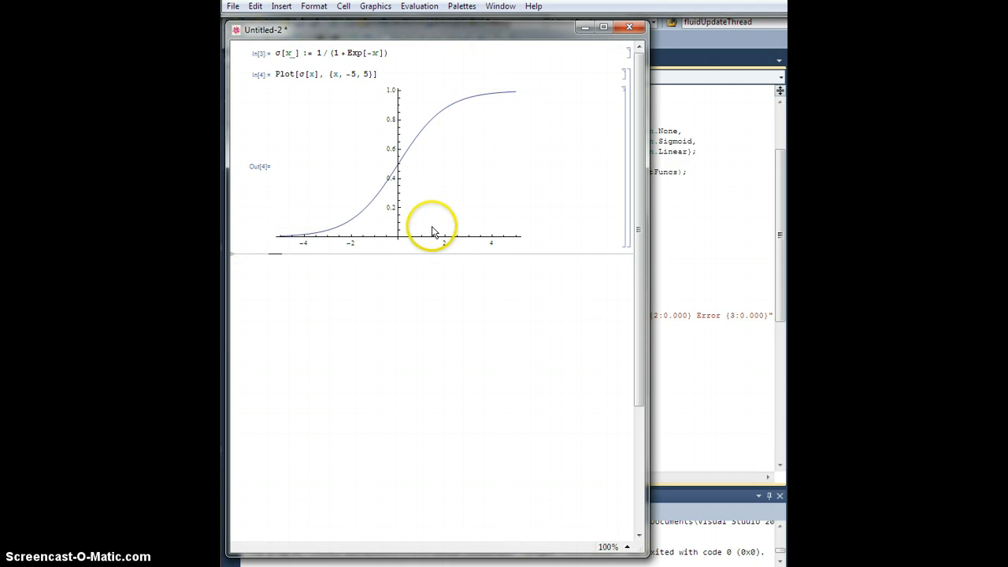
mouse_move(538, 85)
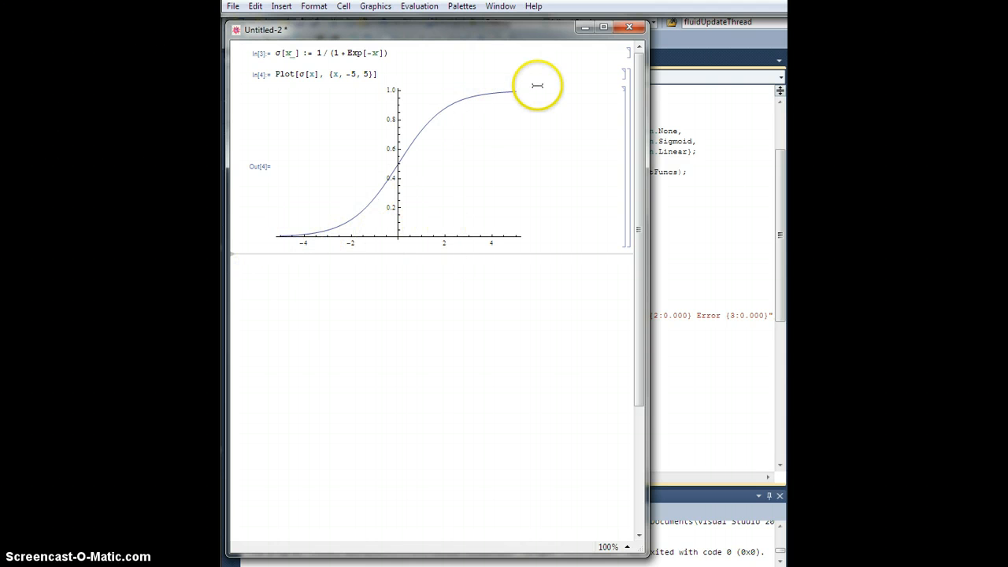
mouse_move(401, 287)
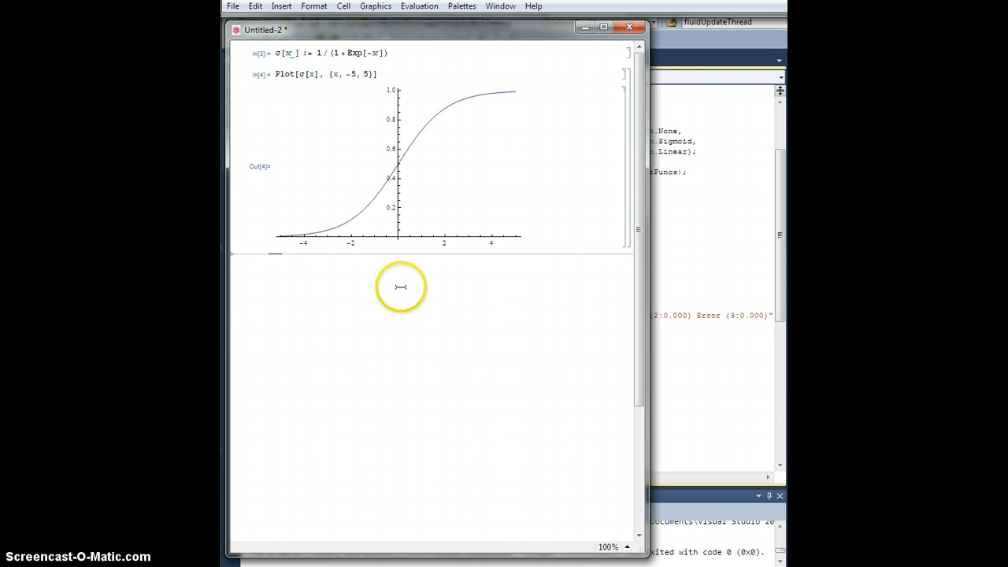
mouse_move(440, 298)
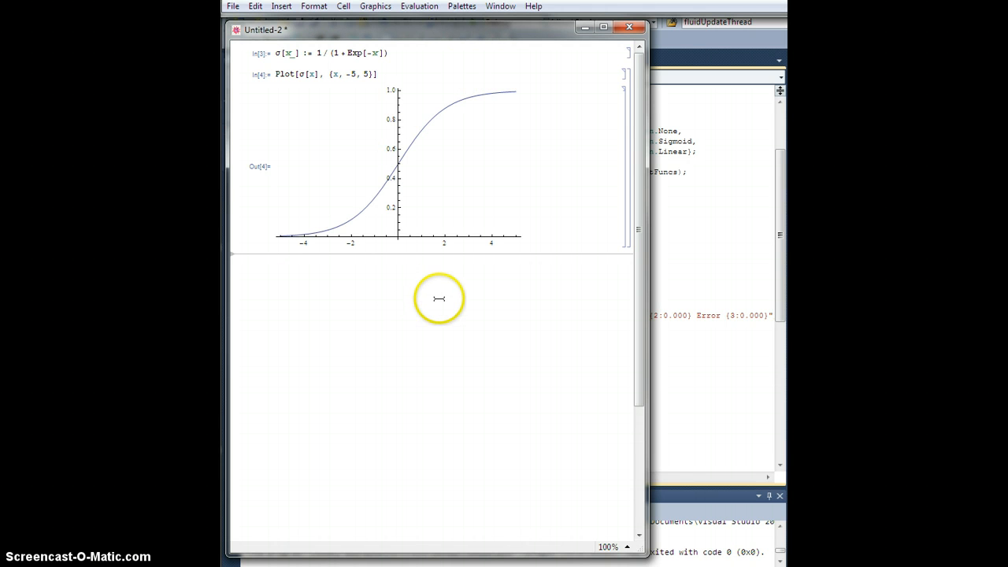
mouse_move(544, 148)
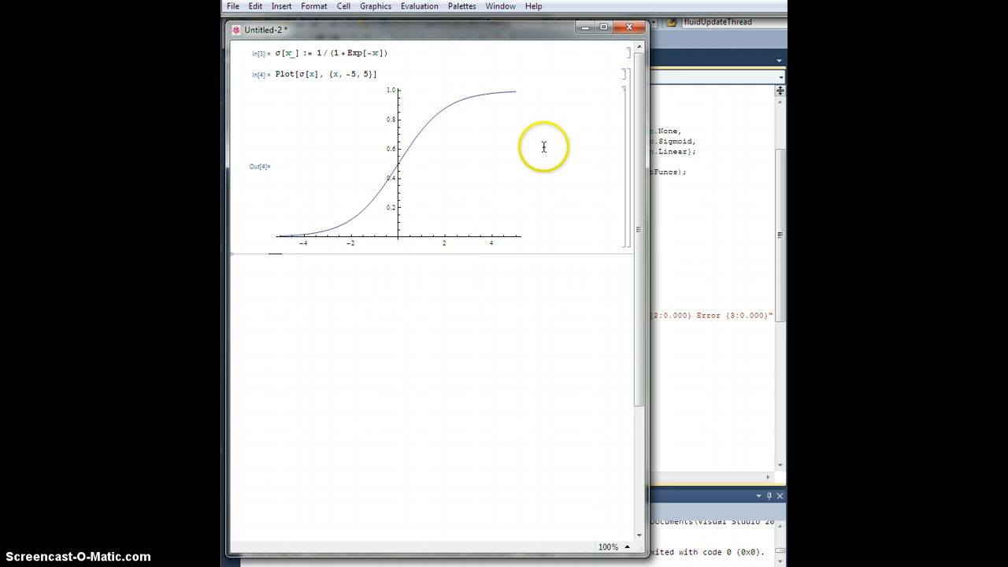
mouse_move(630, 96)
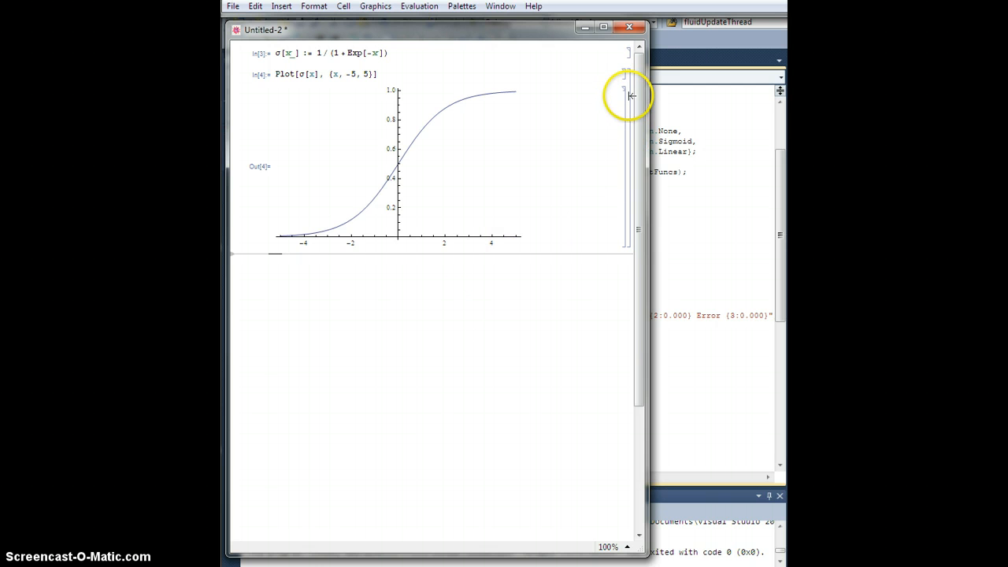
mouse_move(594, 66)
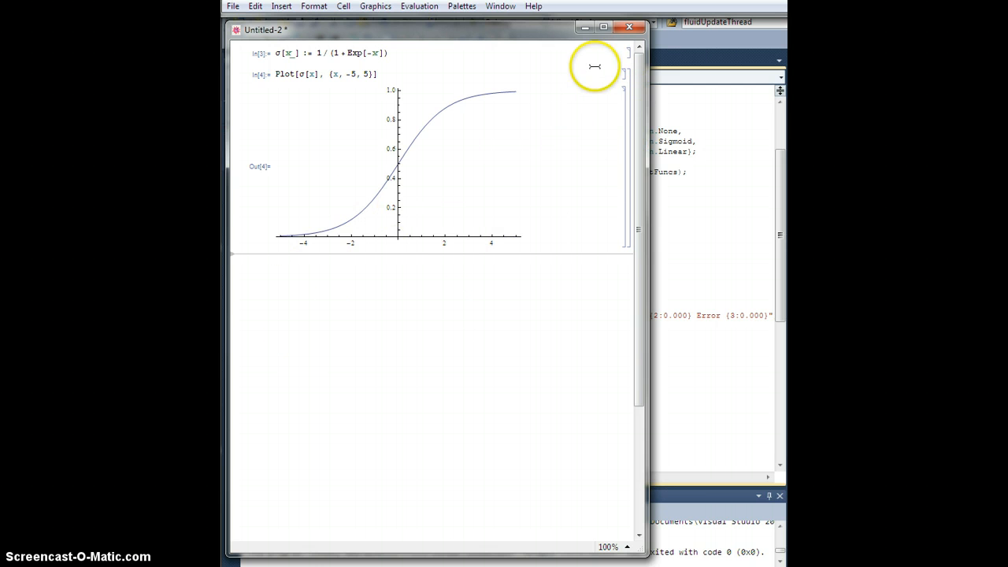
mouse_move(573, 300)
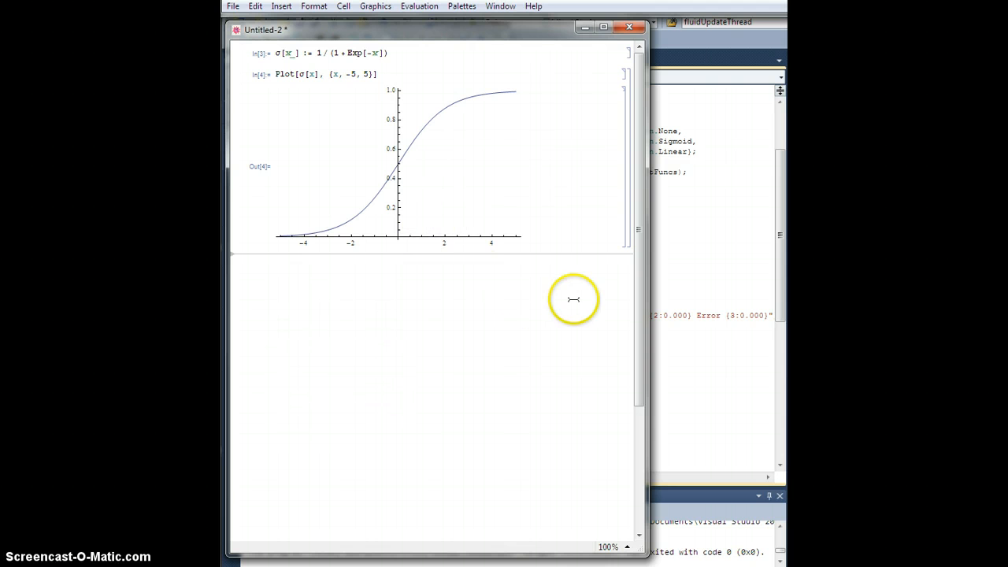
mouse_move(620, 238)
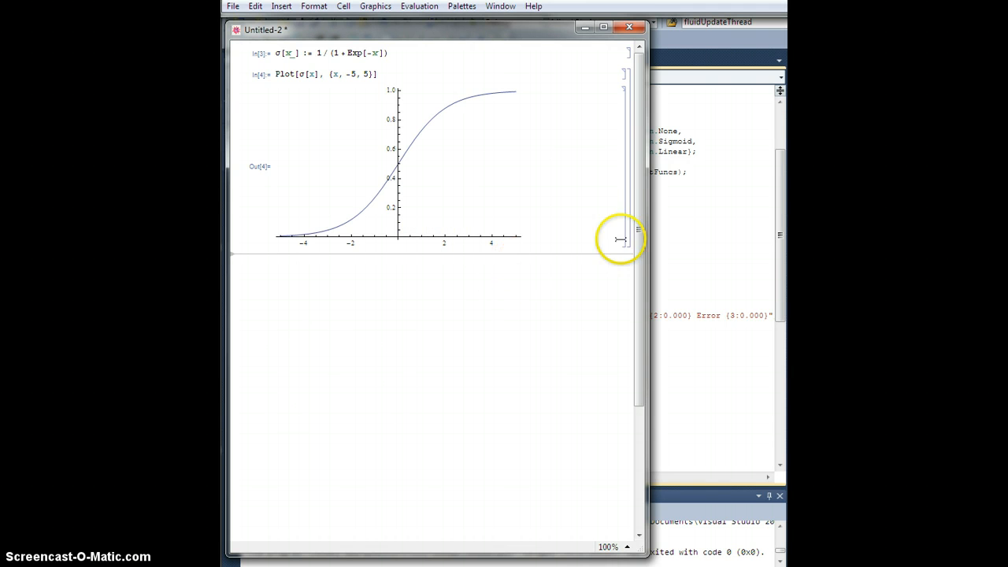
mouse_move(629, 188)
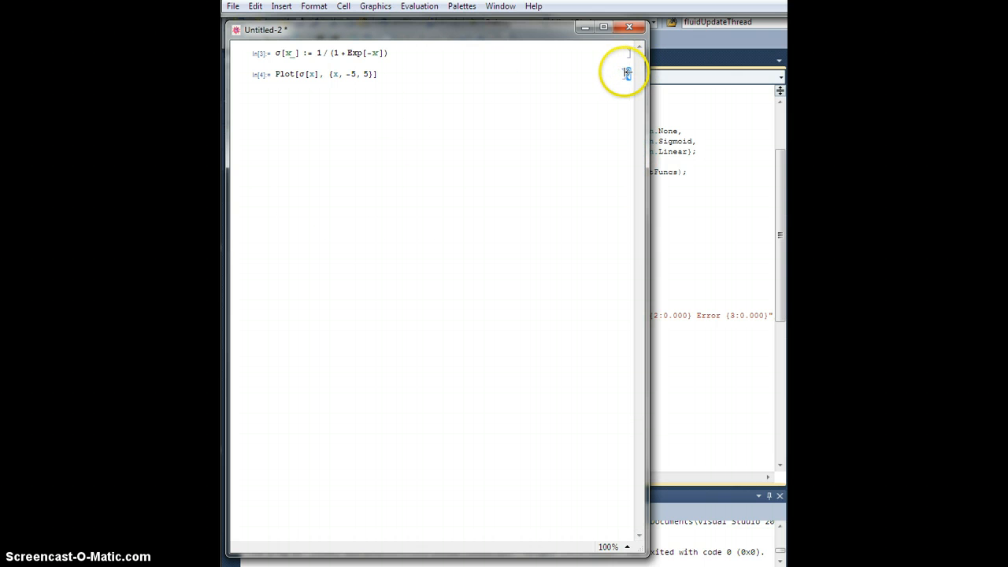
mouse_move(518, 197)
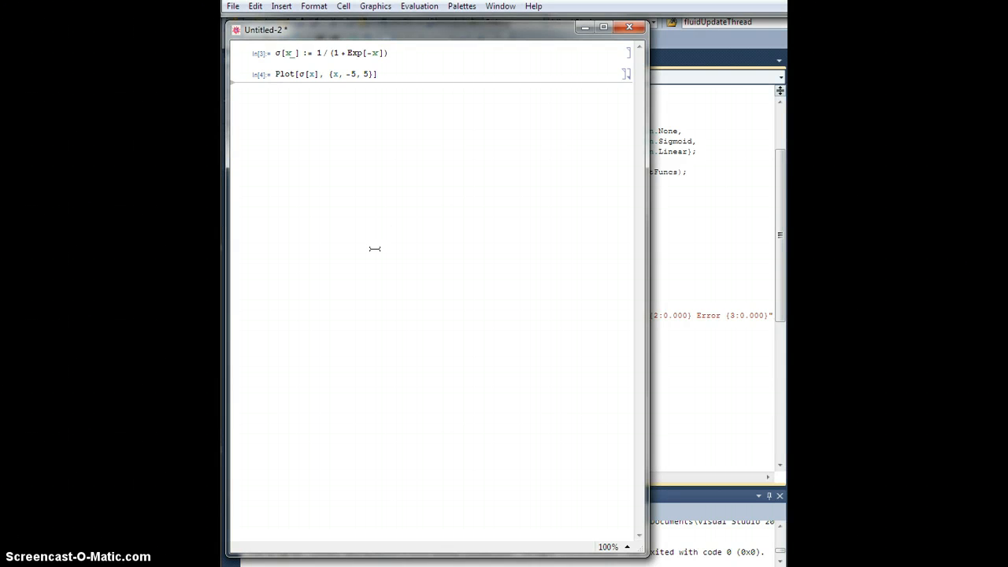
Step: Begin typing the definition g[x_] := below the Plot input
type("g[x_] :=")
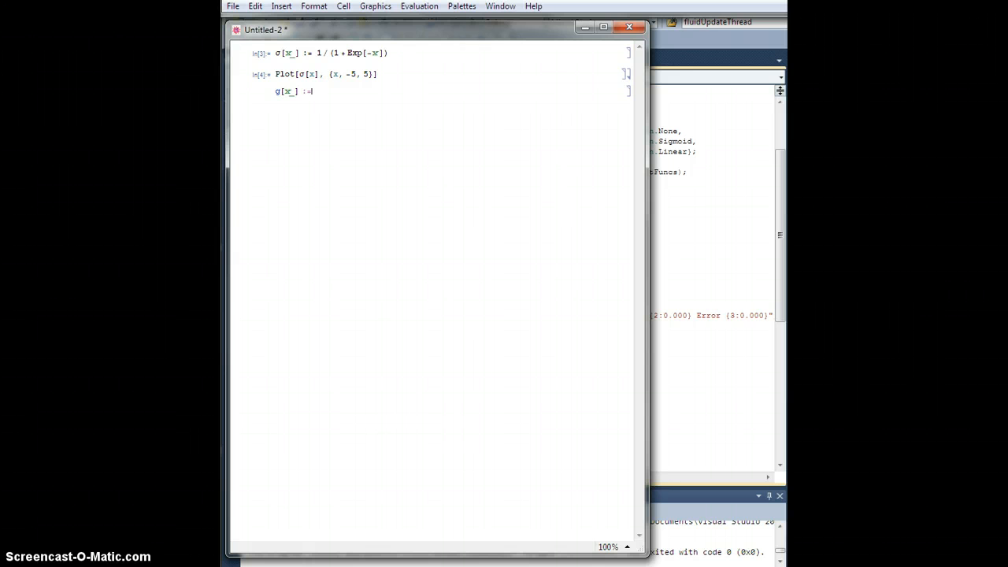
Step: Define g[x_] := Exp[-x^2] and plot g[x] from -5 to 5
type("Exp[")
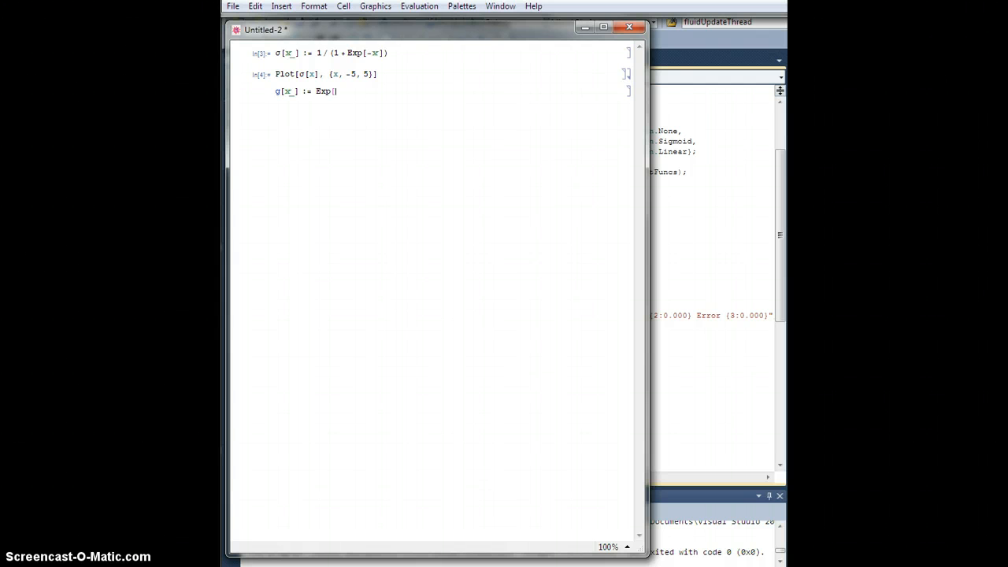
type("-")
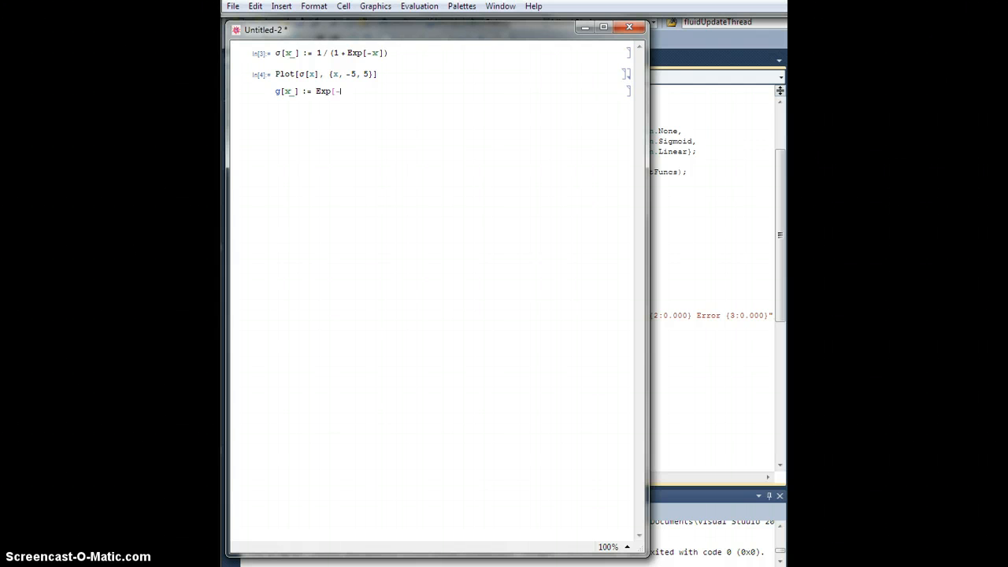
type("x")
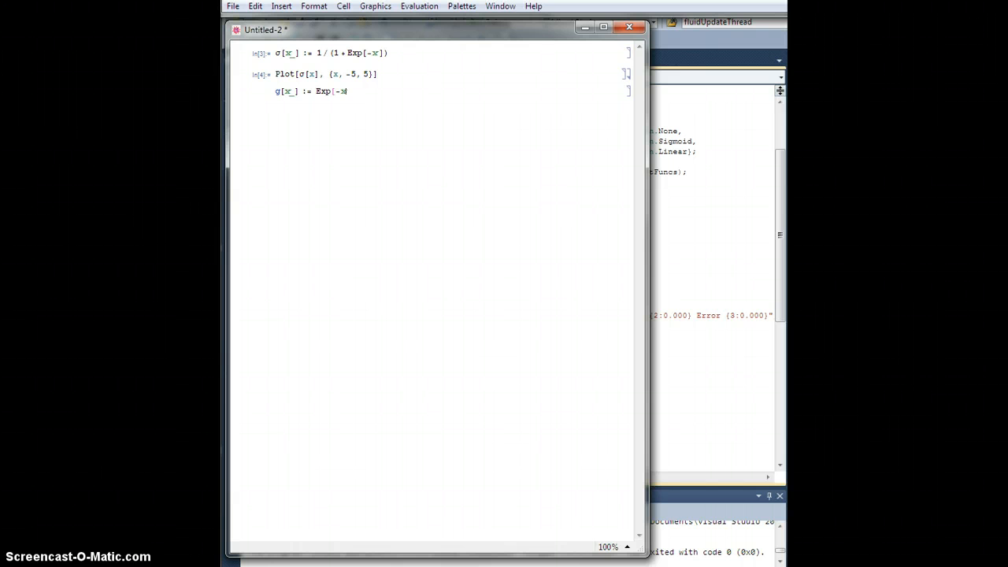
type("^2]")
type("P")
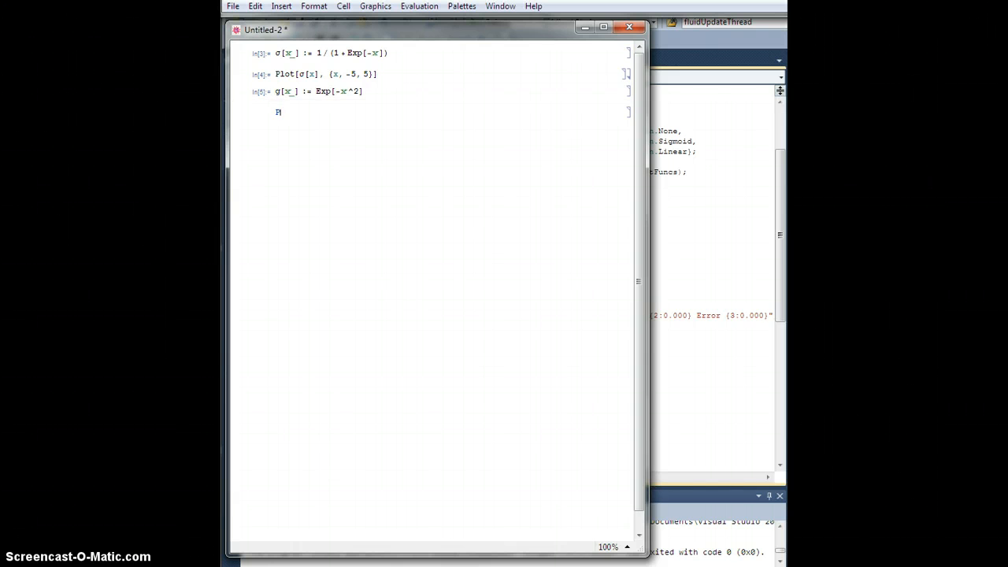
type("ot[g[x], {x, -5, 5")
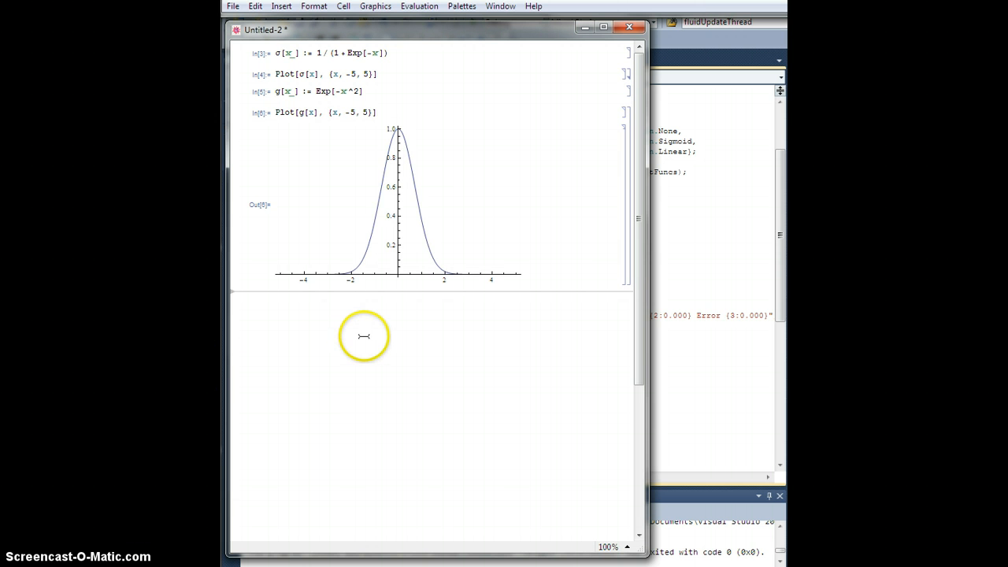
mouse_move(356, 126)
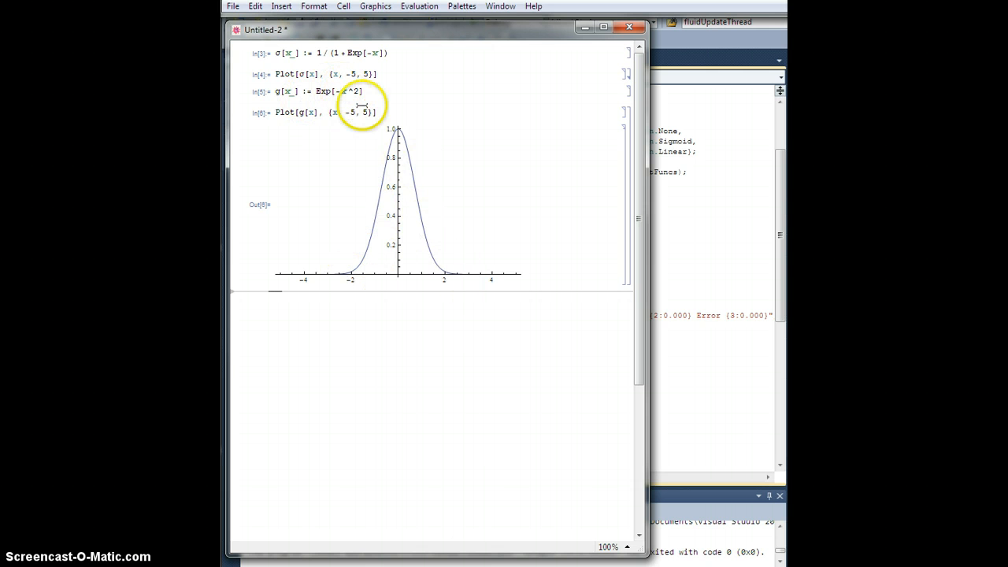
mouse_move(299, 274)
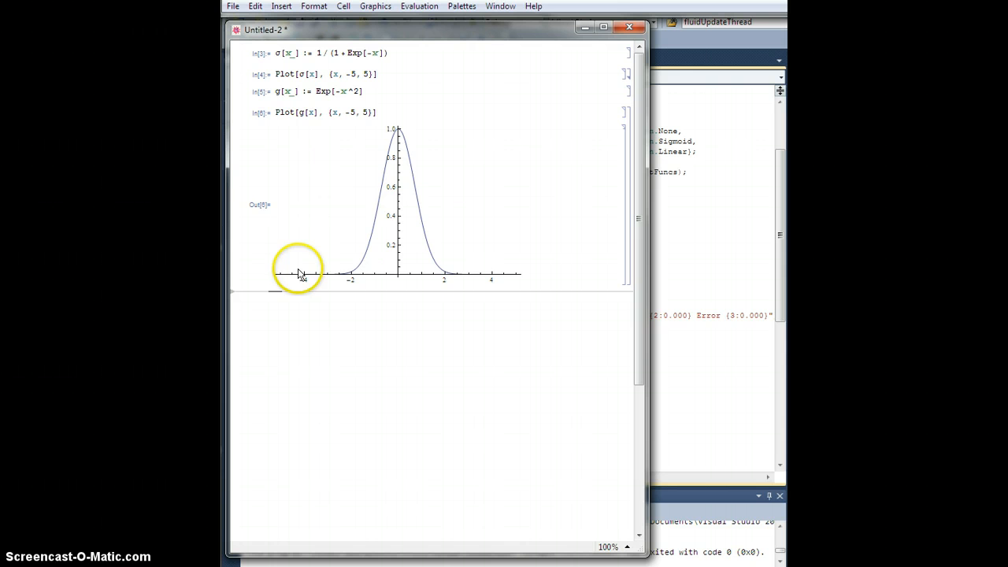
mouse_move(426, 122)
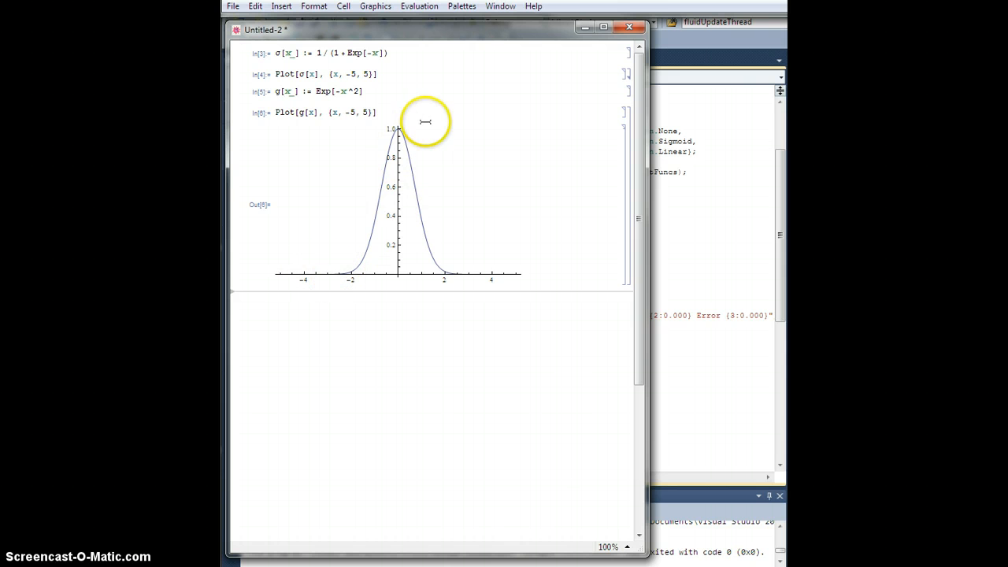
mouse_move(384, 157)
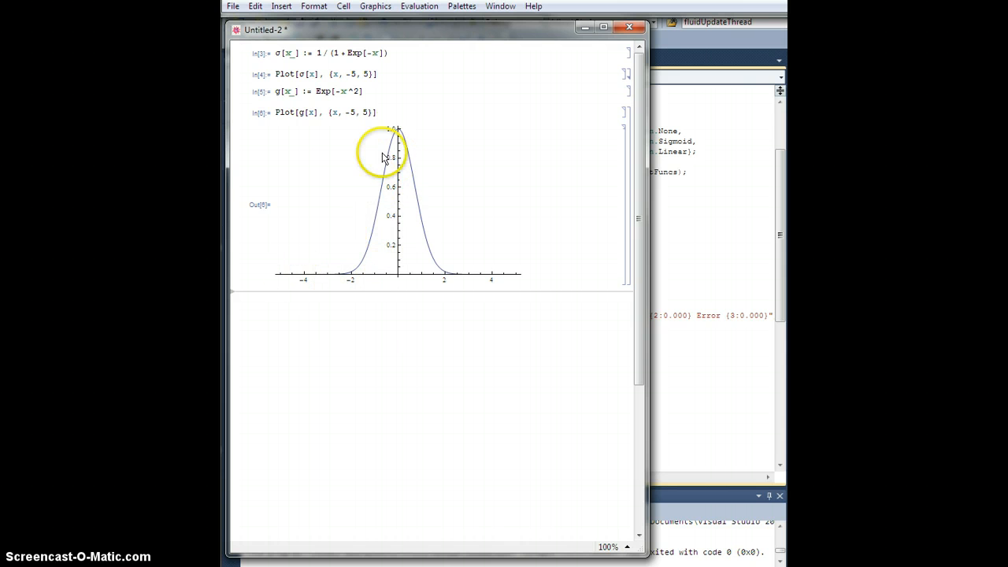
mouse_move(339, 277)
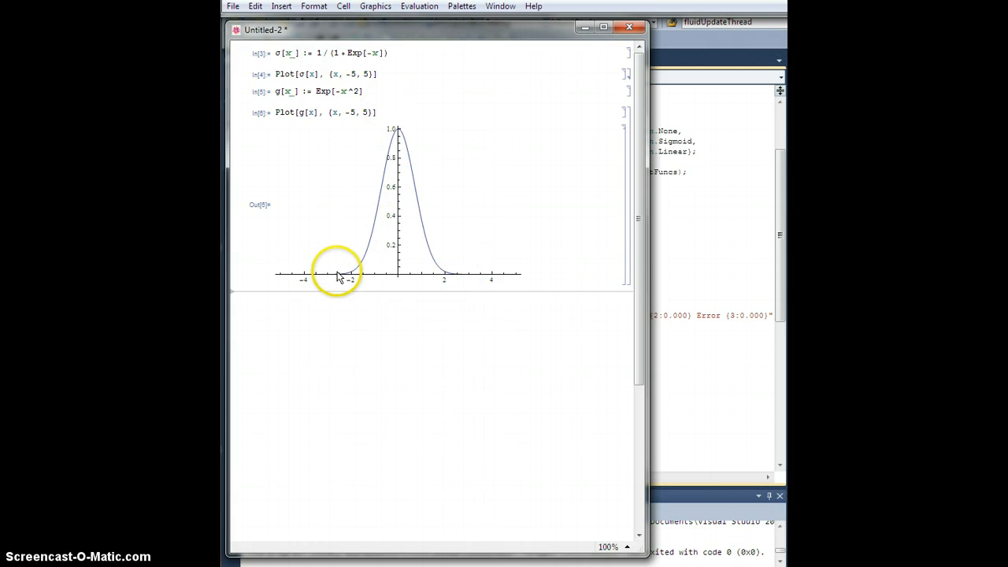
mouse_move(398, 271)
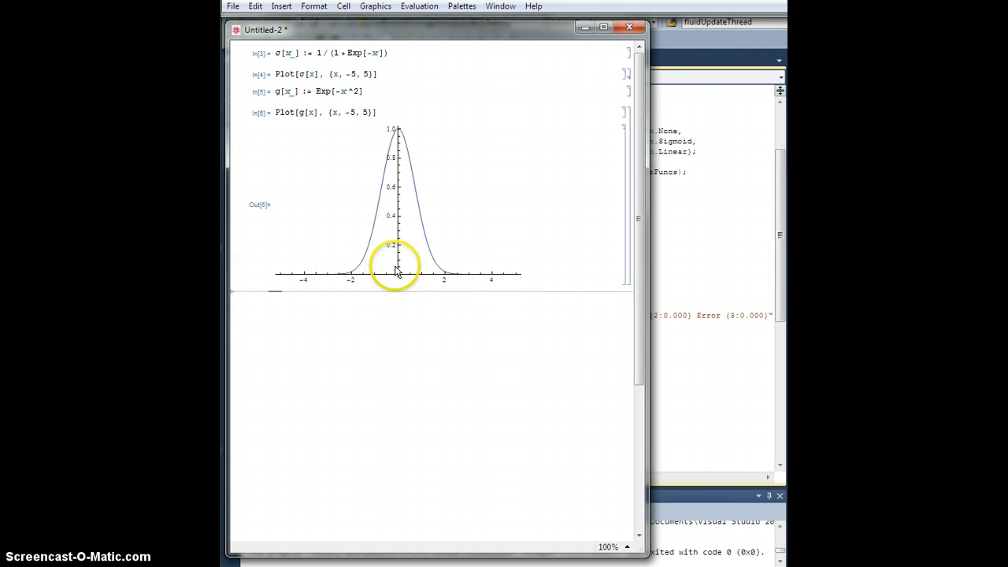
mouse_move(417, 185)
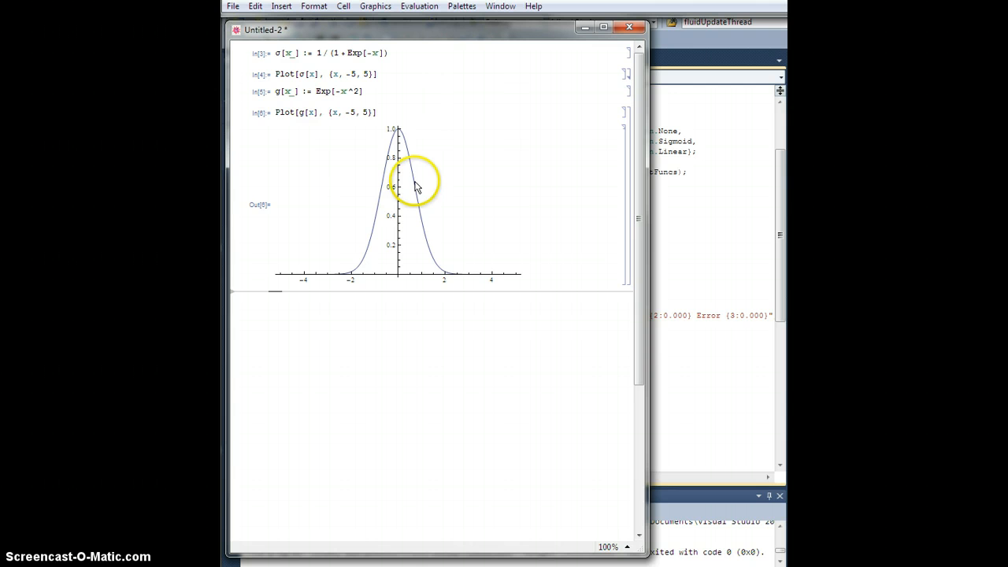
mouse_move(431, 205)
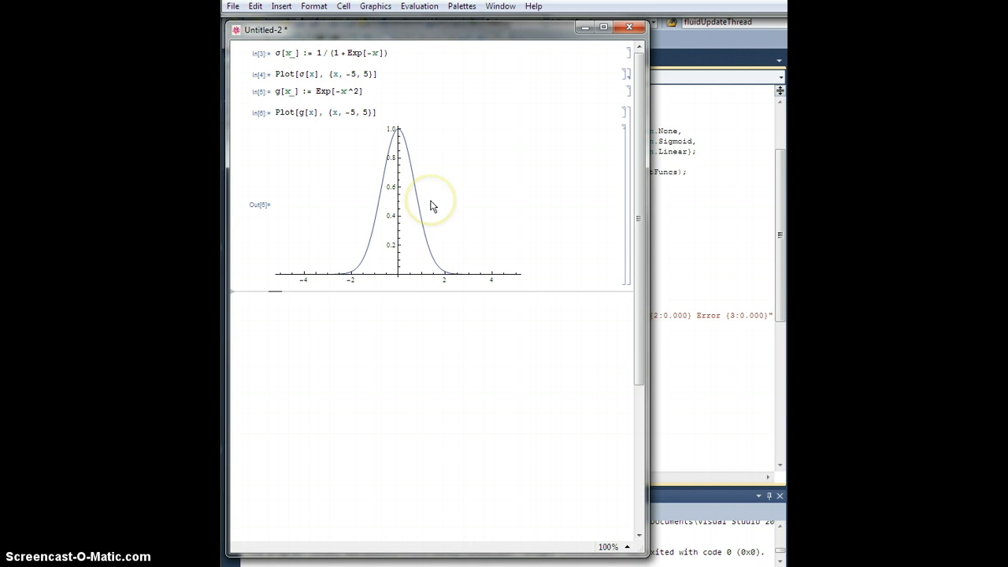
mouse_move(400, 193)
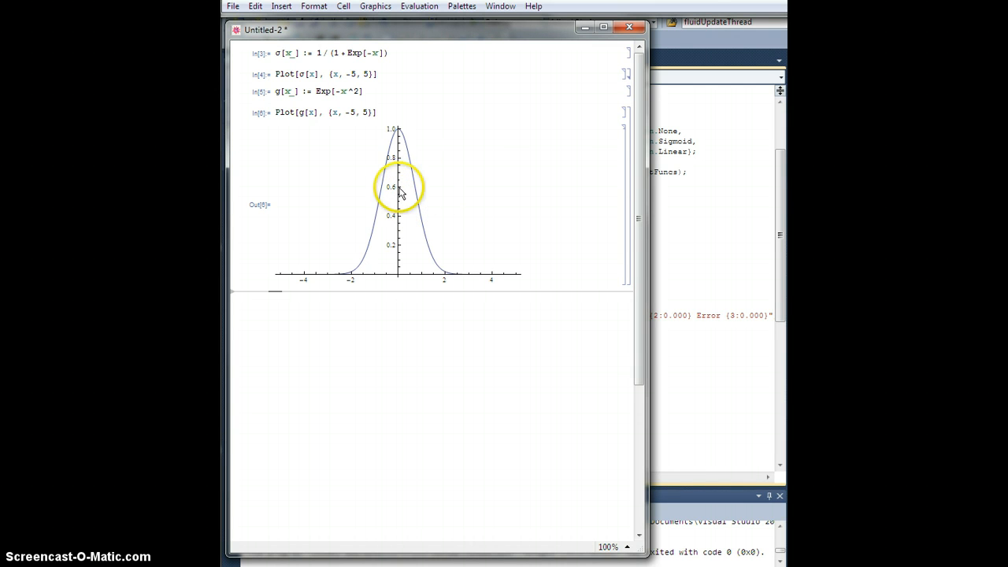
mouse_move(475, 345)
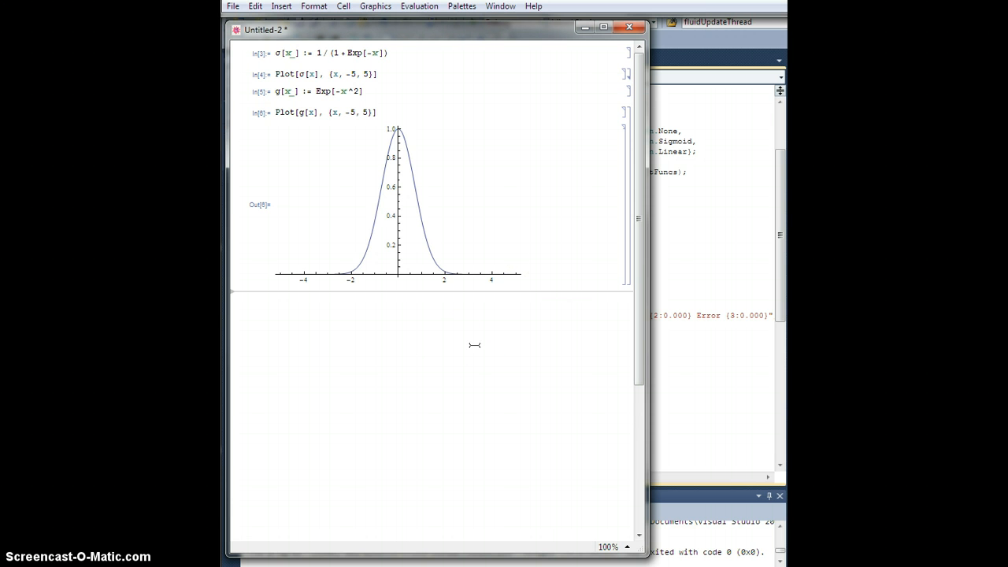
Step: Evaluate D[g[x], x], giving -2 e^(-x^2) x
type("D")
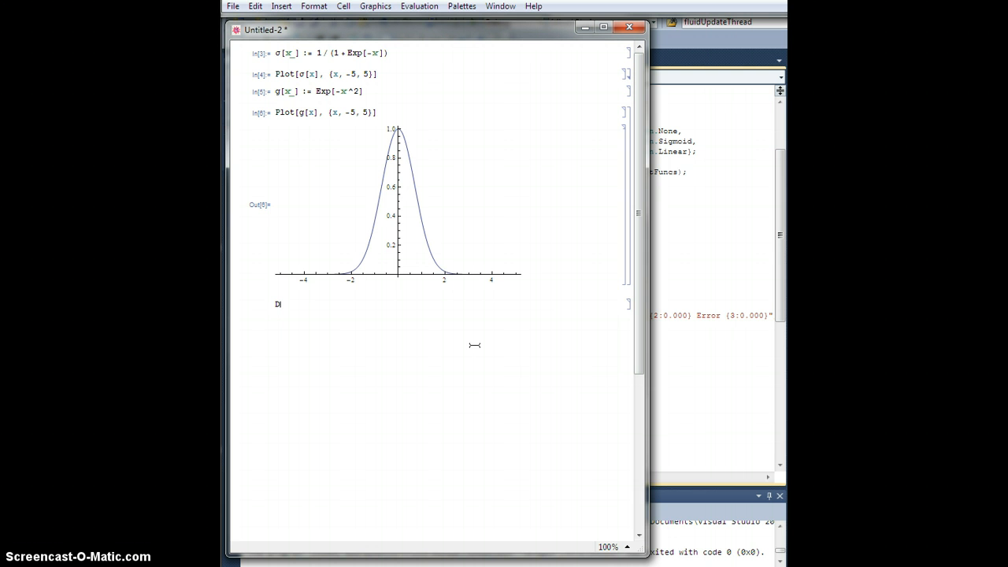
type("[g")
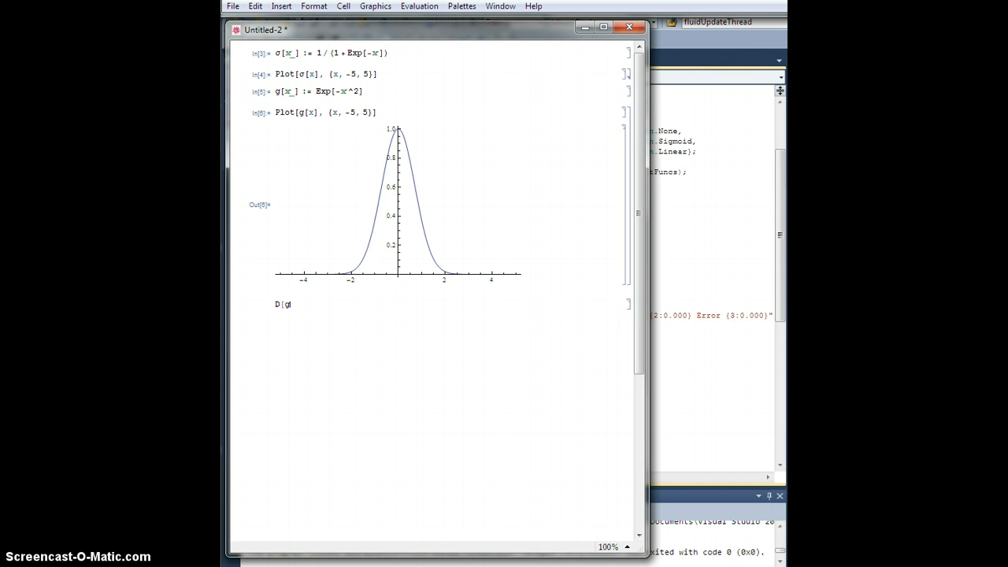
type("[x], x]")
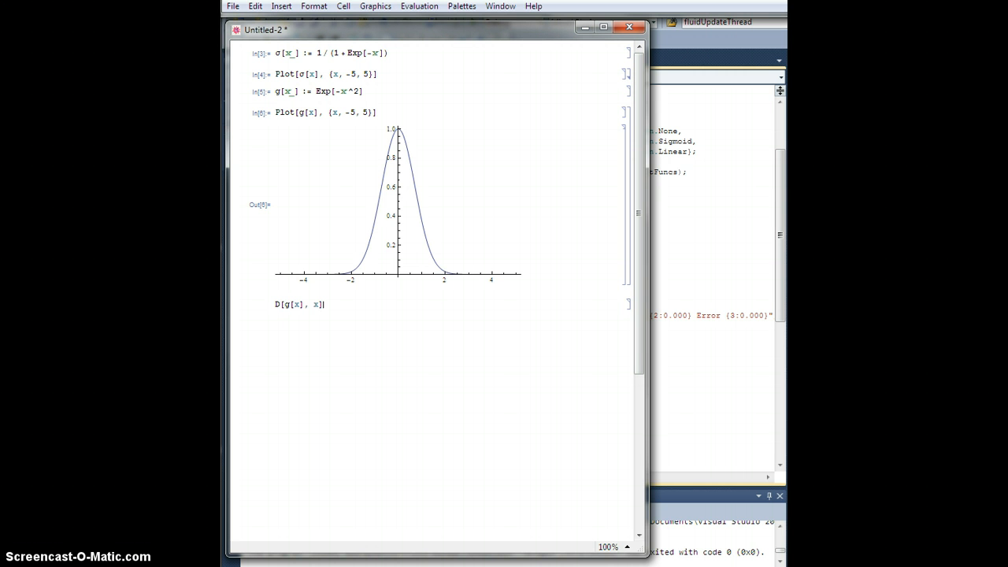
key("shift+Return")
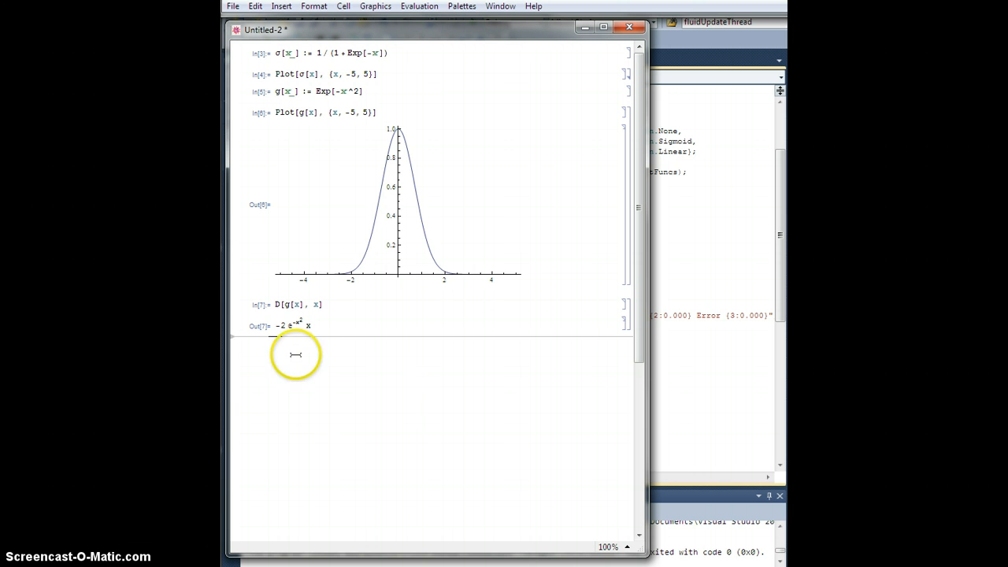
mouse_move(311, 325)
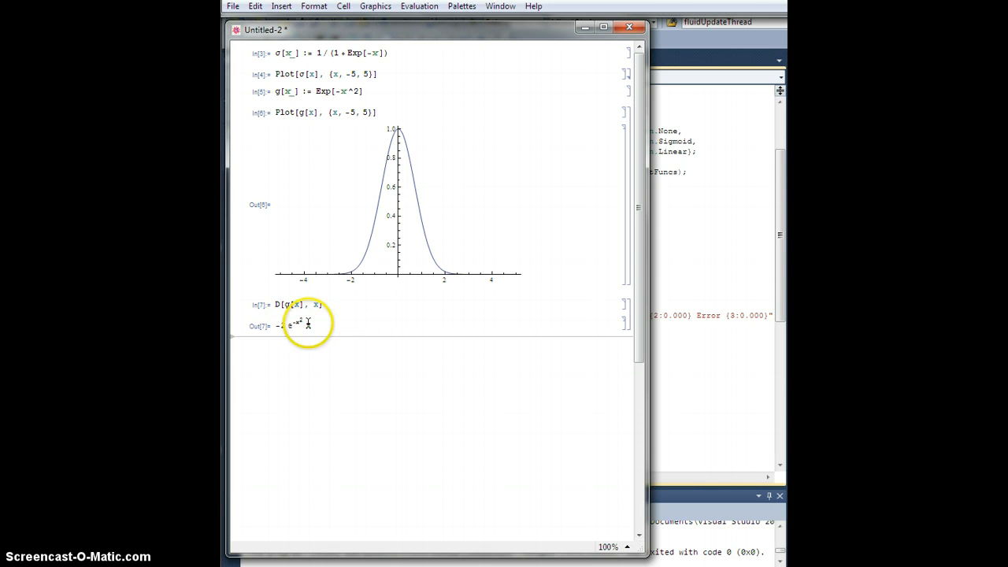
mouse_move(313, 256)
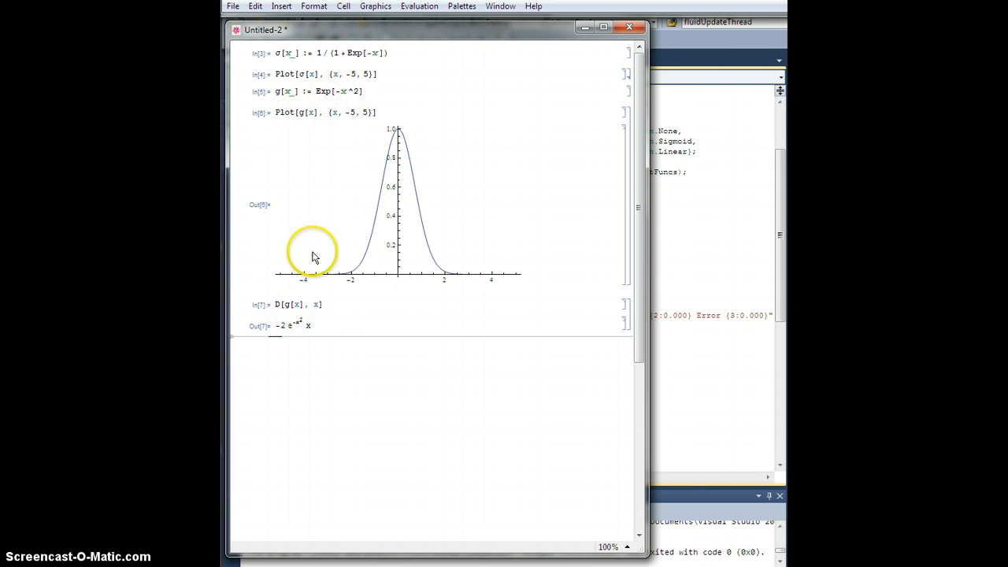
mouse_move(296, 326)
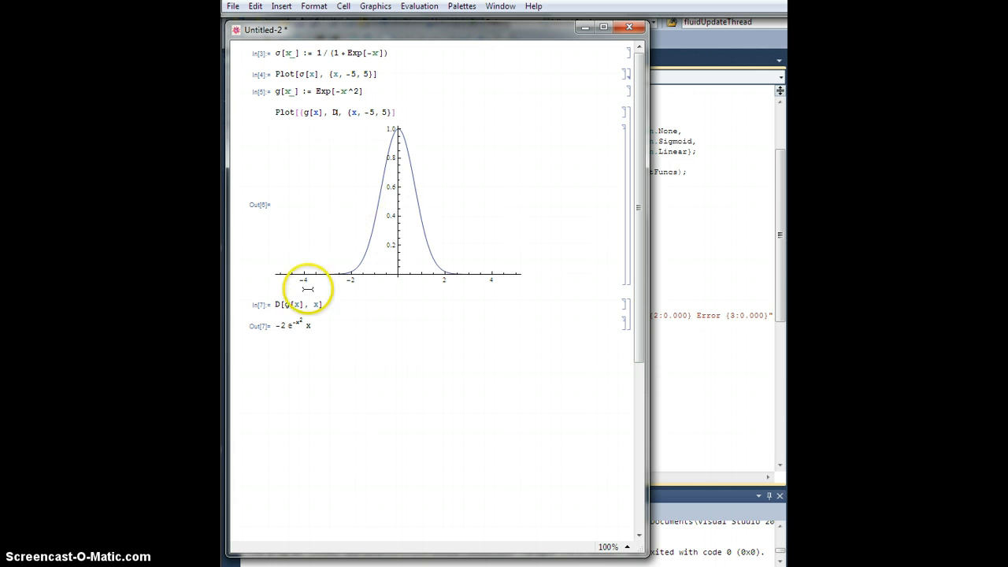
mouse_move(443, 397)
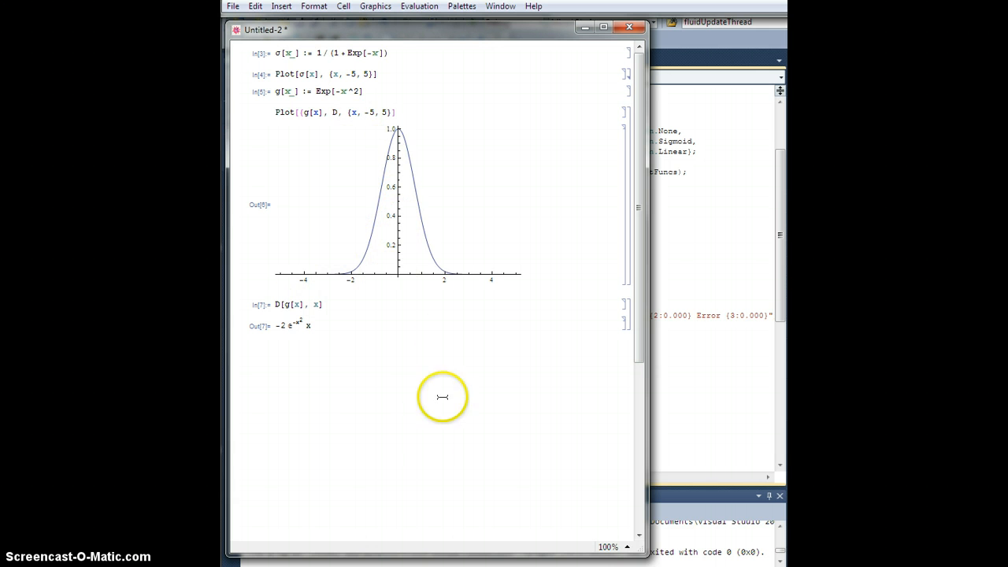
mouse_move(389, 311)
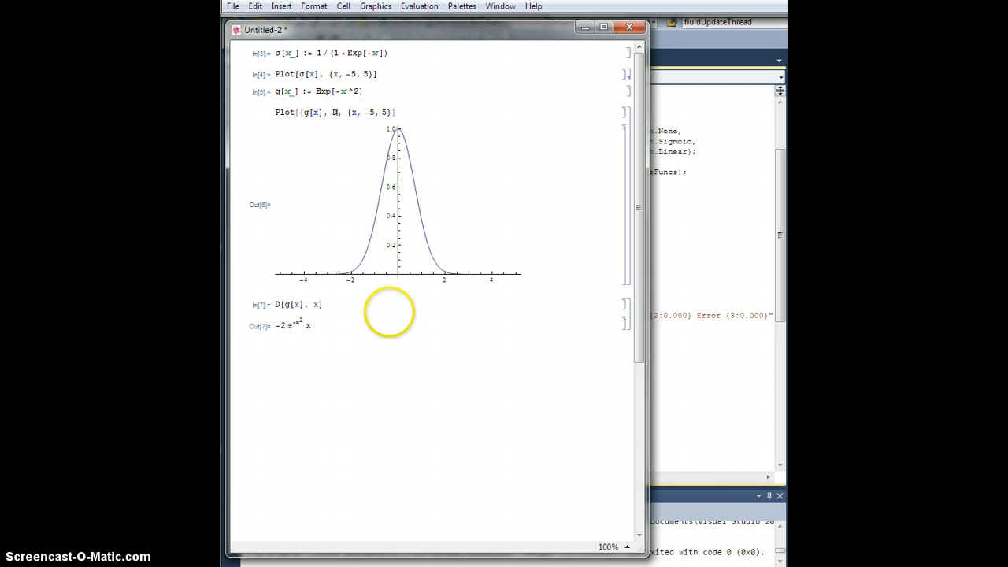
Step: Rewrite the plot as Plot[{g[x], -2 x g[x]}, {x, -5, 5}]
type("-2 x g[")
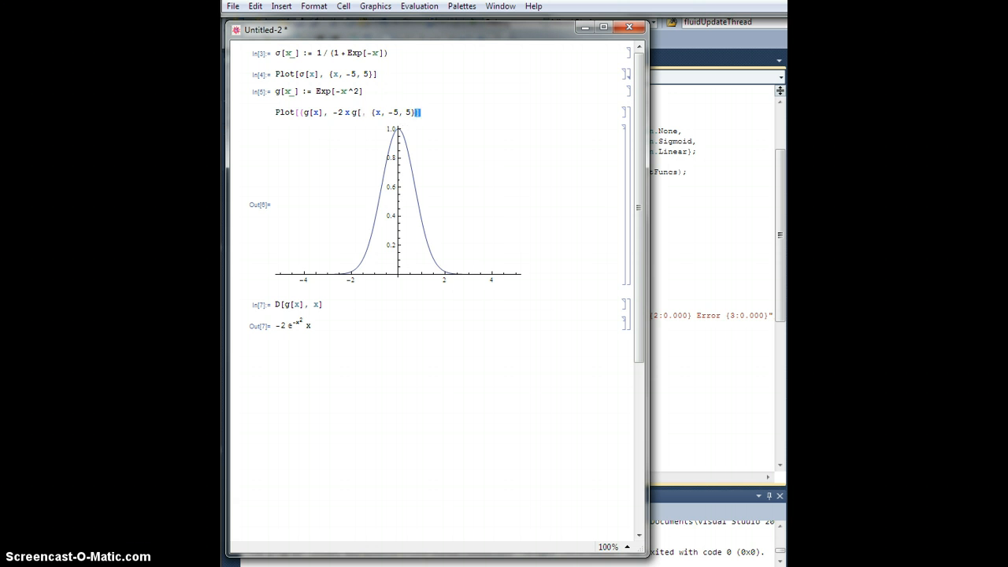
type("x]}")
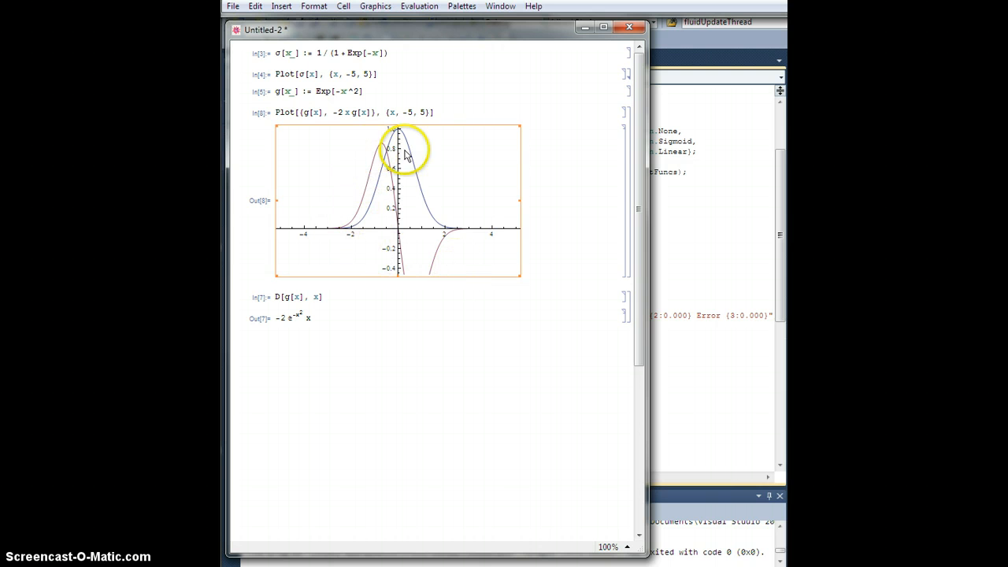
mouse_move(519, 274)
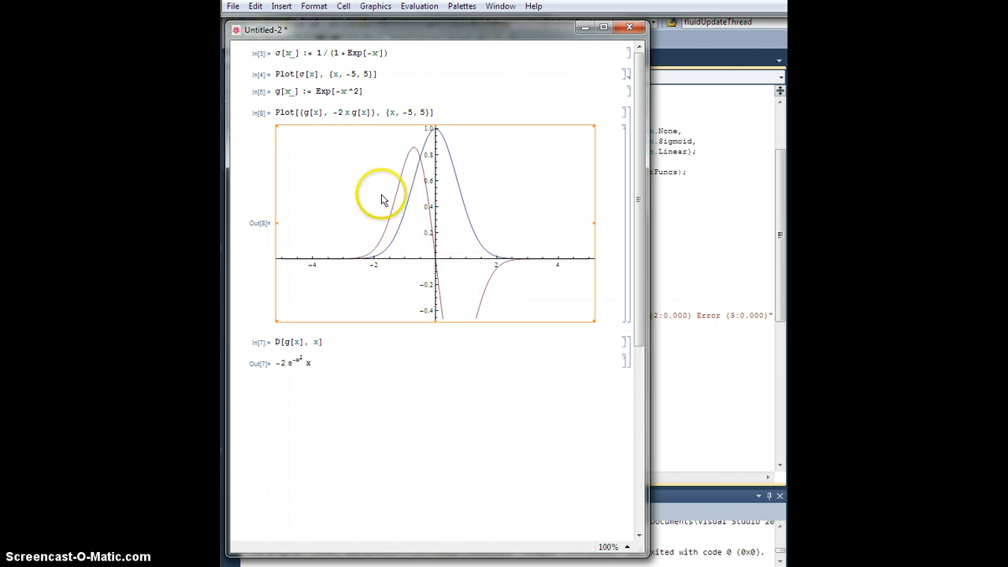
mouse_move(521, 264)
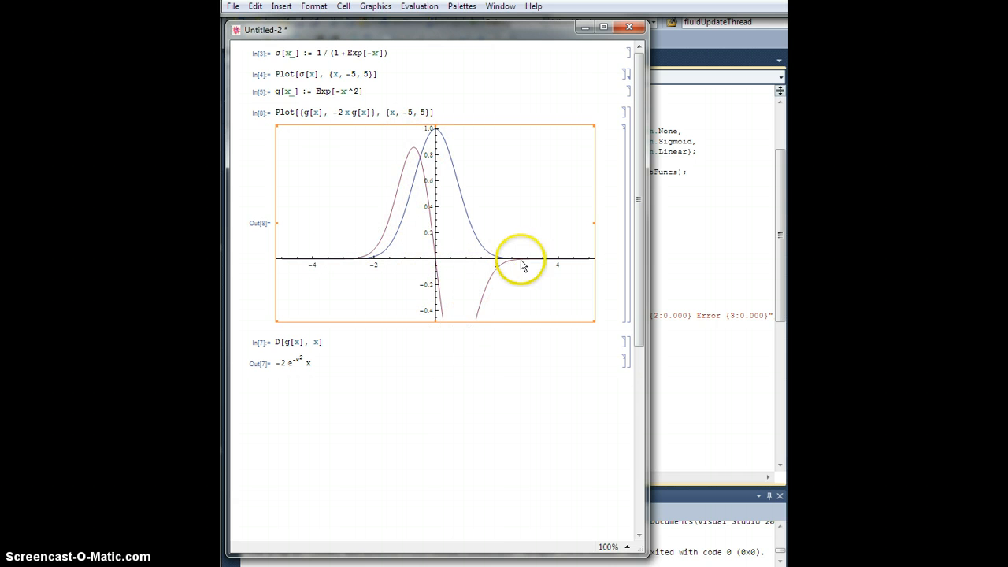
mouse_move(396, 371)
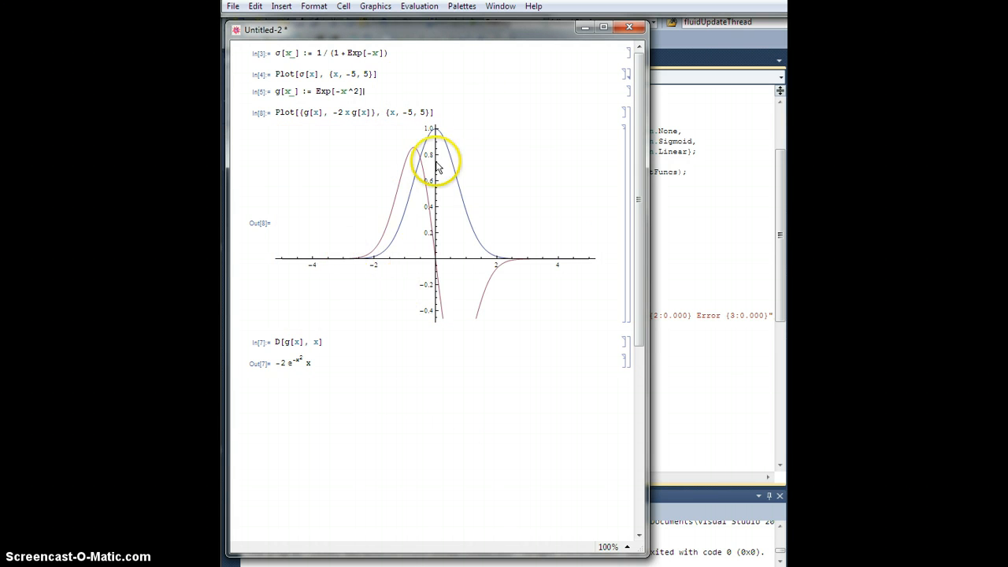
mouse_move(498, 182)
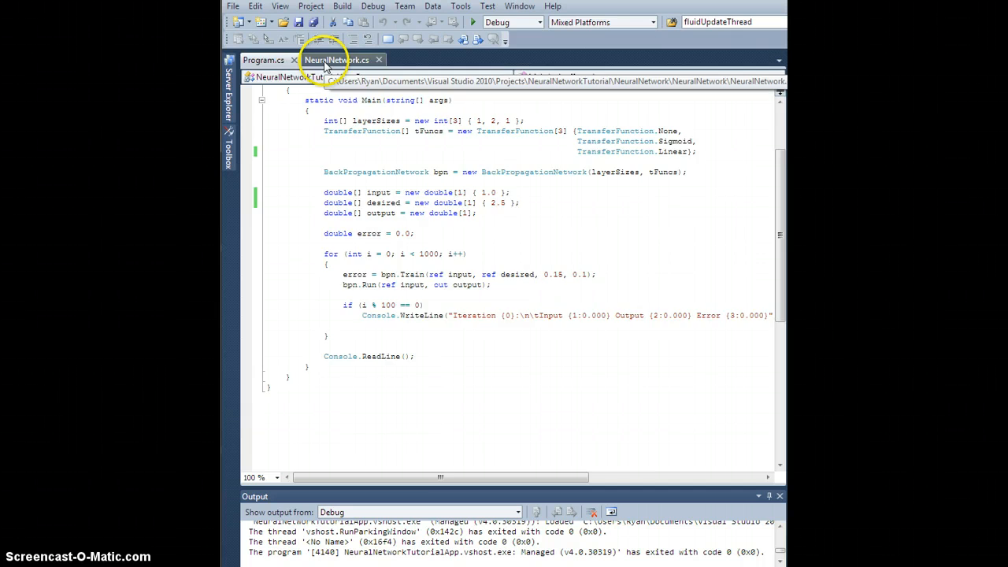
Step: In NeuralNetwork.cs, add Gaussian to the TransferFunction enum after Linear
left_click(337, 60)
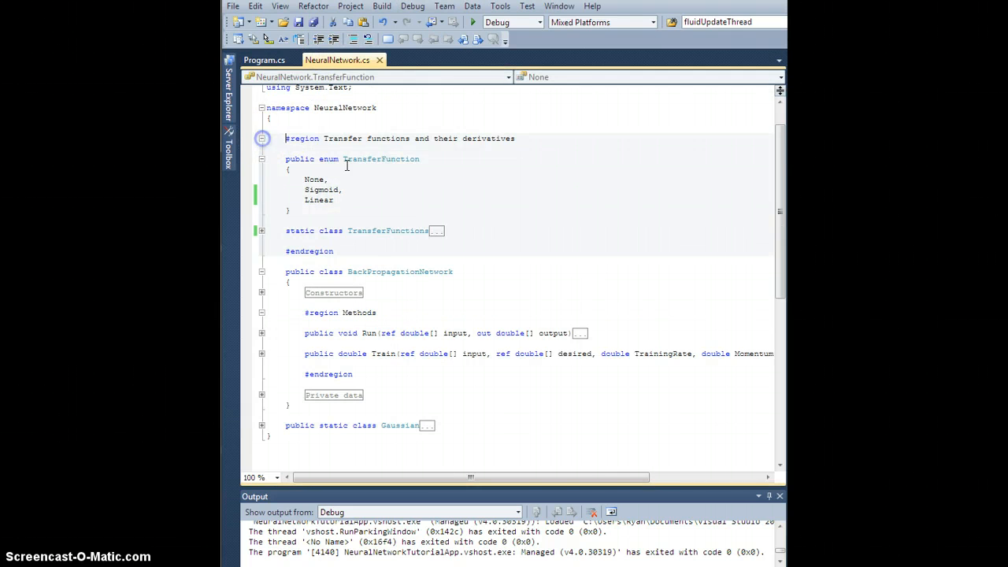
key("enter")
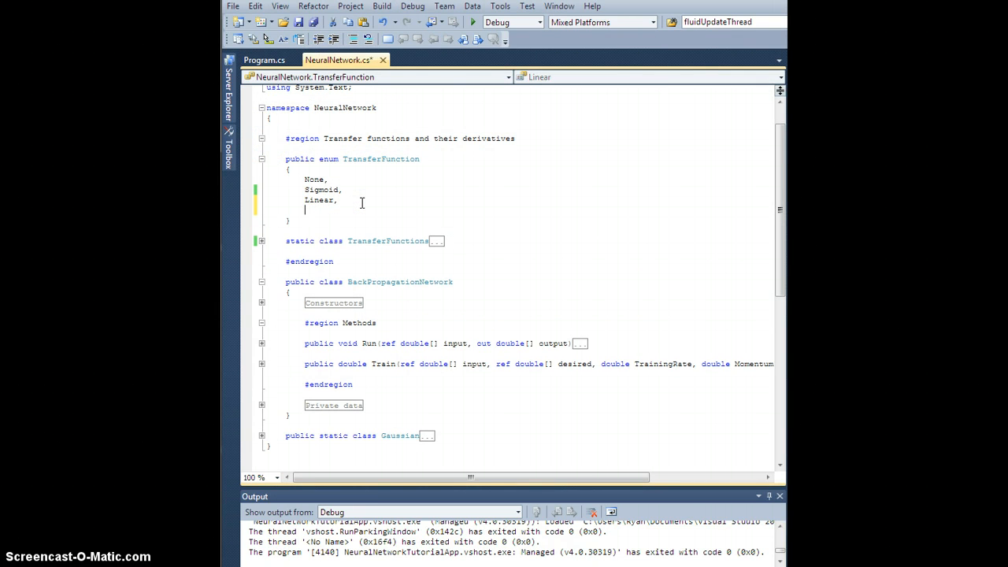
type("Gaussian")
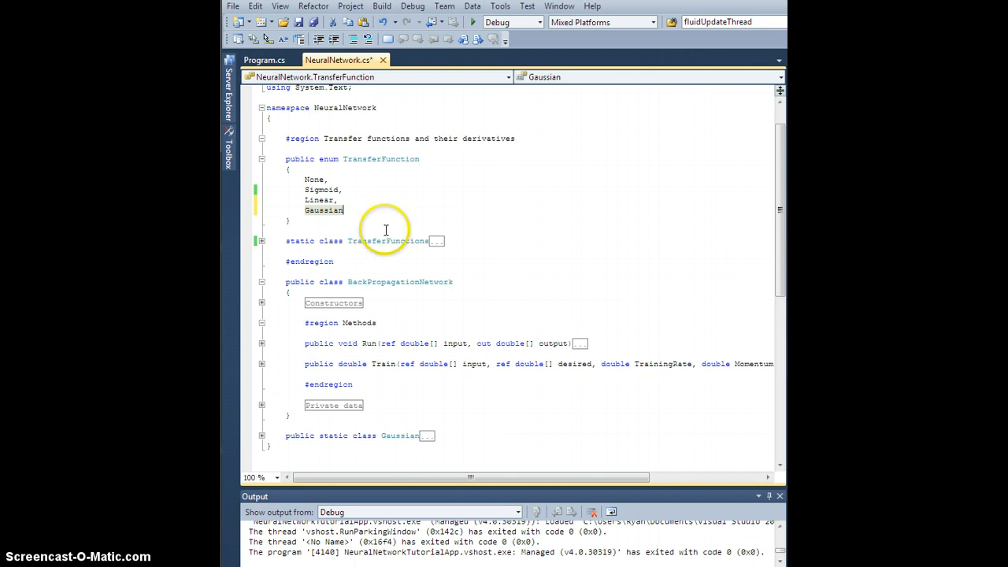
left_click(262, 241)
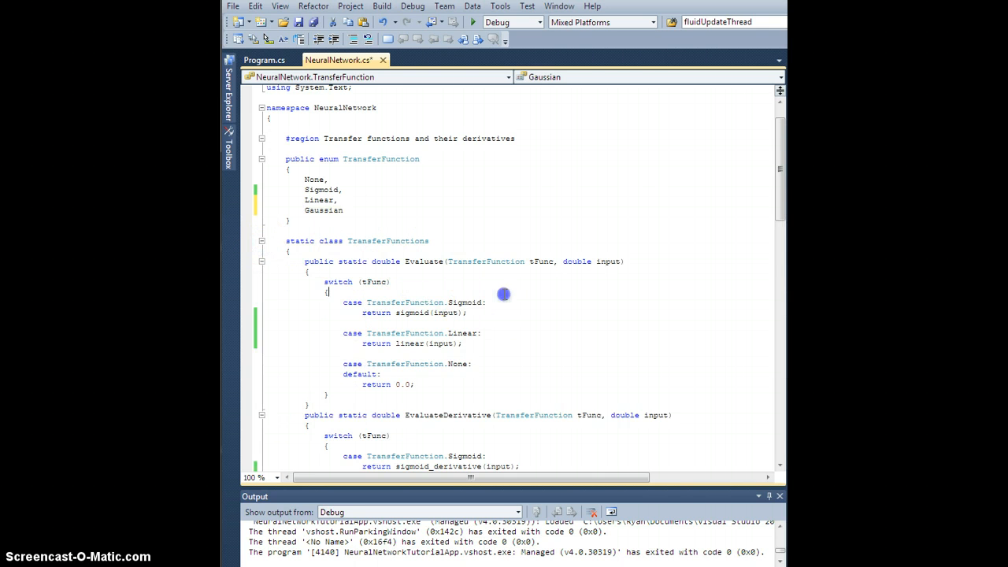
scroll("down", 3)
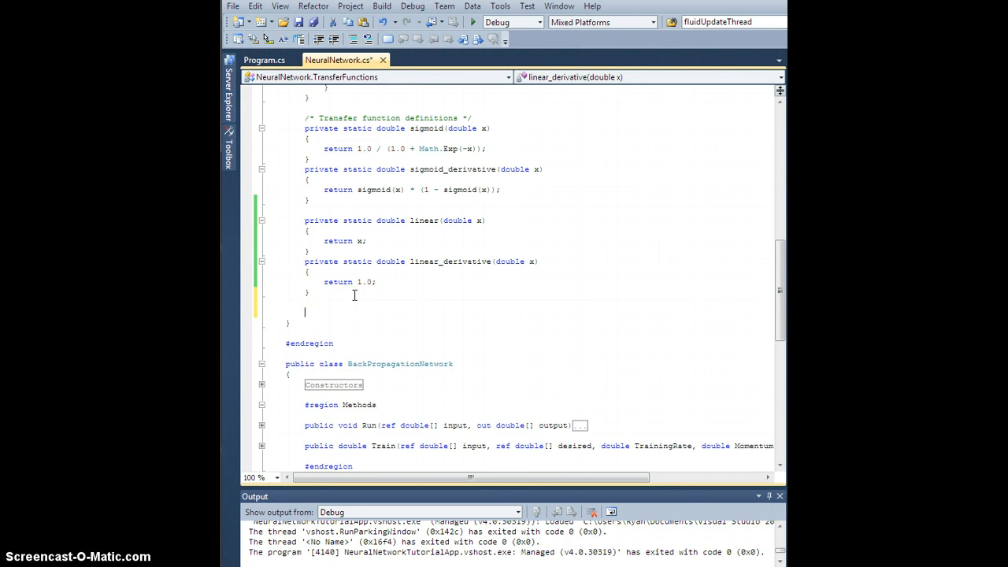
Step: Write private static double gaussian(double x) returning Math.Exp(-Math.Pow(x, 2))
type("private")
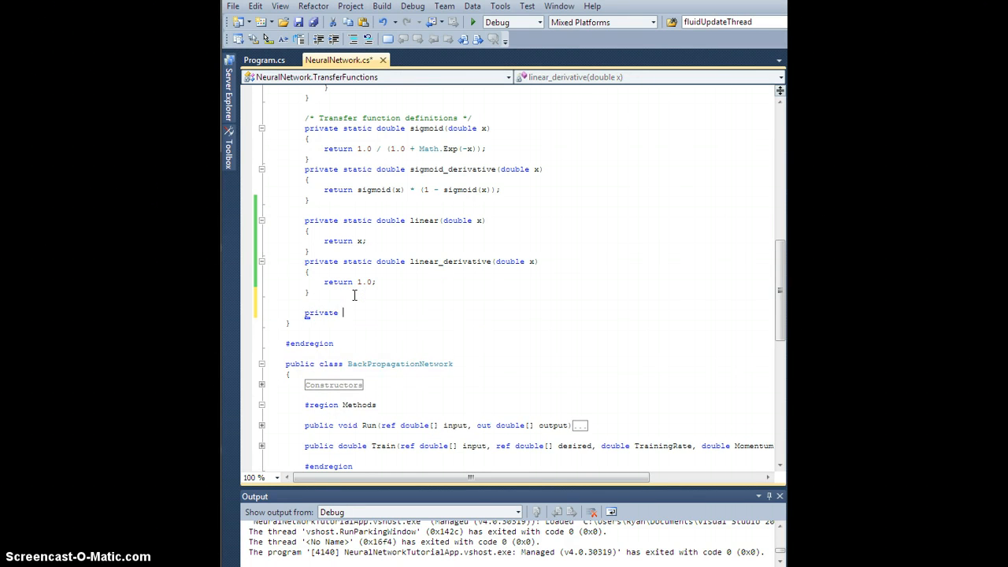
type("static double gaussian")
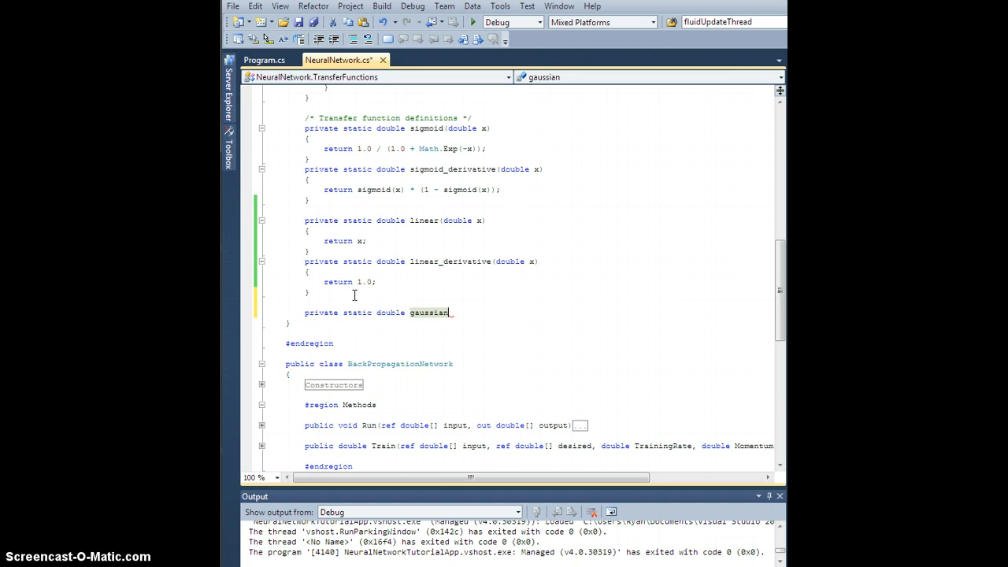
type("(double in")
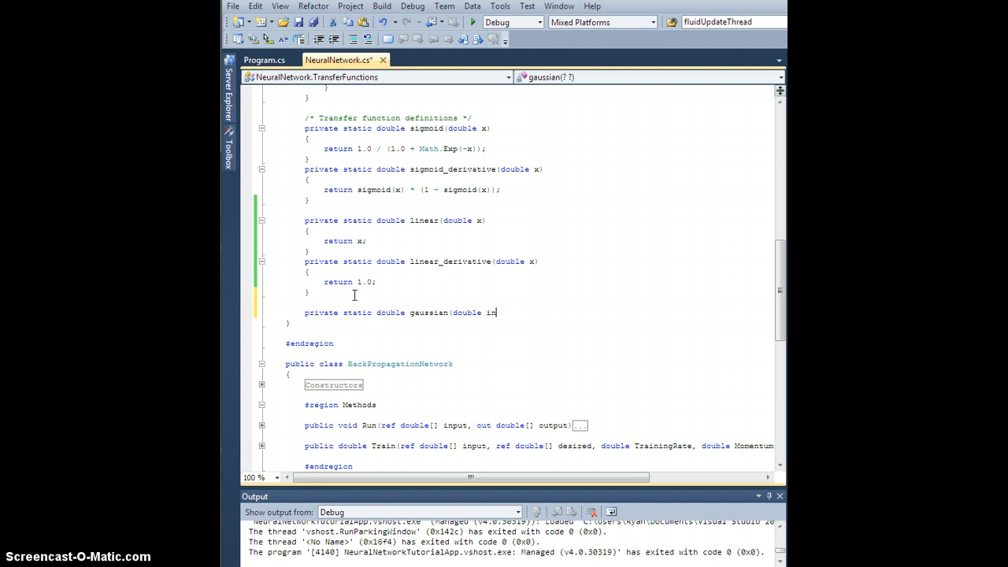
type("x)")
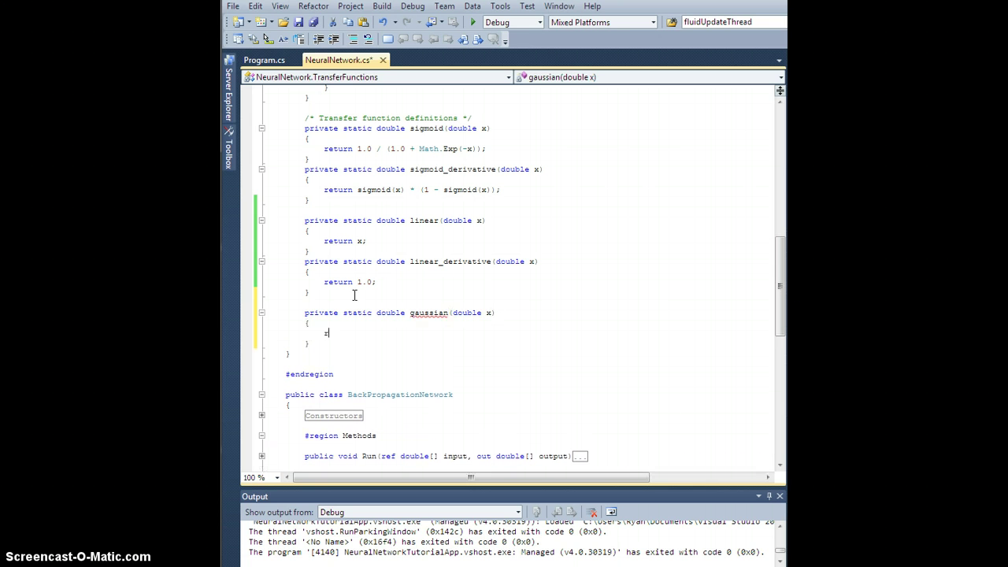
type("return")
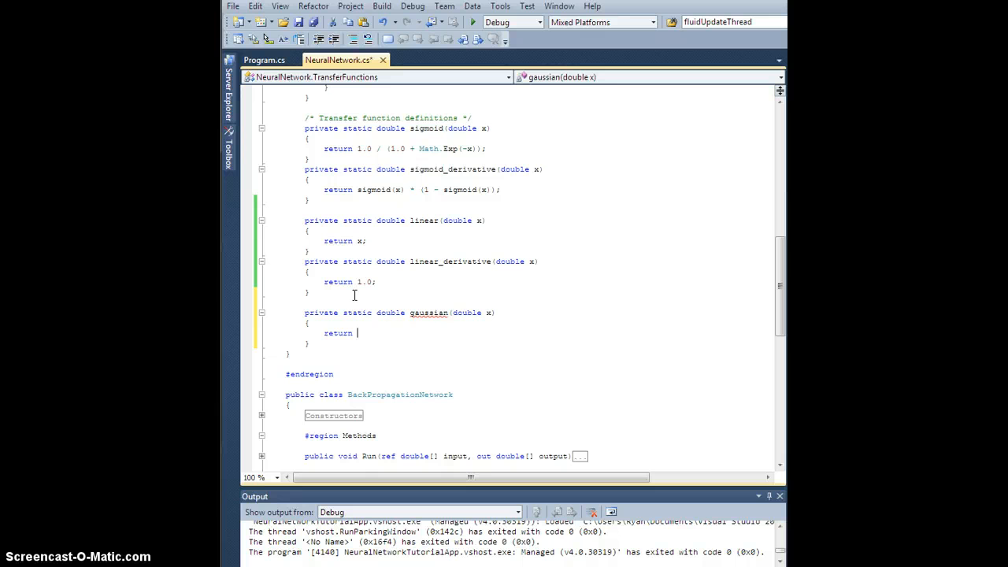
type("Mat")
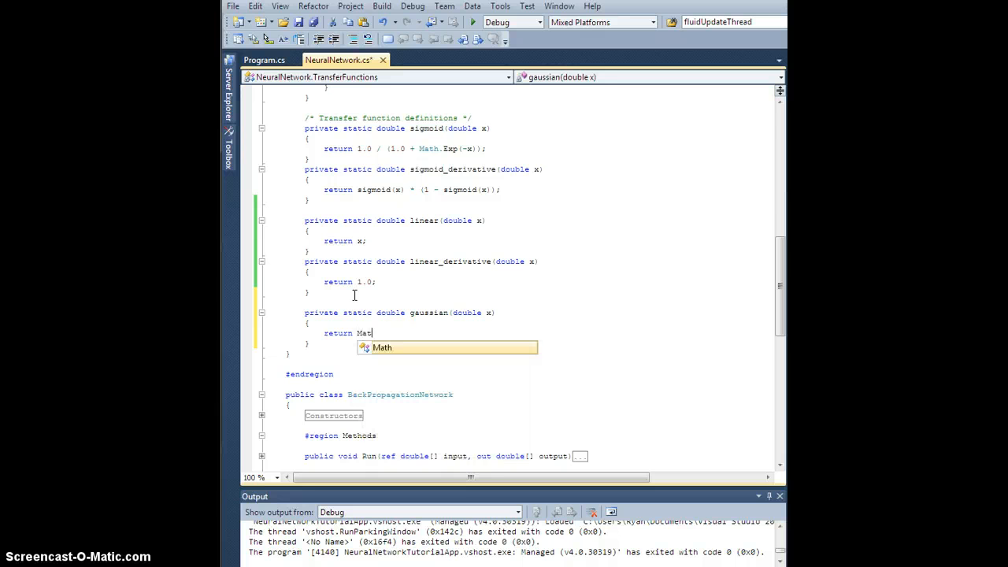
type("h.Exp(")
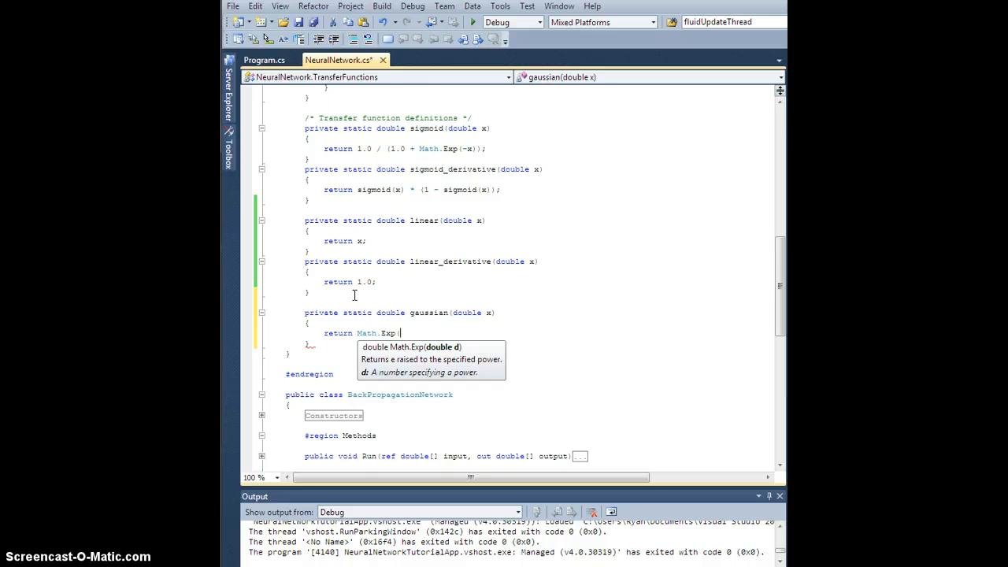
type("Ma")
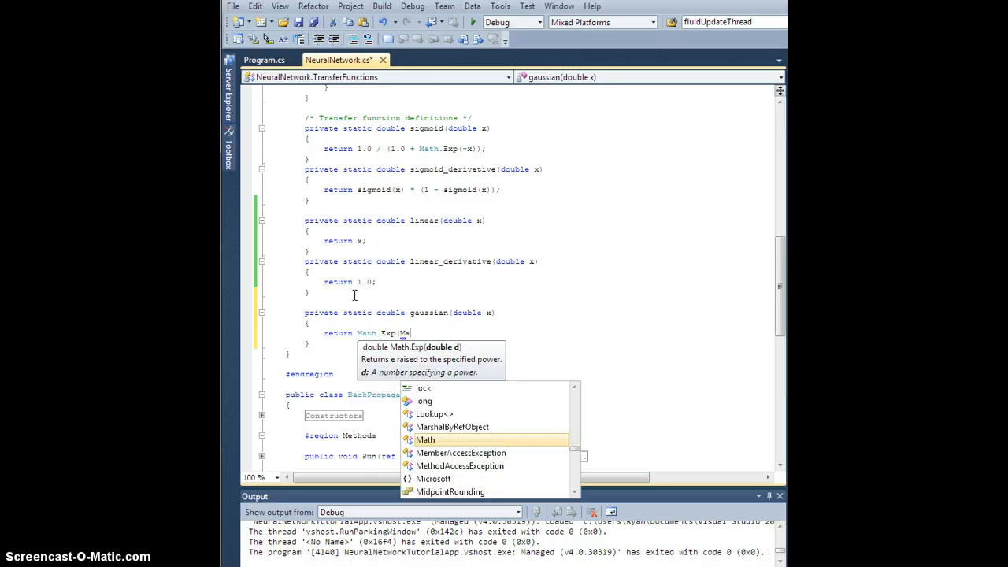
type("Math.Pow(x,2")
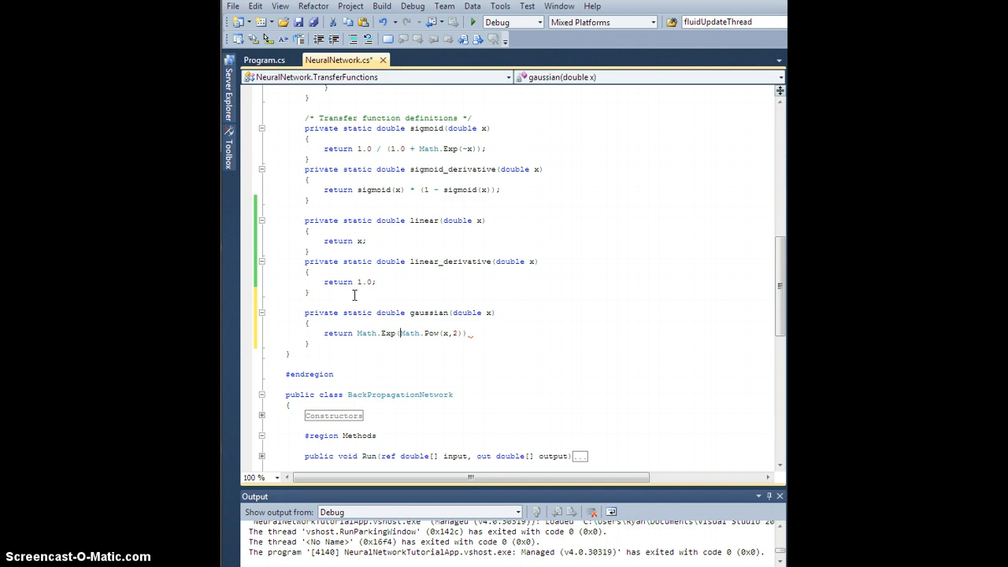
type("-Math.Pow(x, 2));")
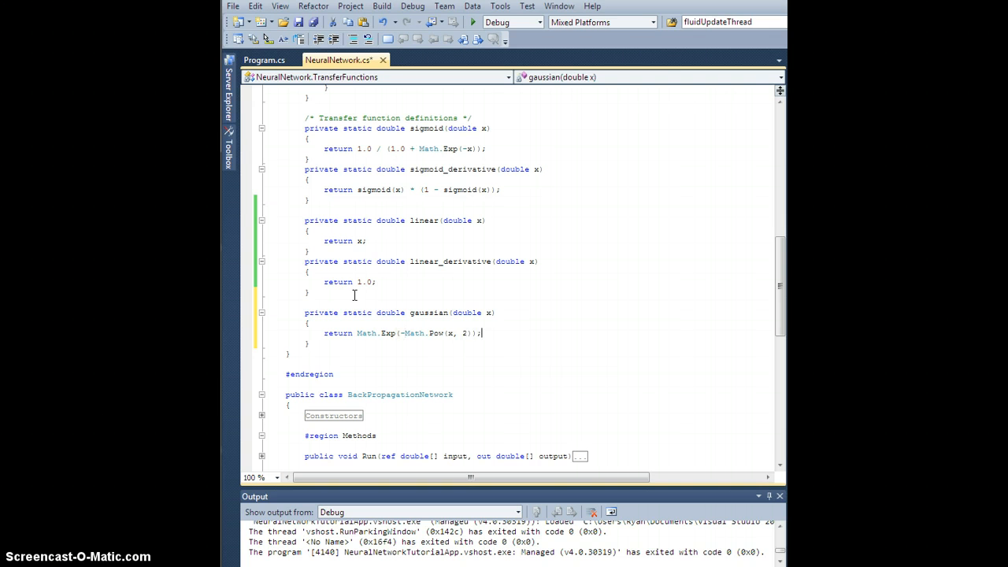
key("Return")
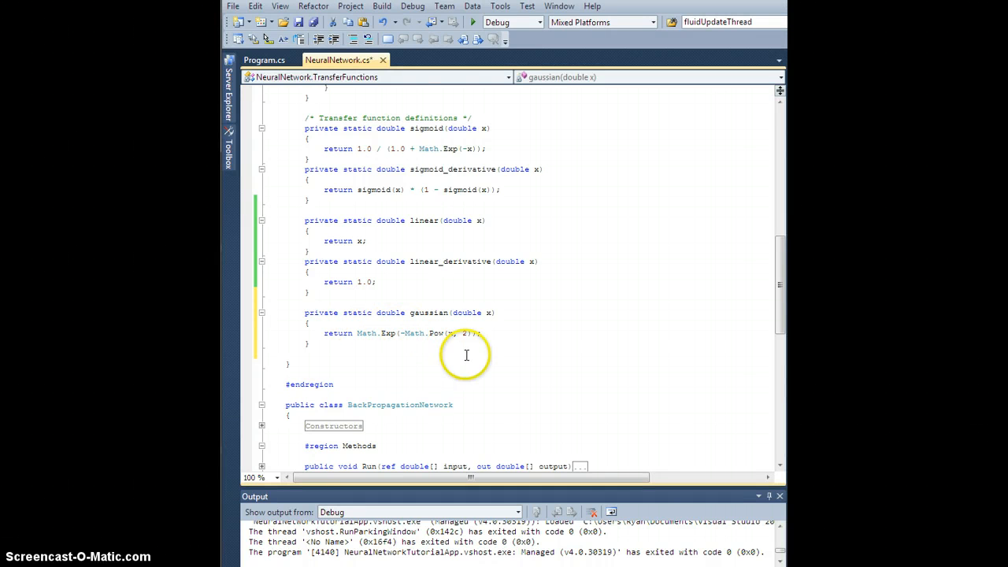
mouse_move(472, 165)
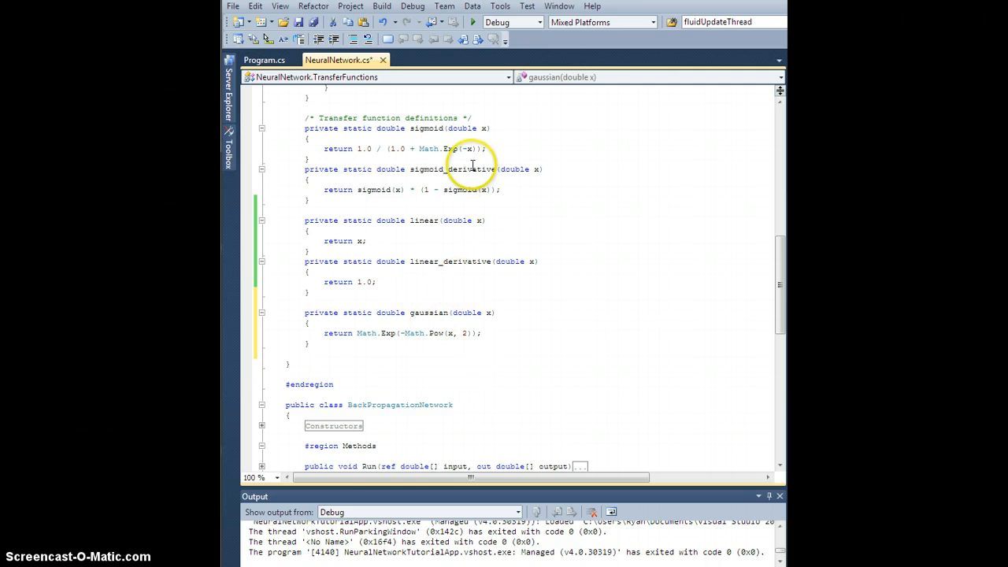
mouse_move(390, 330)
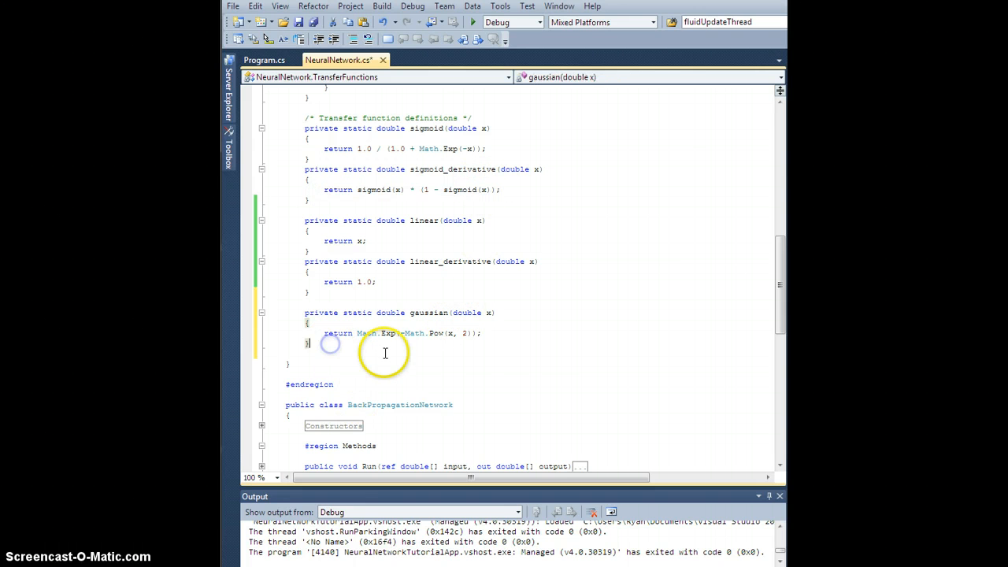
Step: Define gaussian_derivative(double x) returning -2.0 * x * gaussian(x), and save the file
type("private")
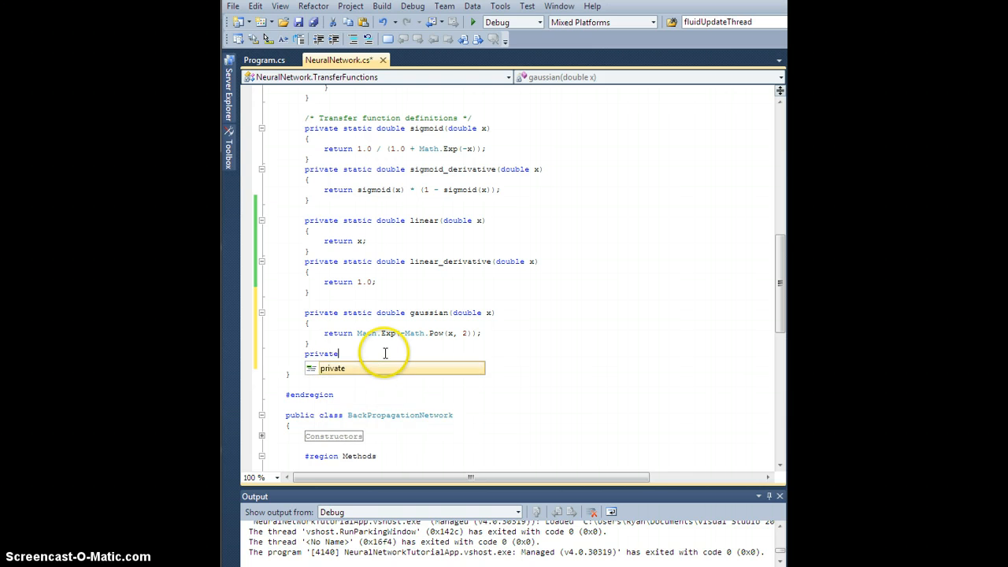
type("static")
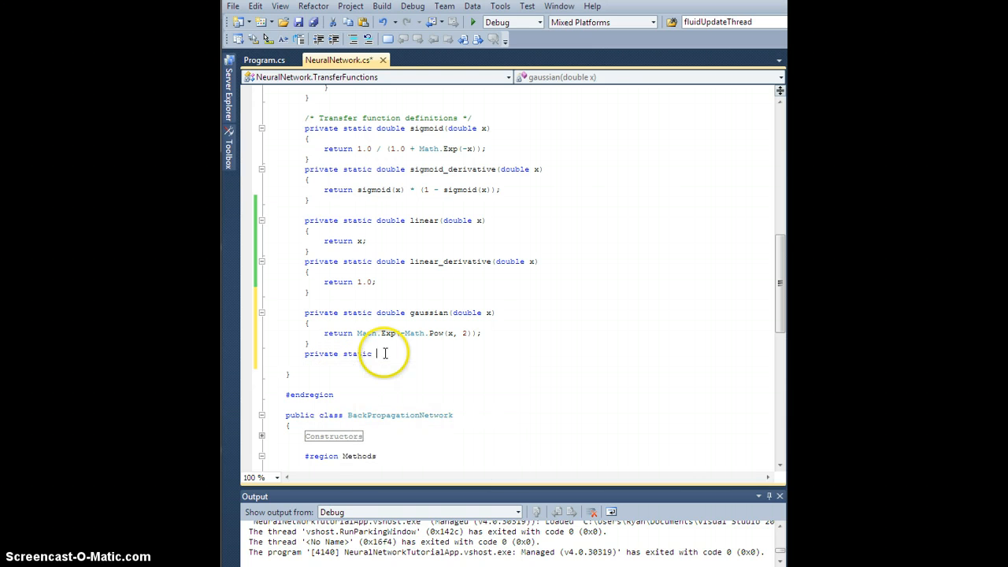
type("double")
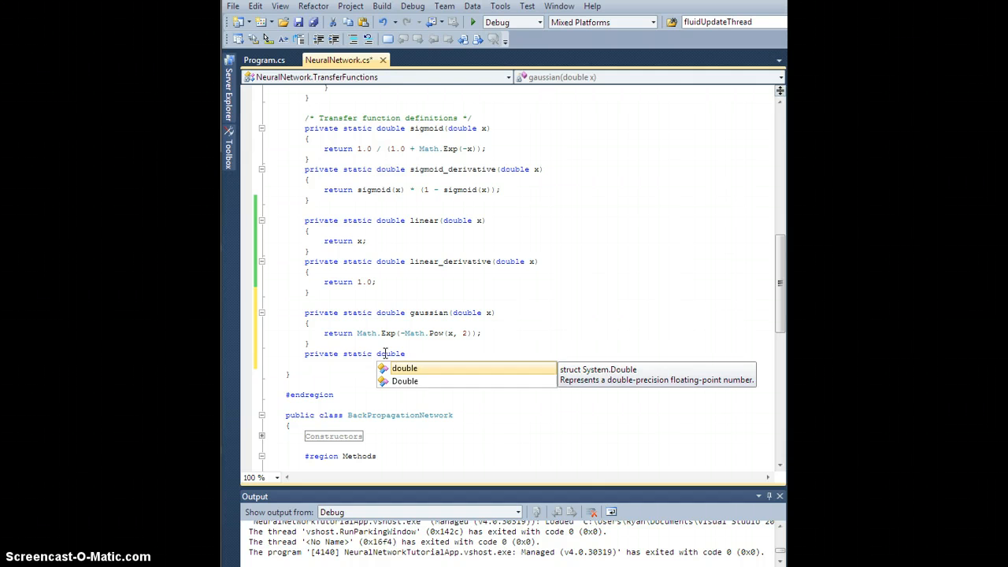
type("gaussian_der")
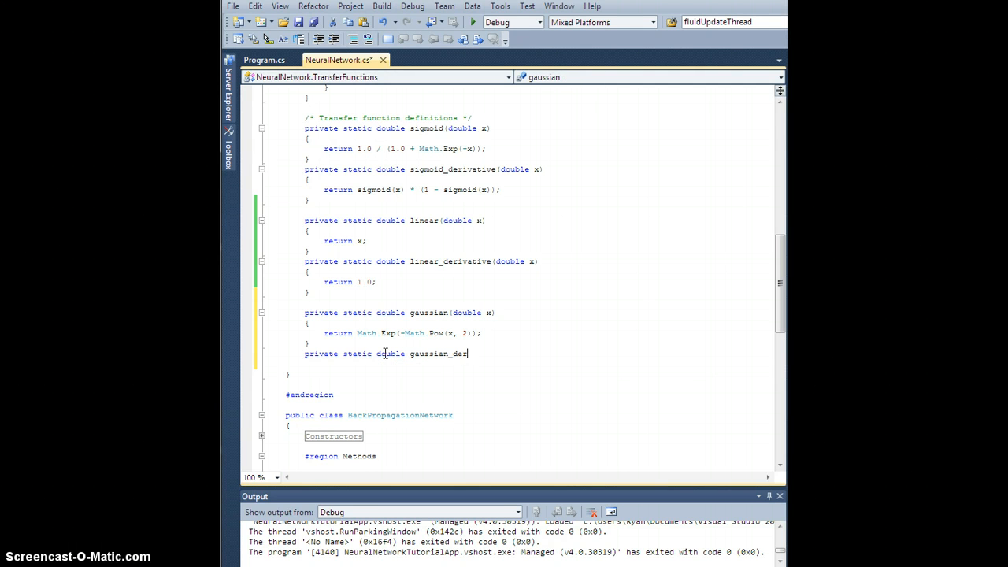
type("rivative(")
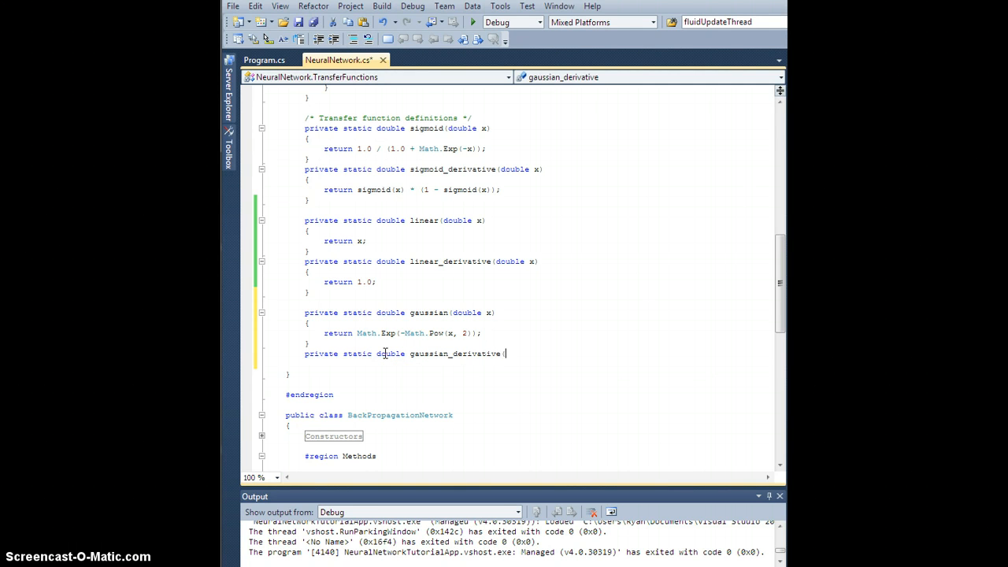
type("double x)")
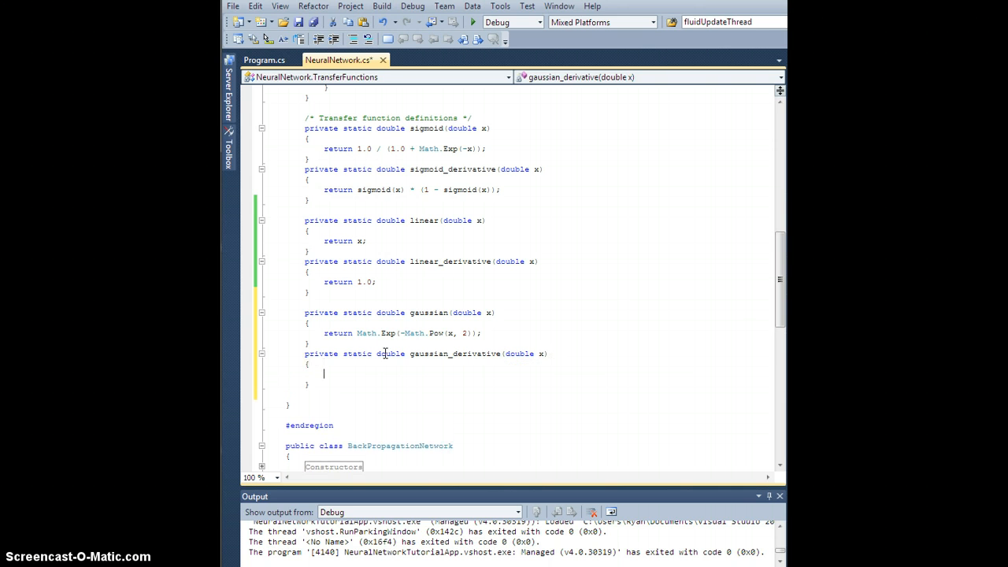
type("return")
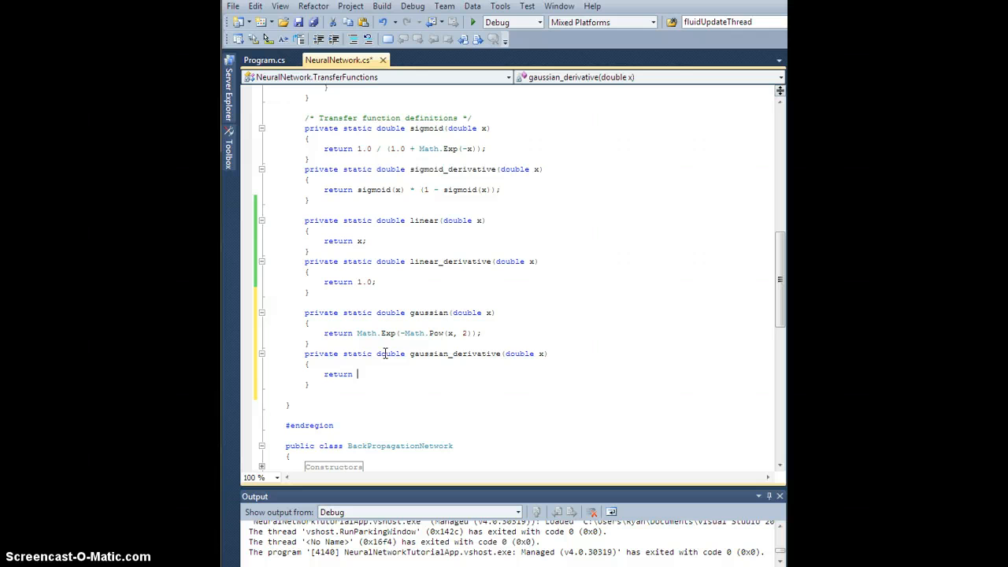
type("-2.0")
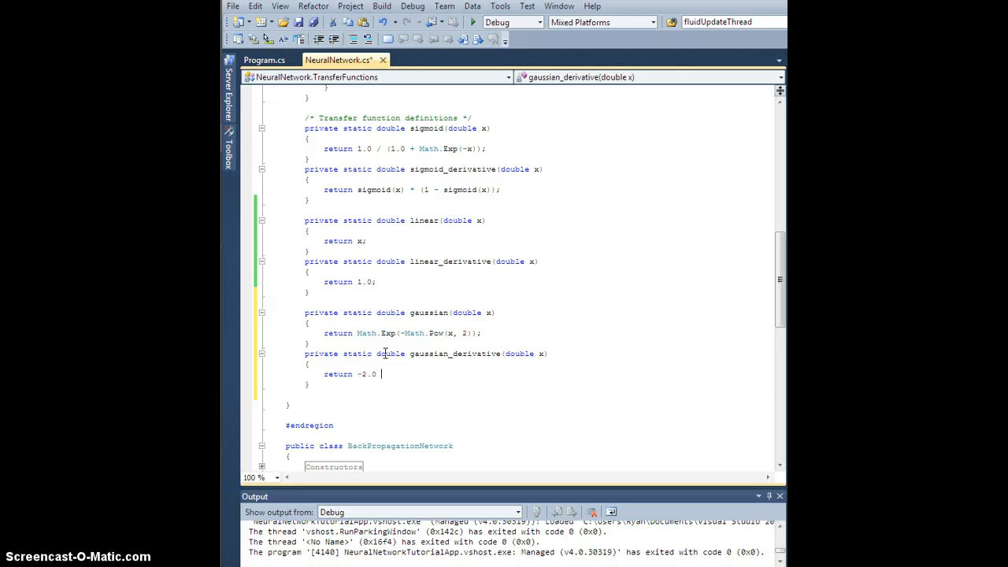
type("*")
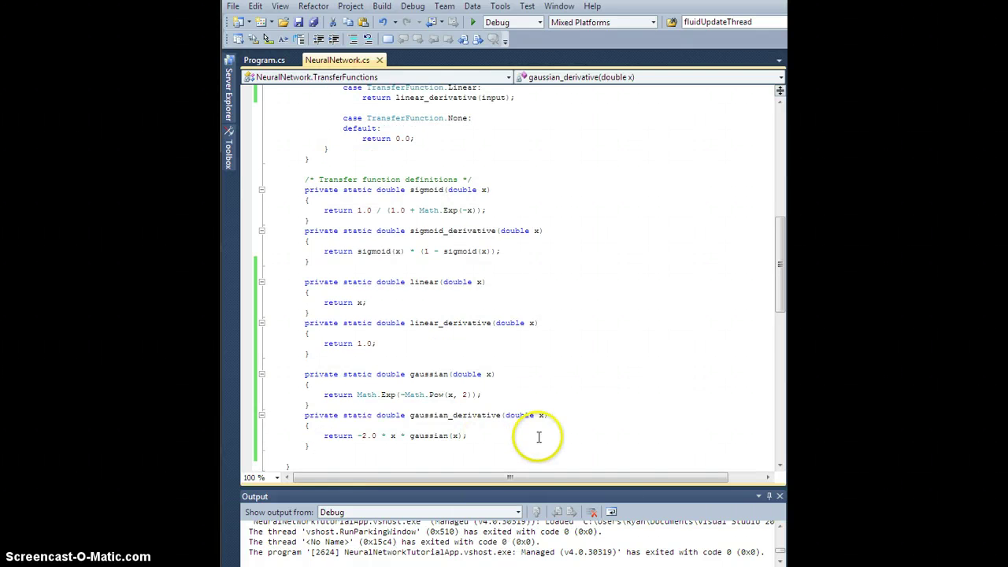
Step: Add TransferFunction.Gaussian cases returning gaussian(input) and gaussian_derivative(input), then save
scroll("up", 3)
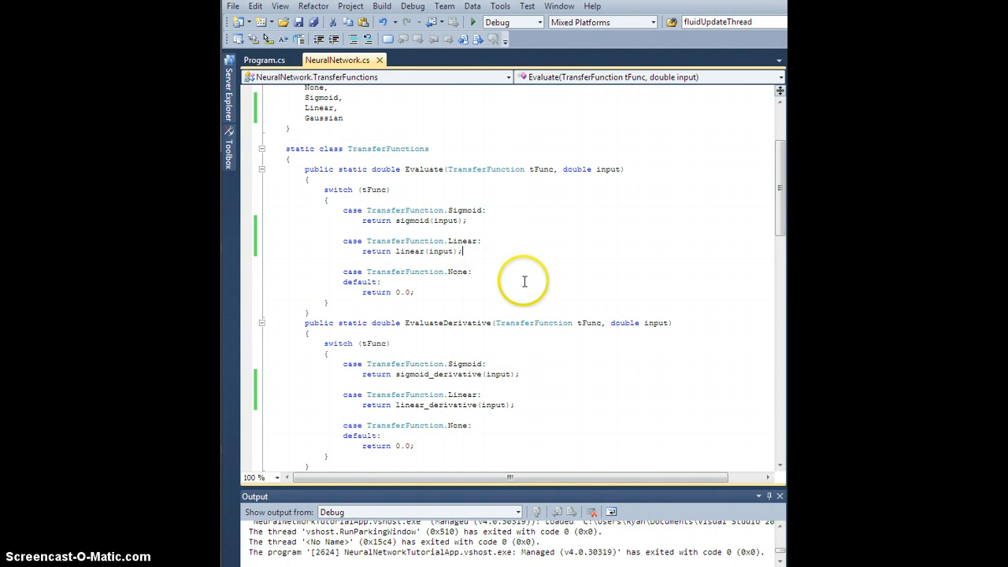
type("case TransferFunction.Gaussian:")
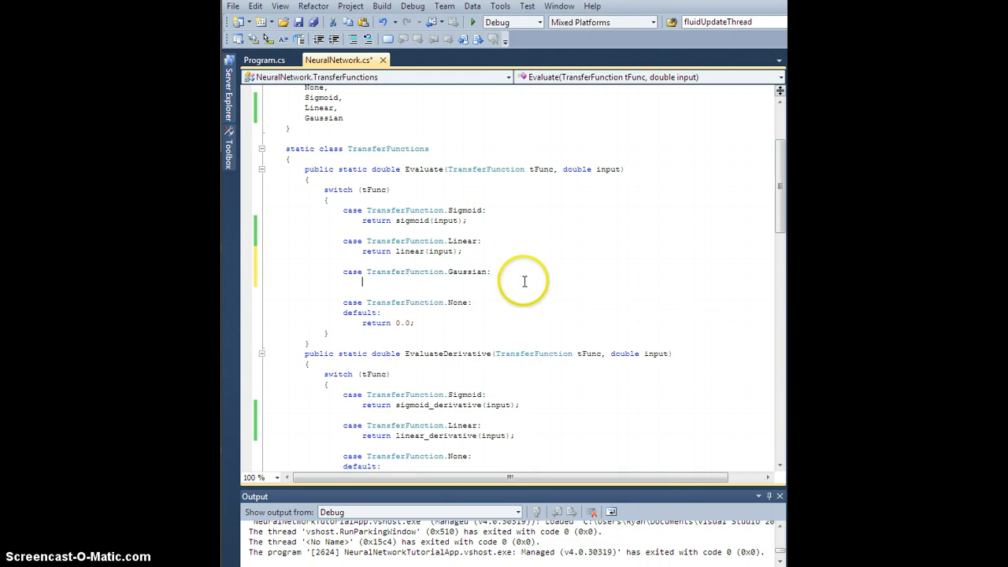
type("return gaussian(input);")
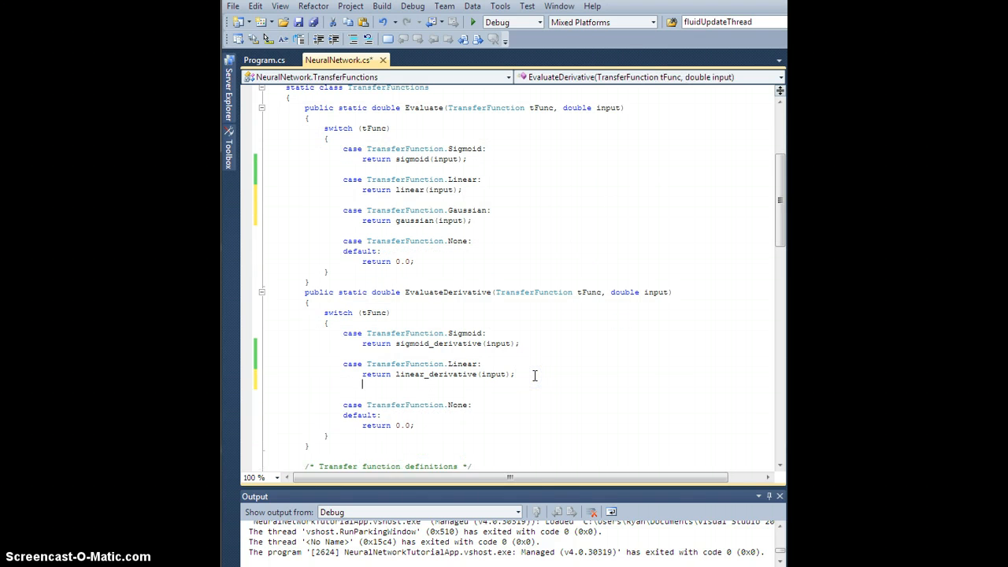
type("case t")
type("ret")
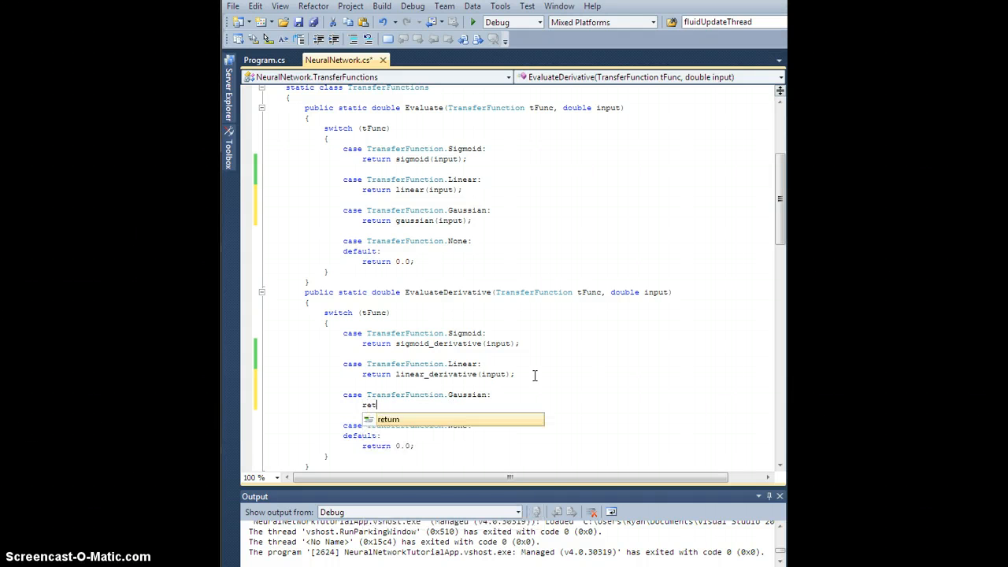
type("urn gaussian_derivative(input);")
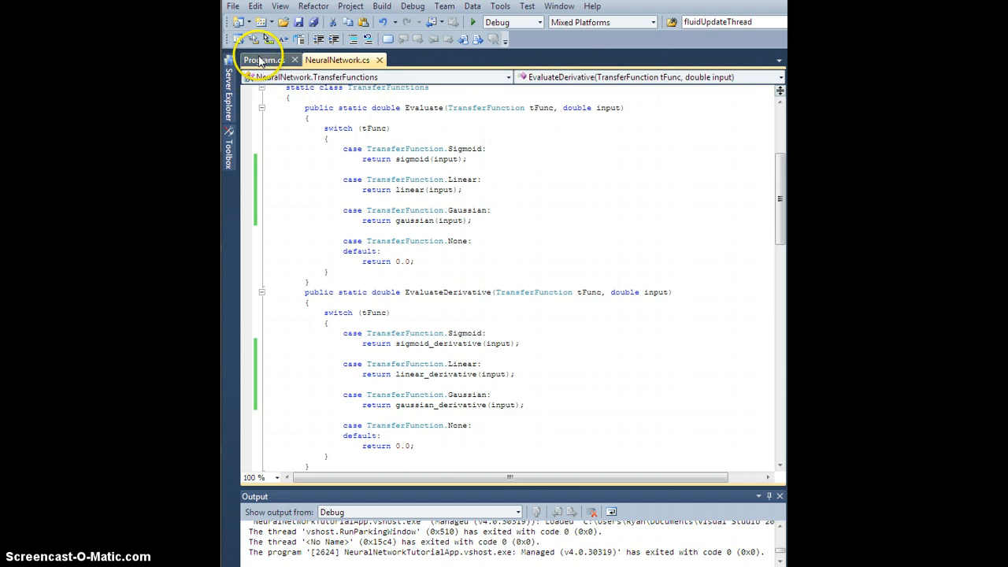
Step: In Program.cs, change the hidden layer's transfer function from Sigmoid to Gaussian
left_click(261, 60)
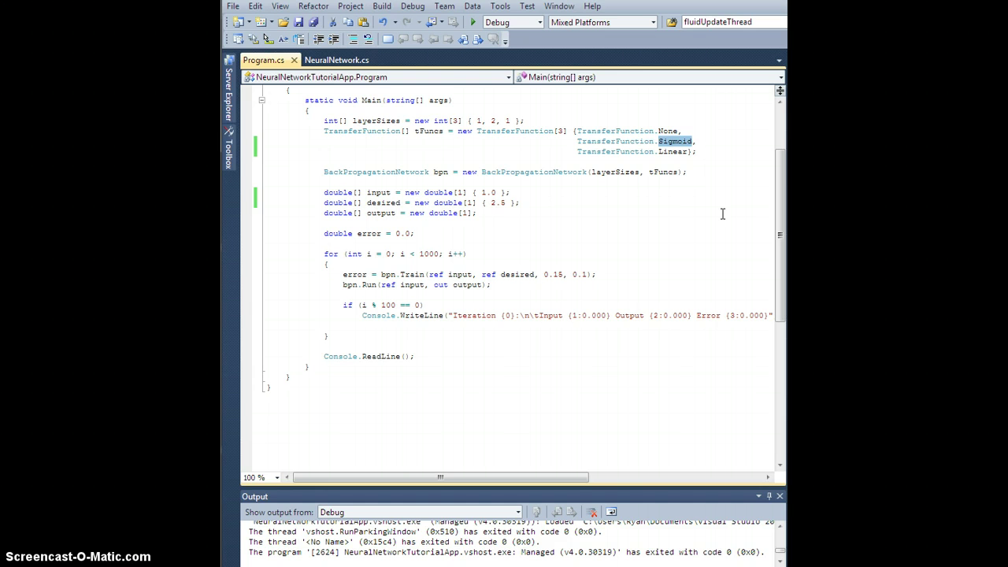
type("Gaussian")
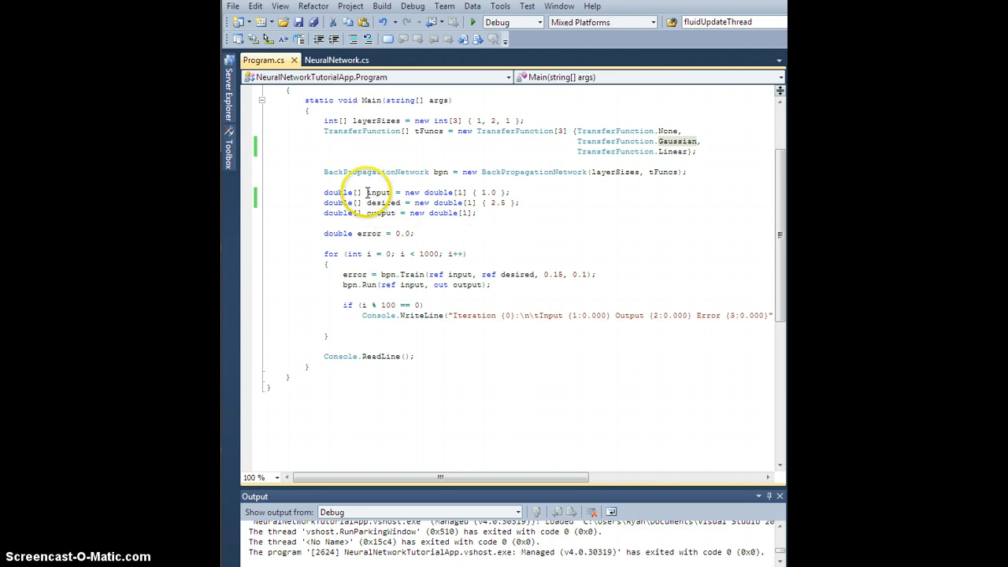
mouse_move(450, 203)
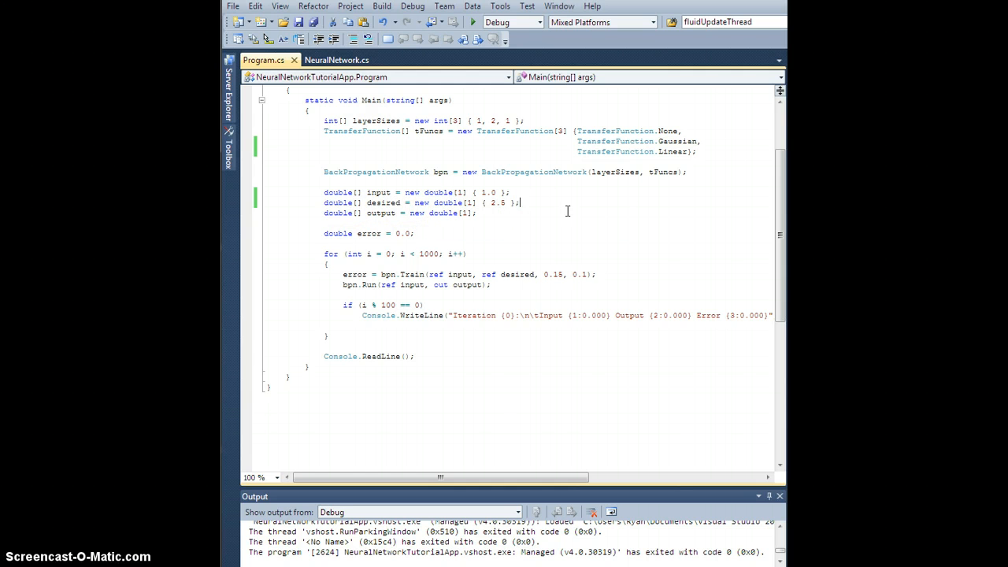
mouse_move(673, 151)
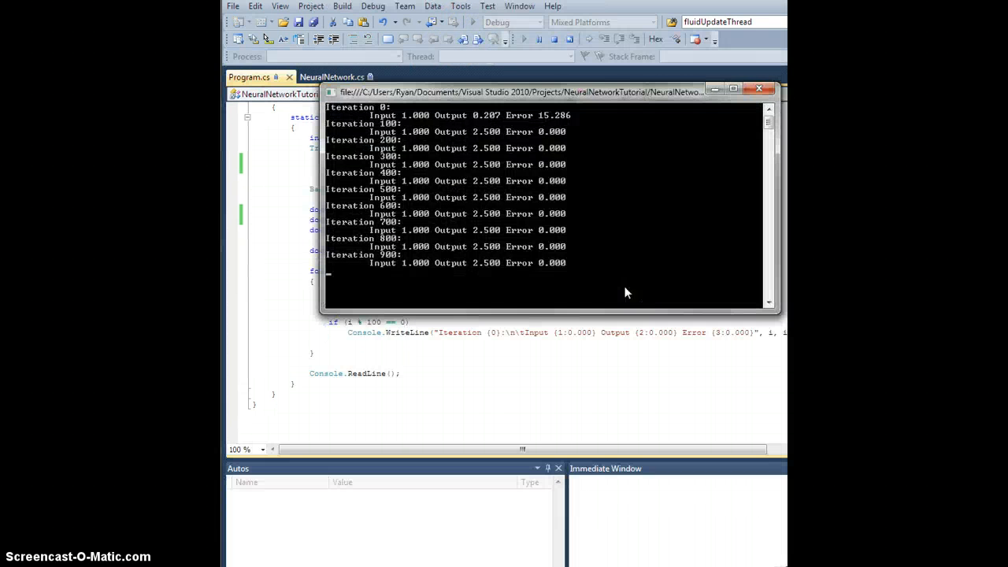
mouse_move(481, 122)
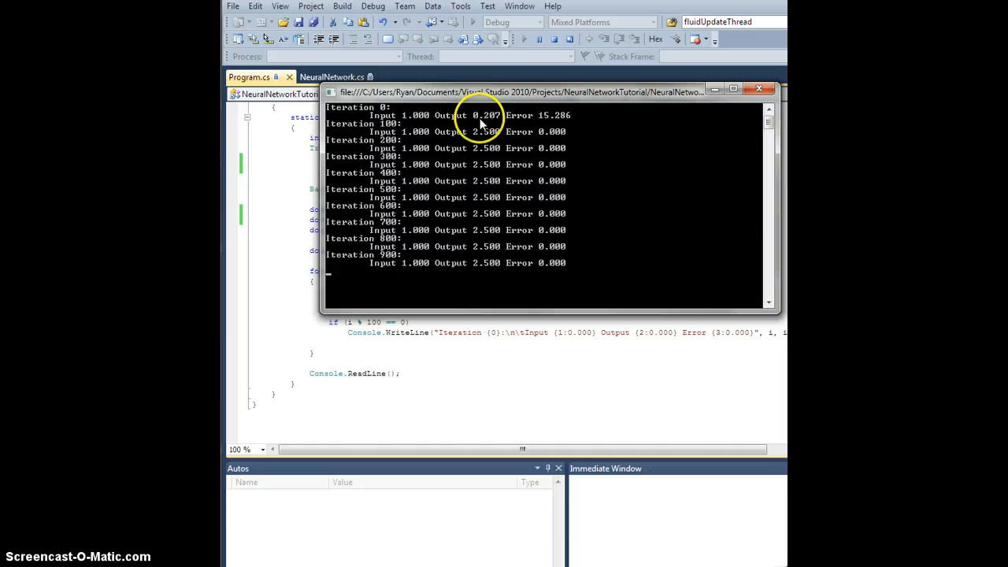
mouse_move(543, 122)
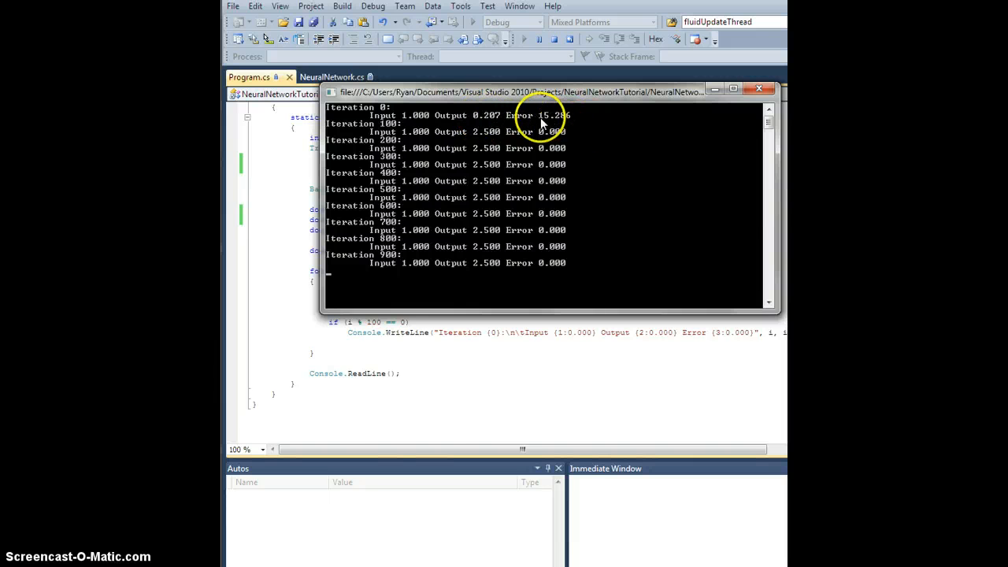
mouse_move(502, 163)
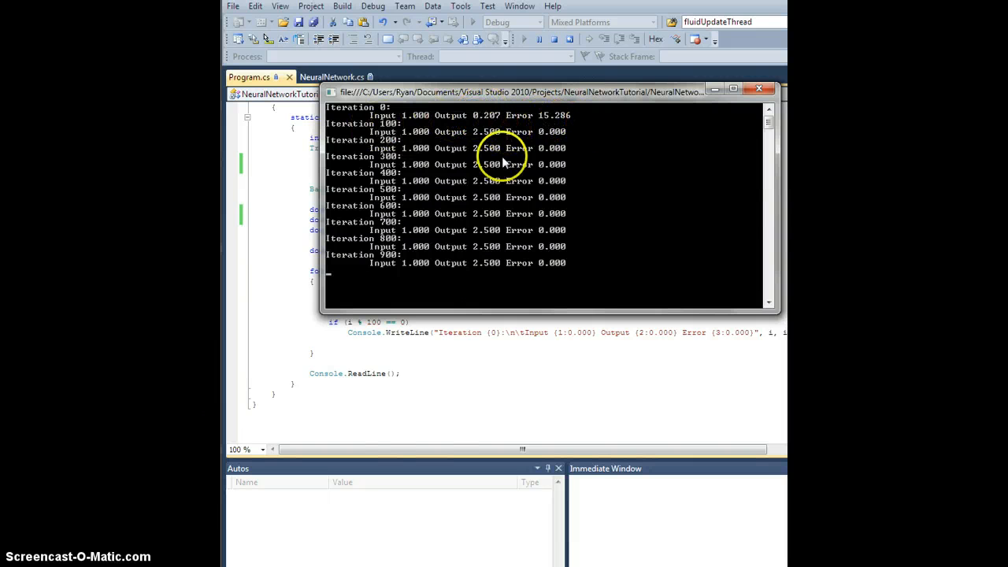
mouse_move(650, 107)
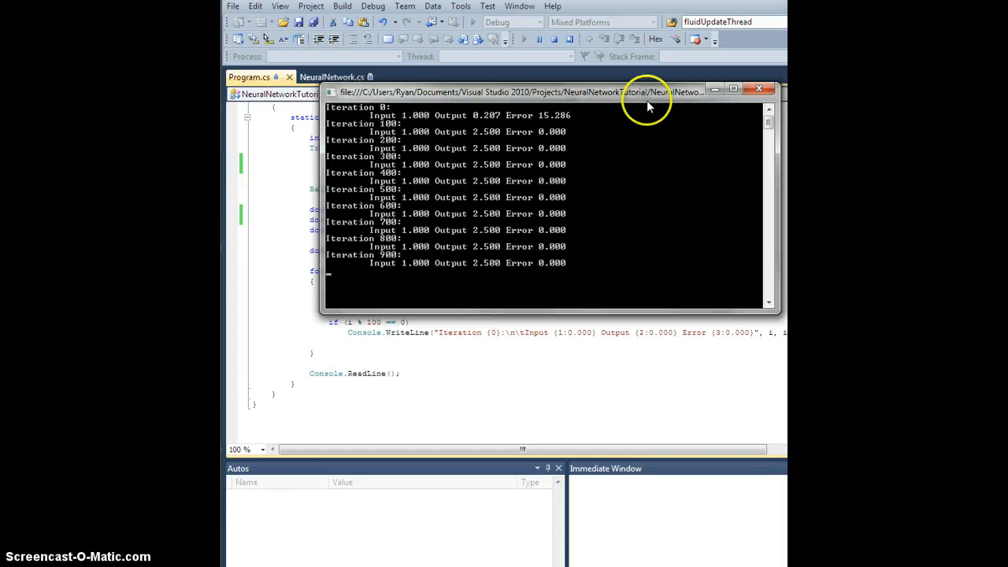
Step: Close the training console after the network reaches output 2.500 with error 0.000
left_click(758, 89)
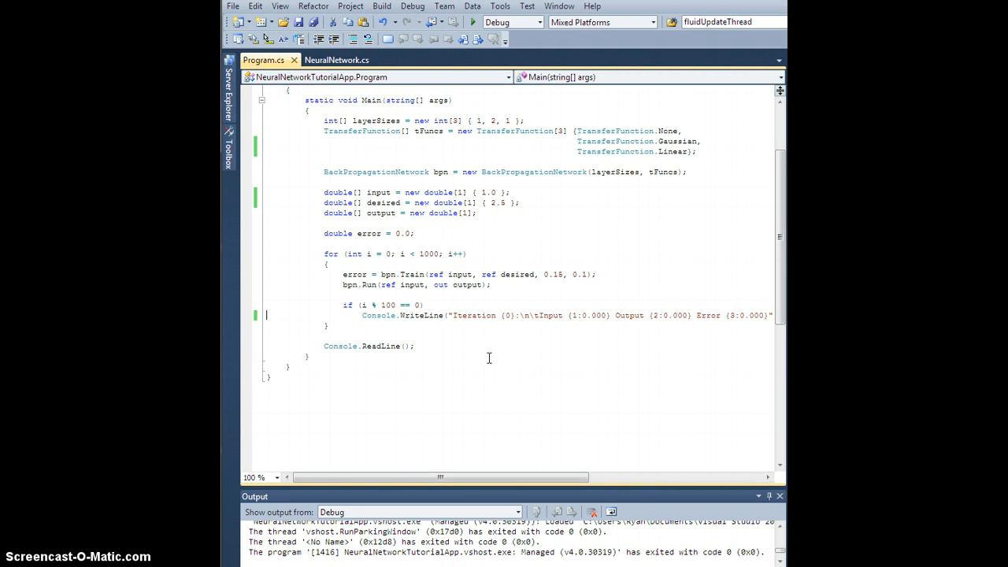
mouse_move(651, 226)
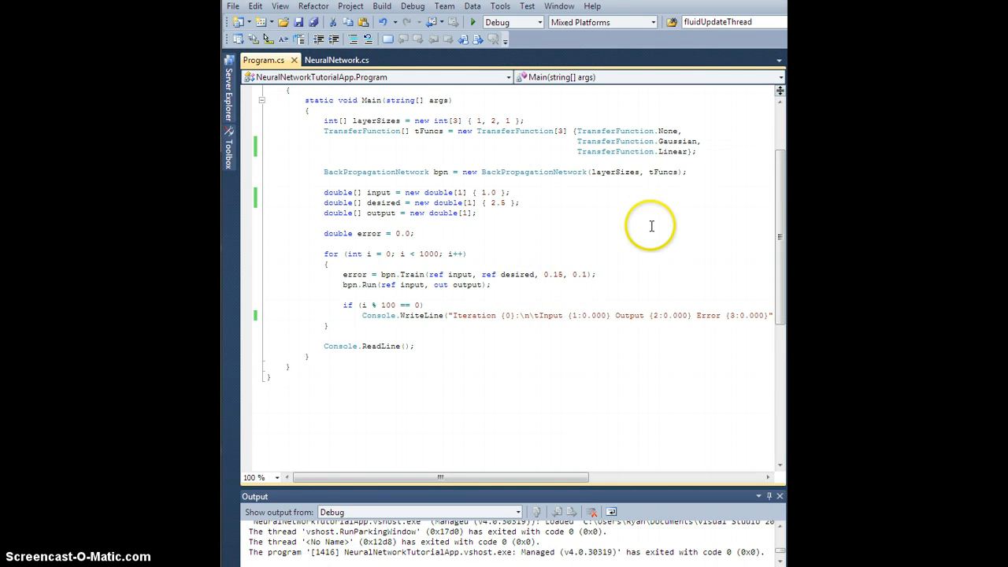
mouse_move(379, 359)
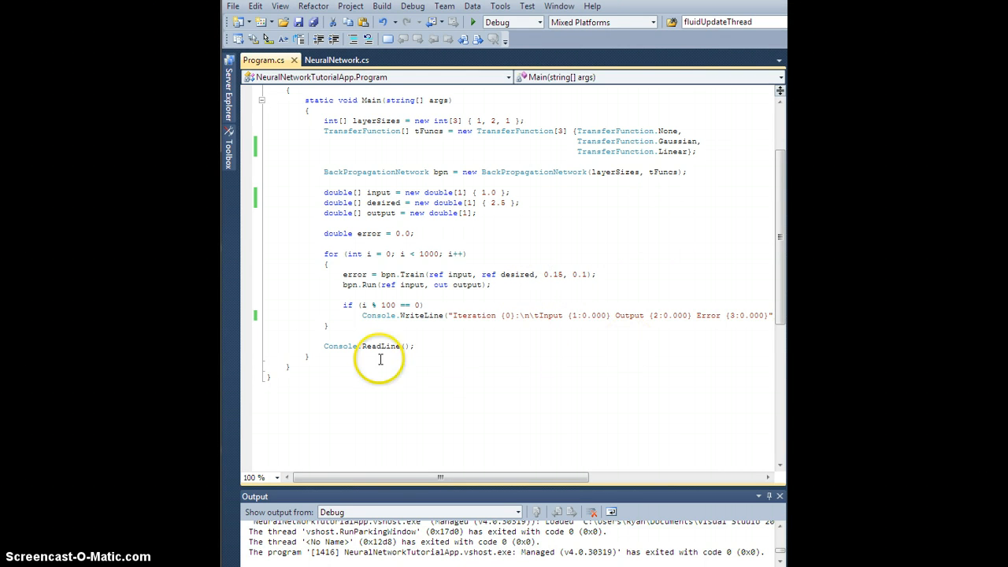
mouse_move(534, 280)
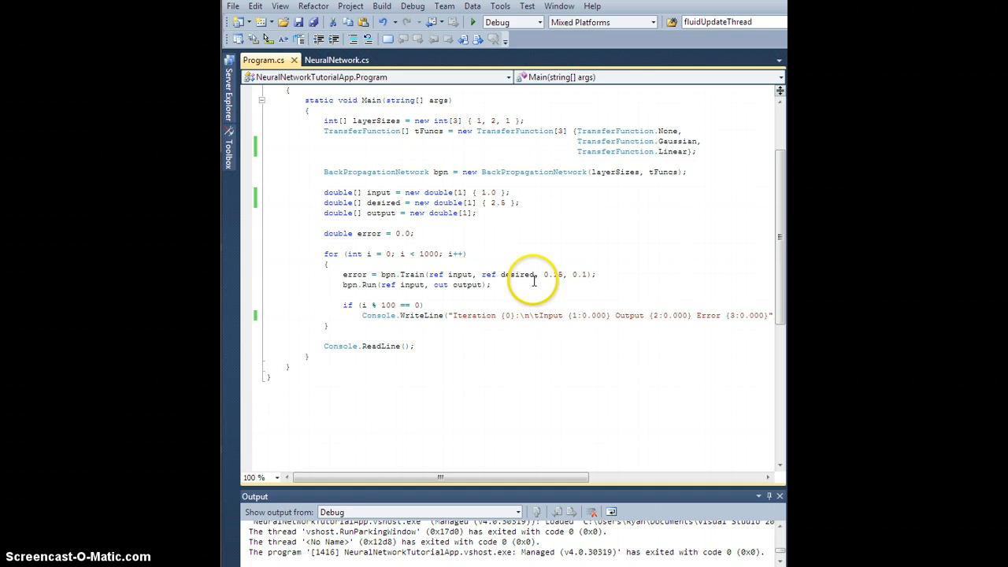
mouse_move(663, 202)
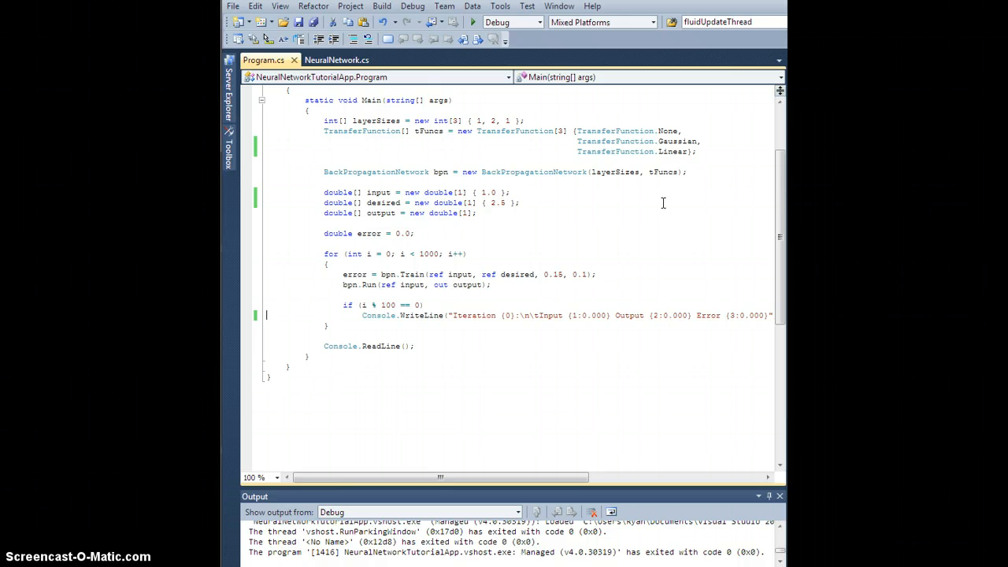
mouse_move(654, 205)
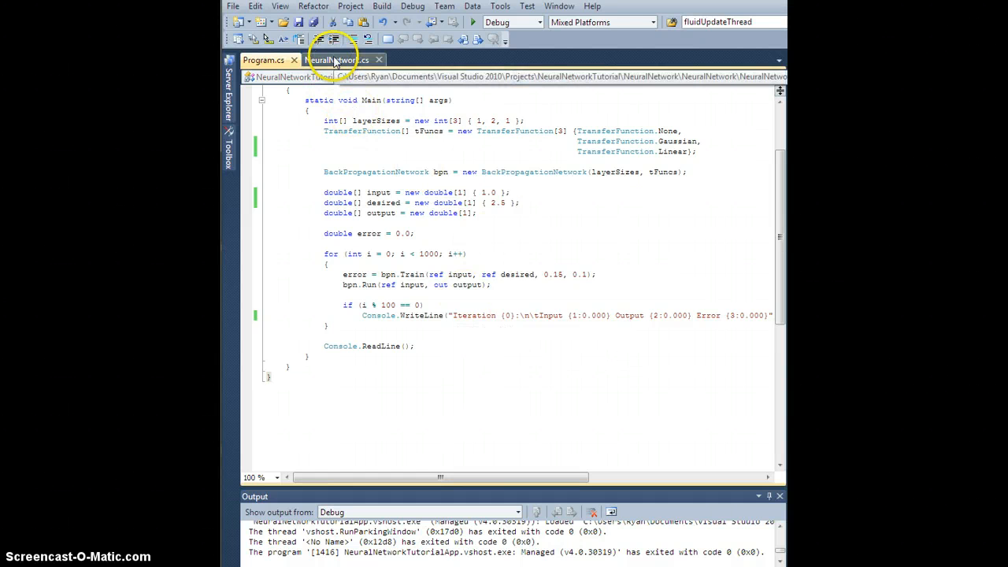
Step: In NeuralNetwork.cs, add RationalSigmoid to the TransferFunction enum after Gaussian
left_click(337, 60)
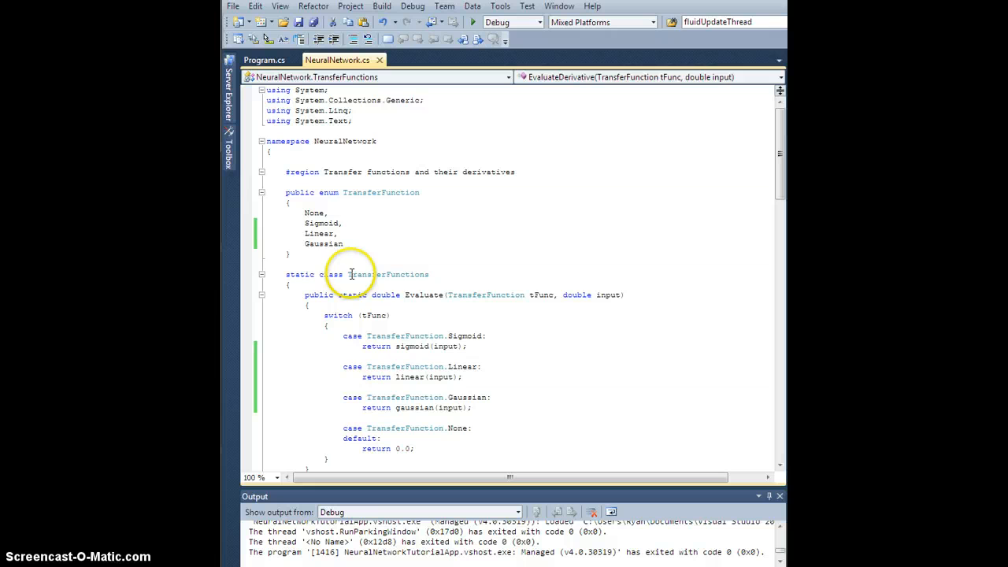
double_click(321, 243)
type("Rationa")
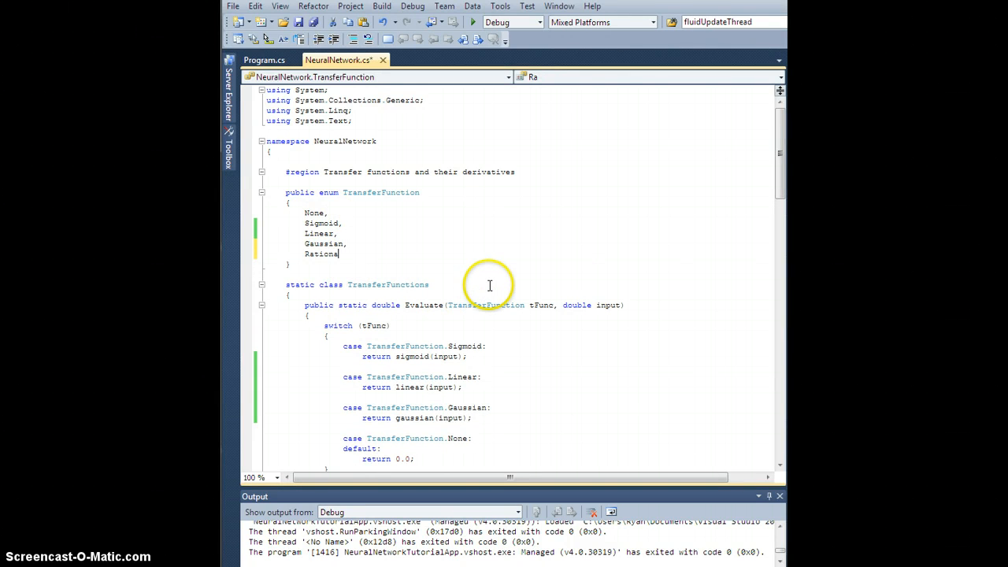
type("lSigmoid")
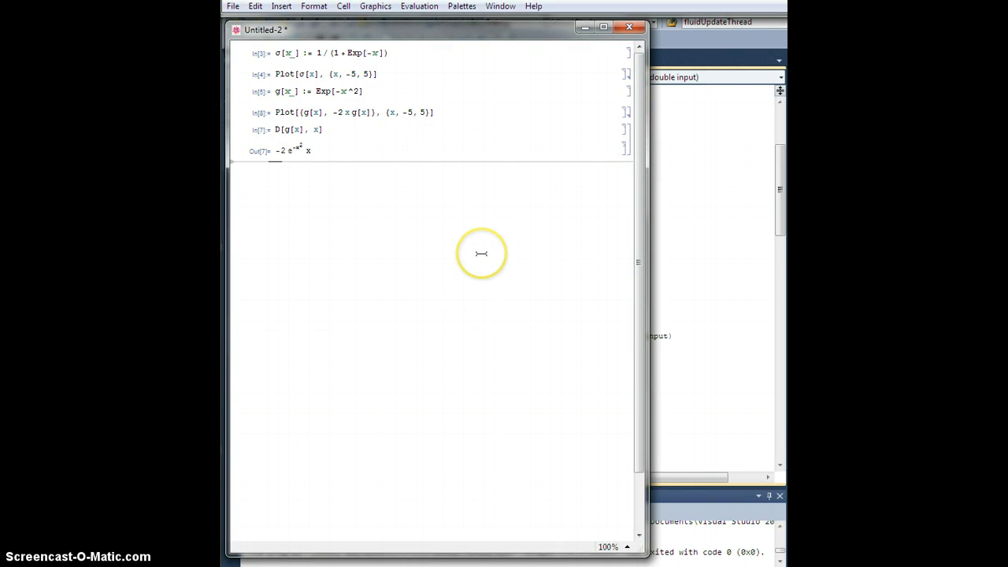
Step: Define R[x_] := x/(1 + Sqrt[1 + x^2]) in the Mathematica notebook
type("R[x_] :=")
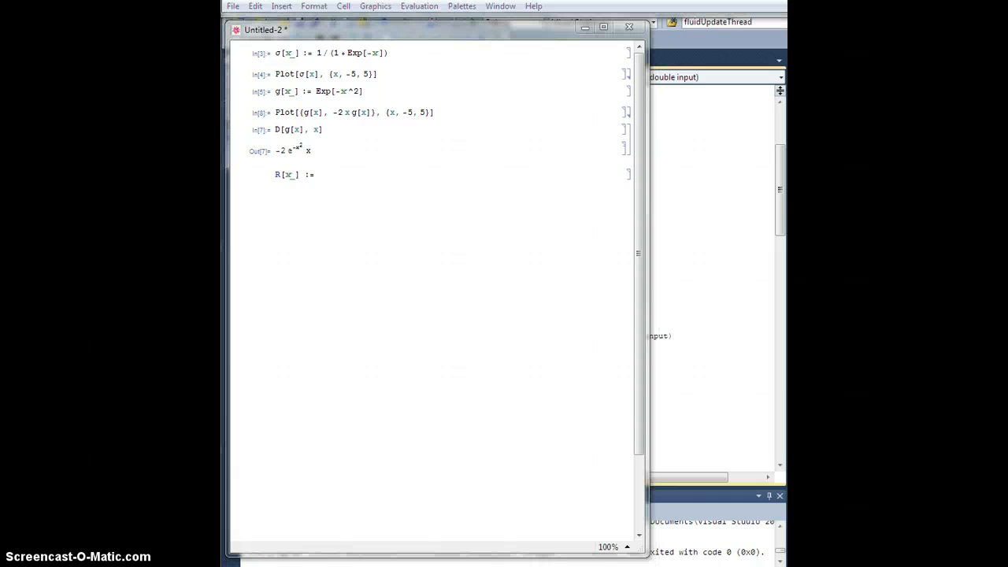
mouse_move(367, 233)
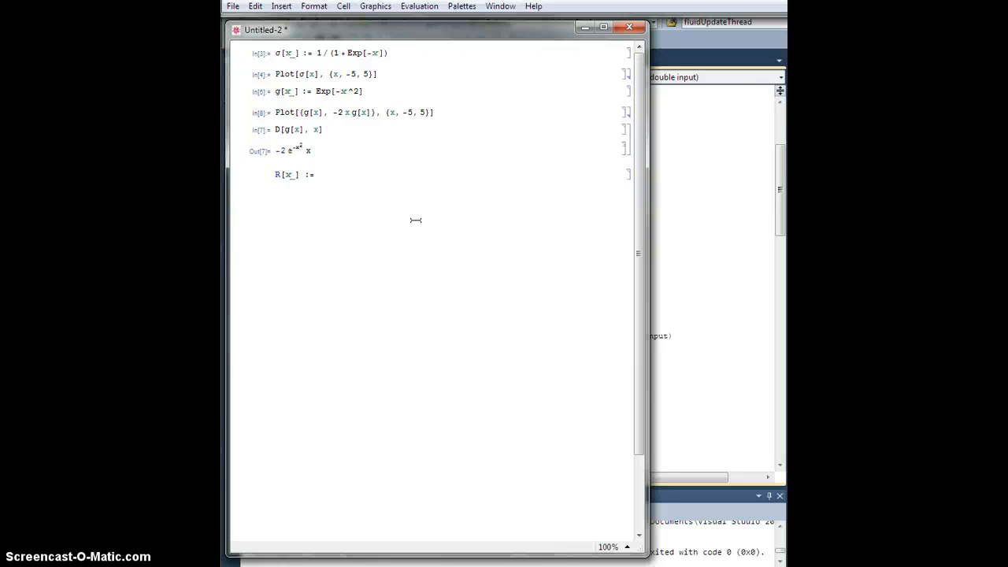
type("x / (1 +")
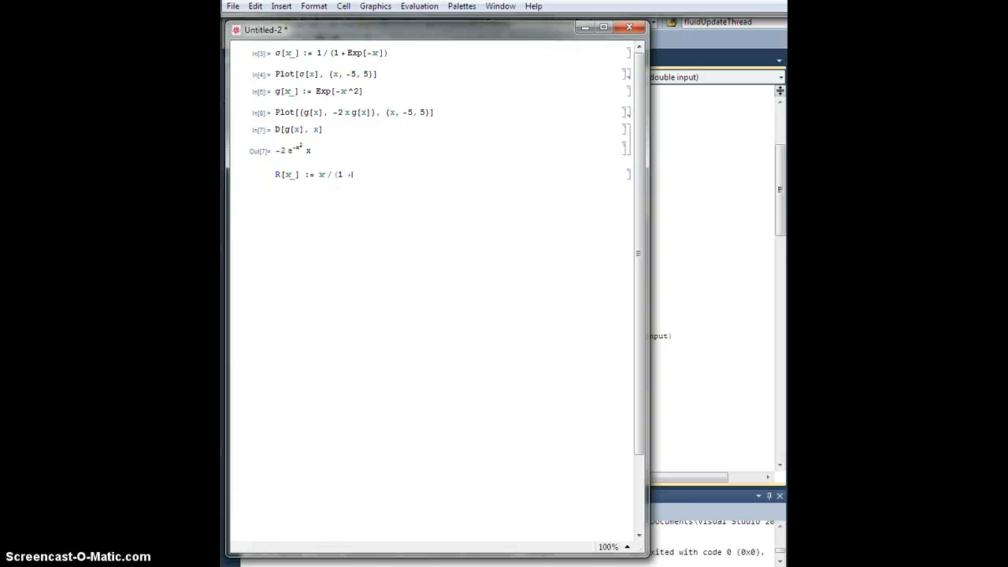
type("Sqrt[")
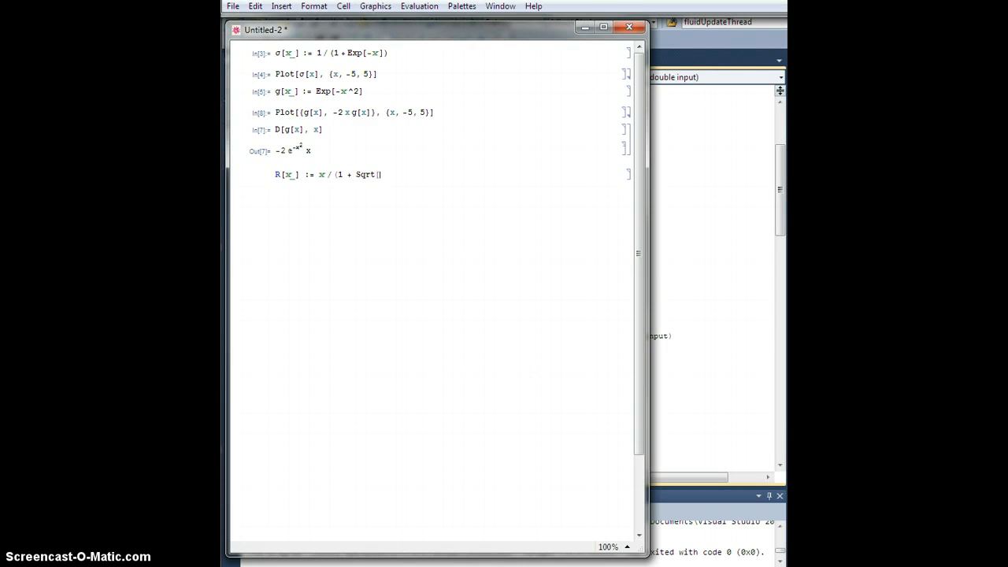
type("1 + x")
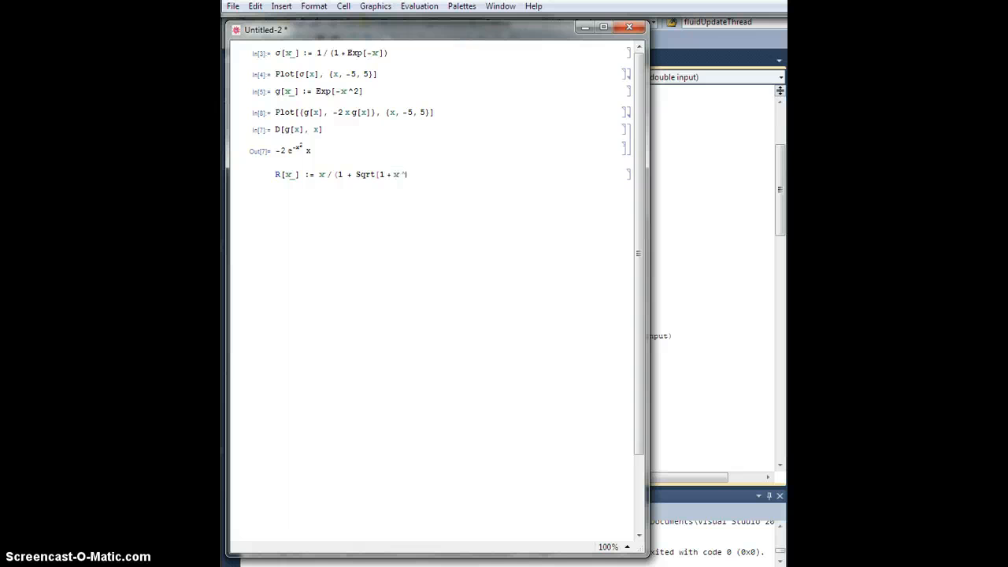
type("^2])")
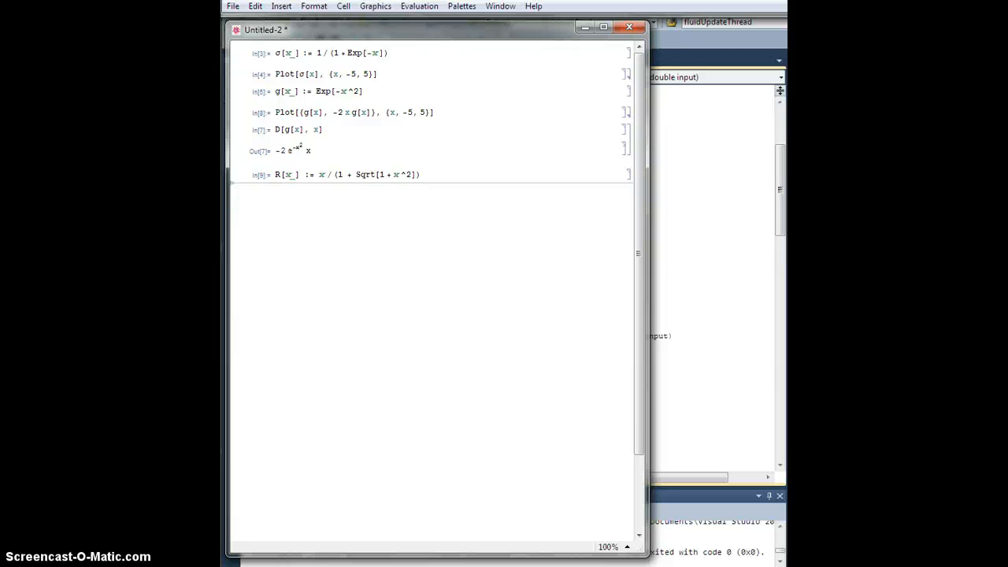
Step: Plot R[x] over x from -10 to 10 to show the S-curve
type("Plot[")
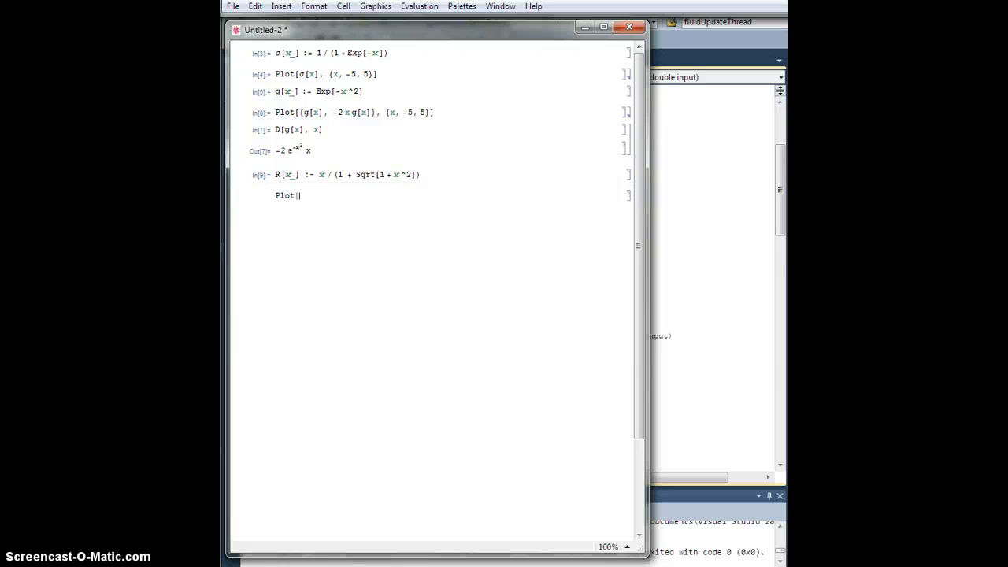
type("R[x], {x, -5")
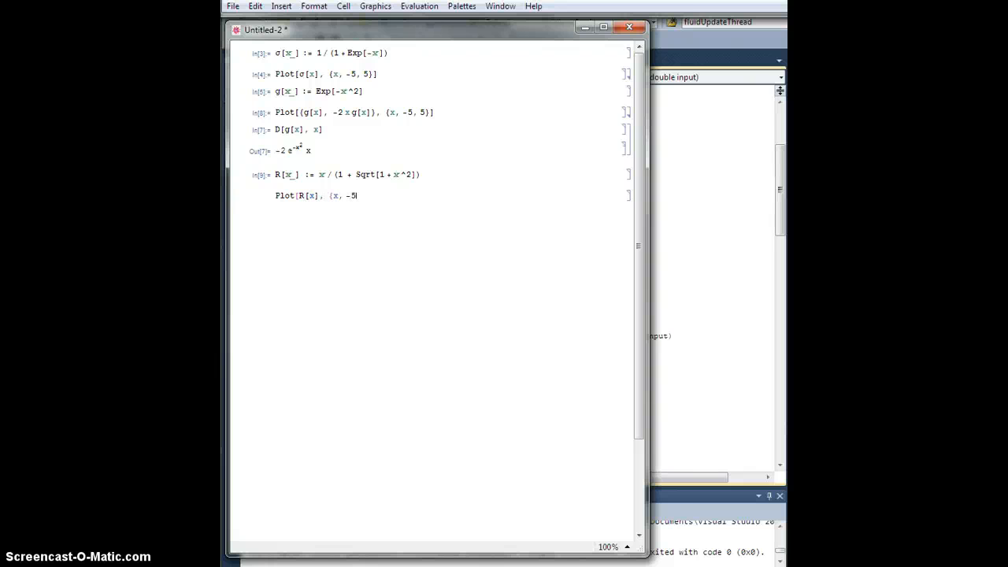
type(", 5}]")
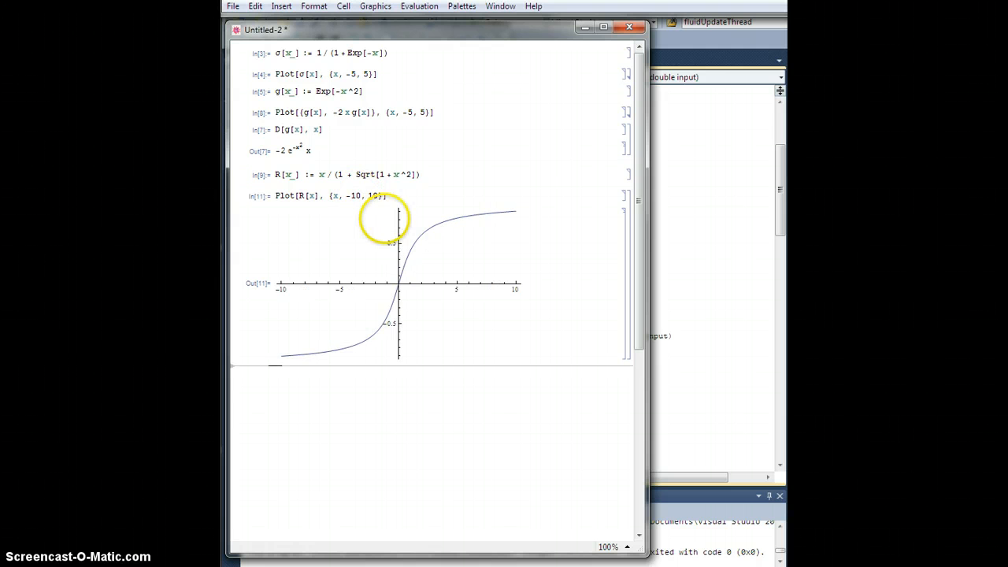
mouse_move(463, 239)
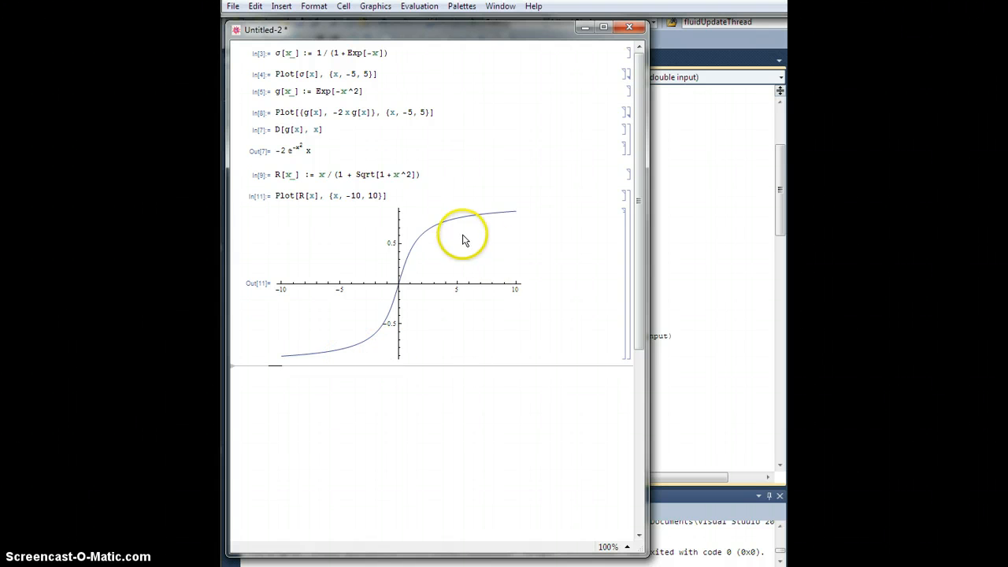
mouse_move(455, 229)
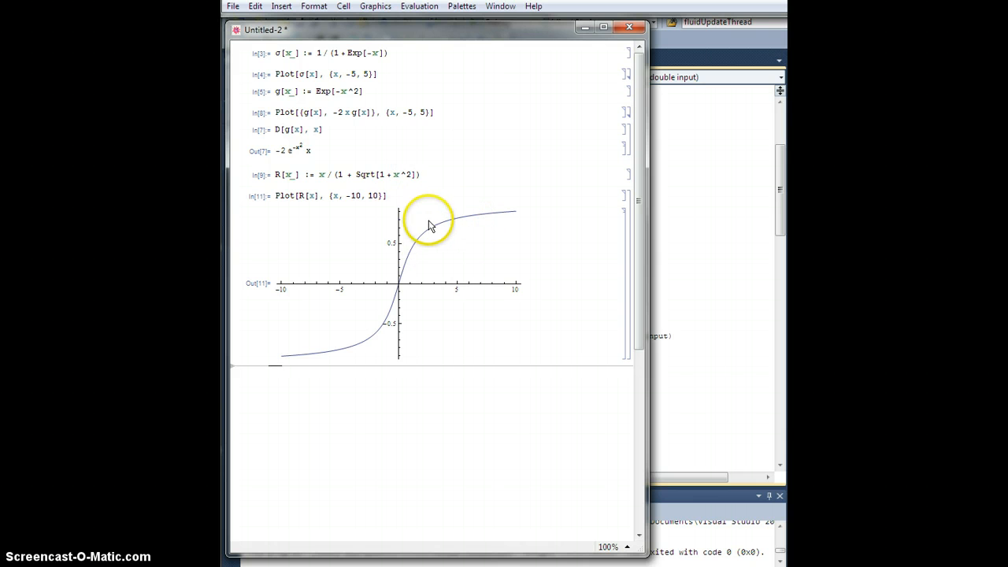
mouse_move(488, 205)
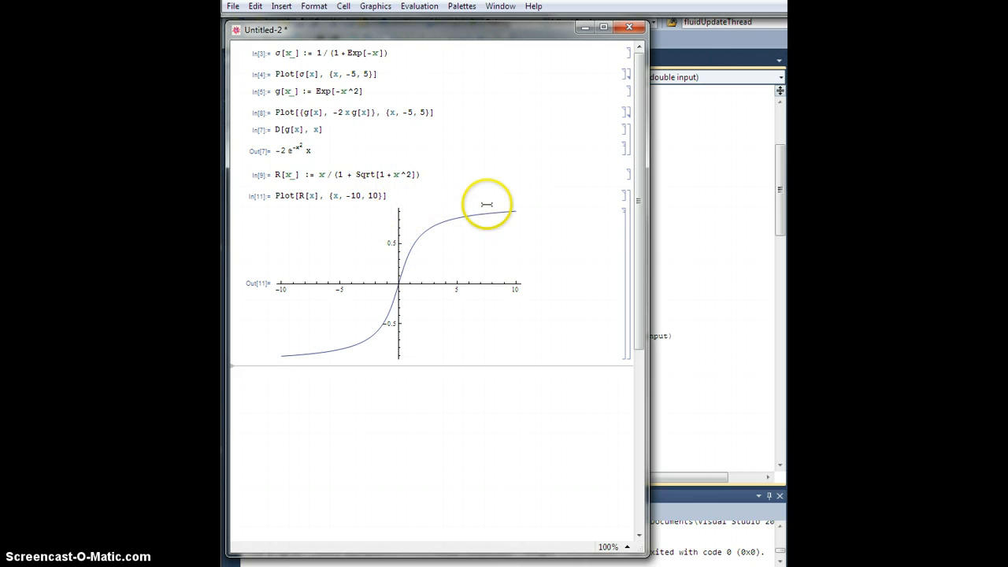
mouse_move(508, 231)
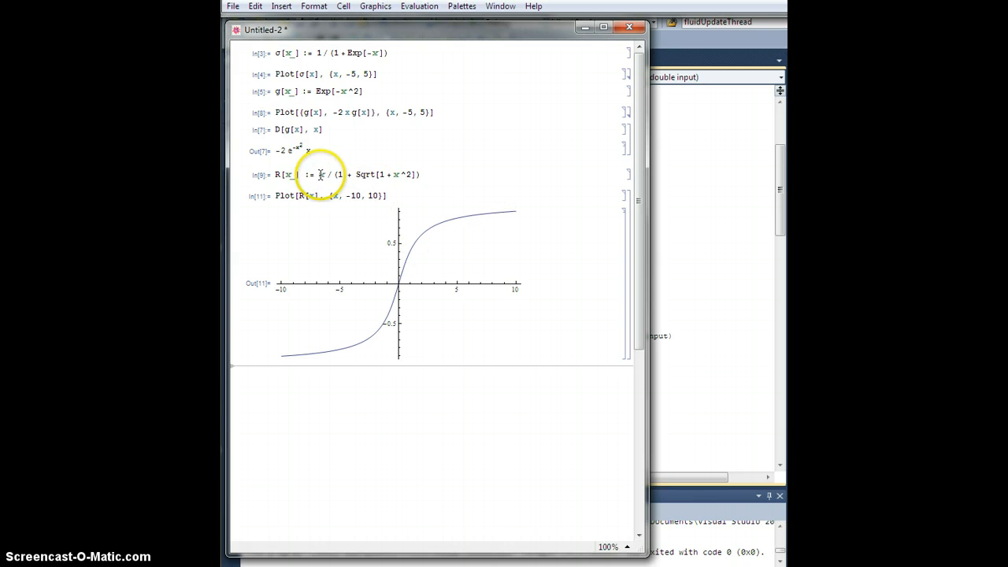
mouse_move(451, 229)
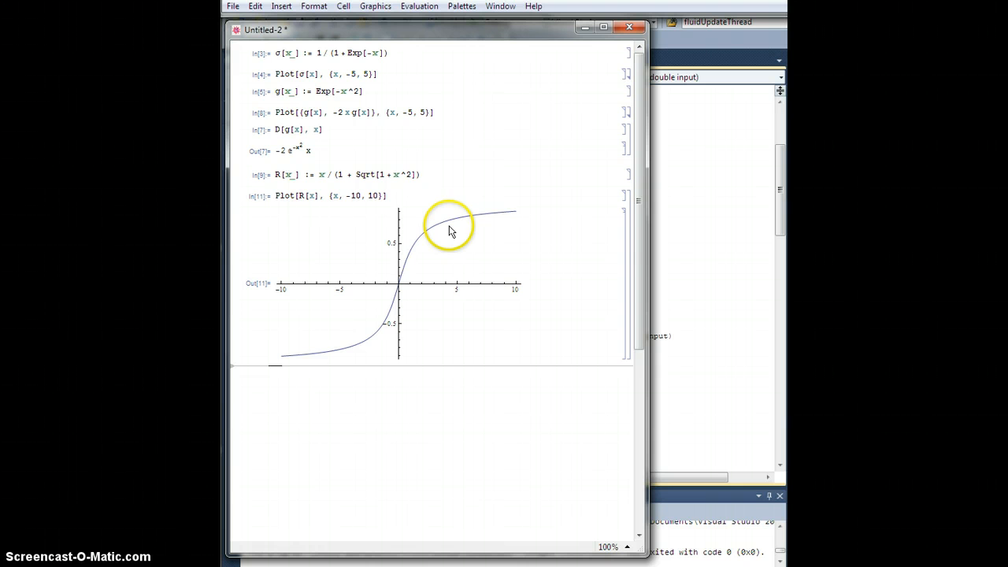
mouse_move(276, 363)
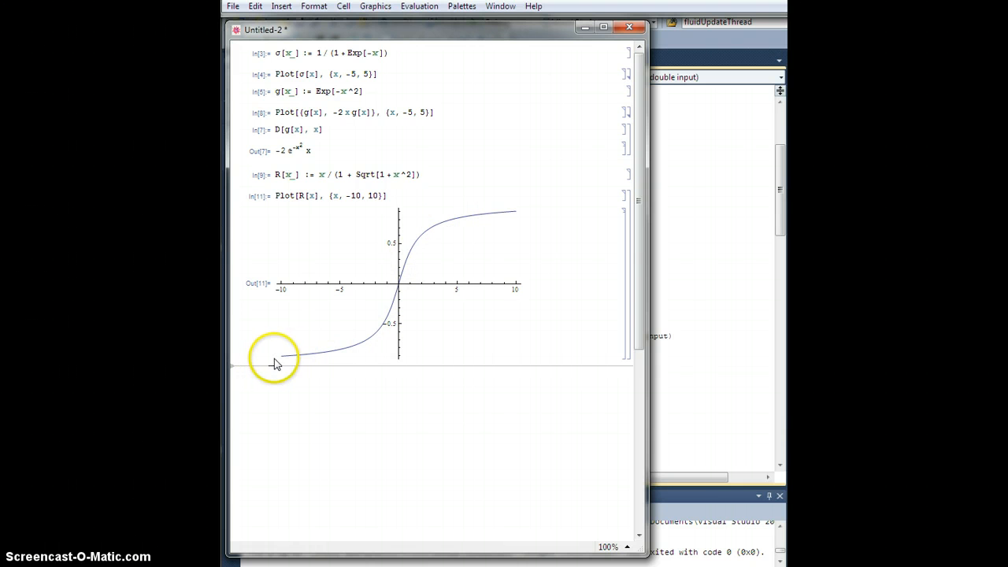
mouse_move(359, 187)
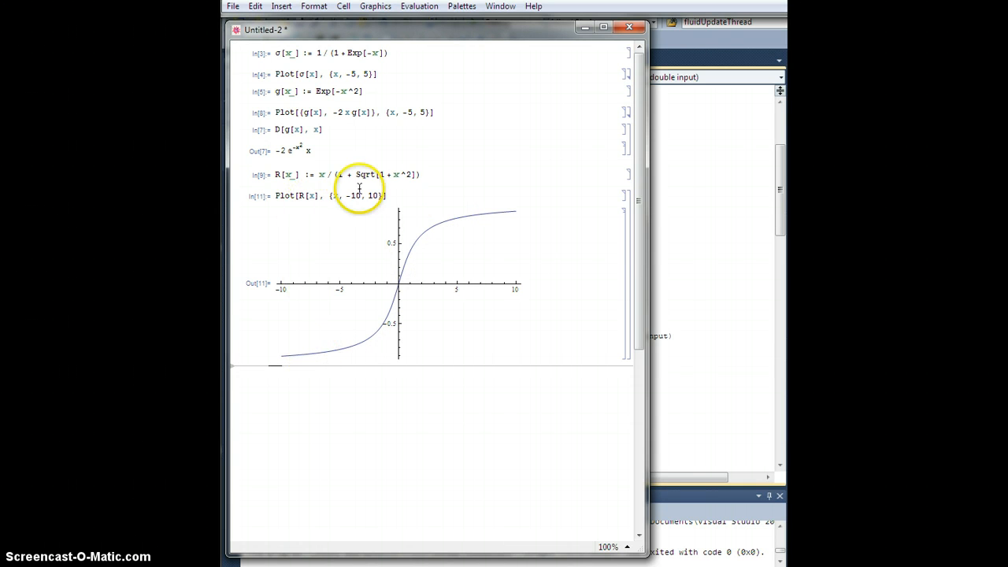
mouse_move(417, 241)
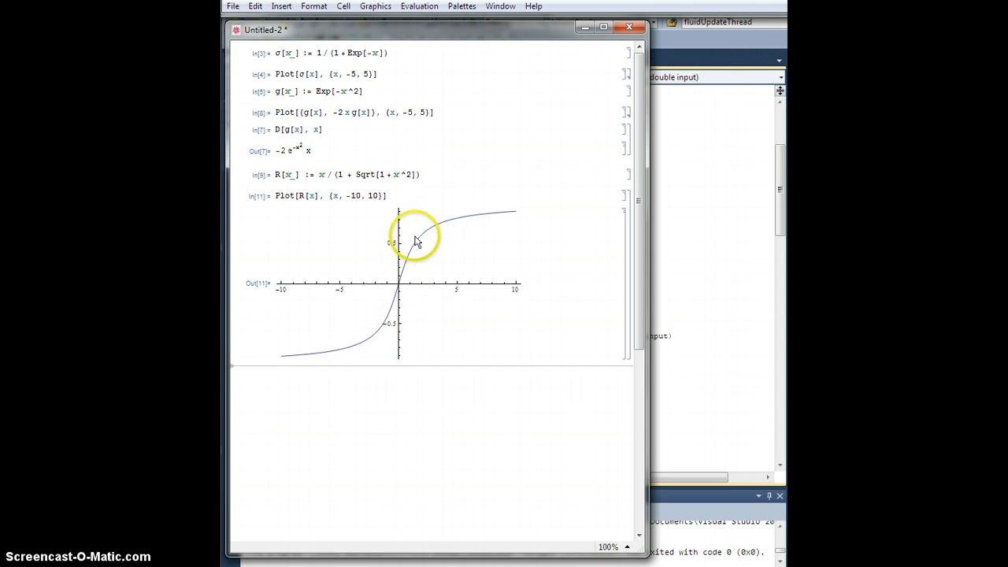
mouse_move(288, 361)
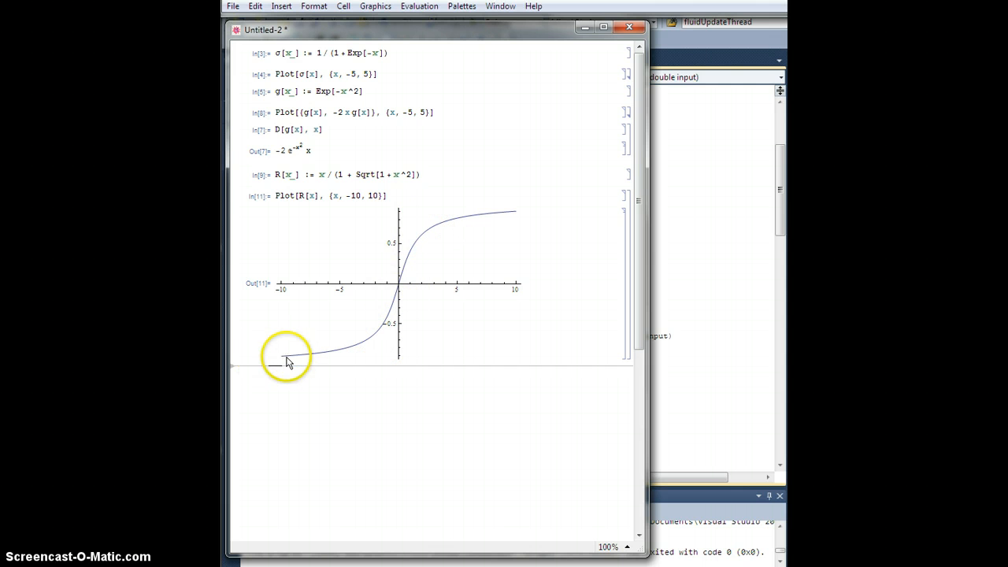
mouse_move(343, 348)
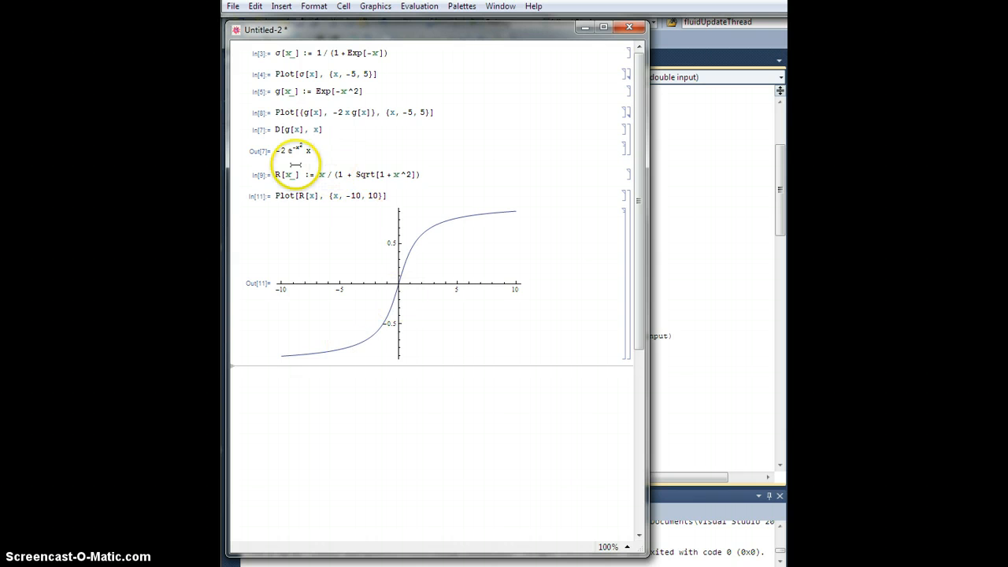
mouse_move(372, 415)
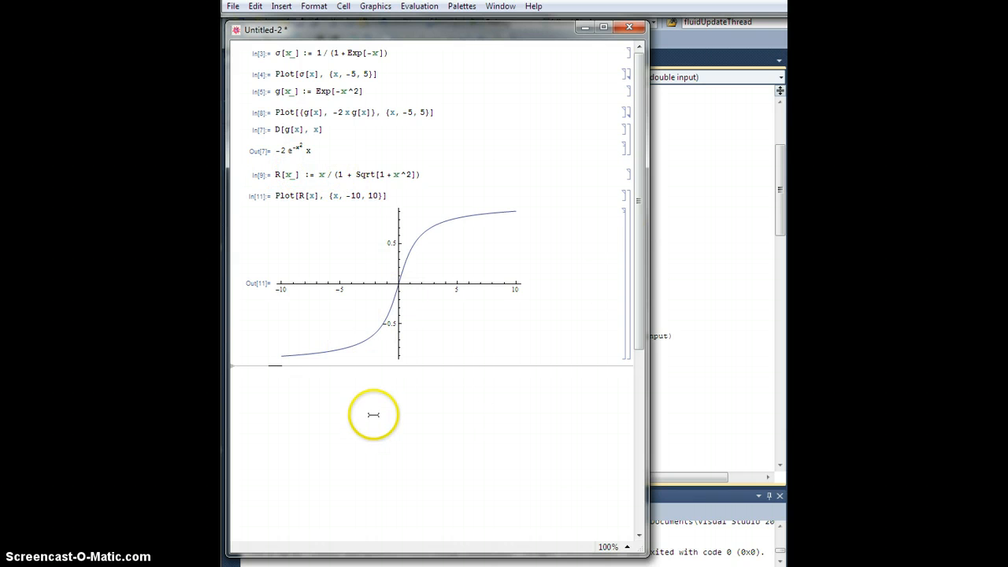
Step: Evaluate D[R[x], x] to get the rational sigmoid's derivative
type("D[")
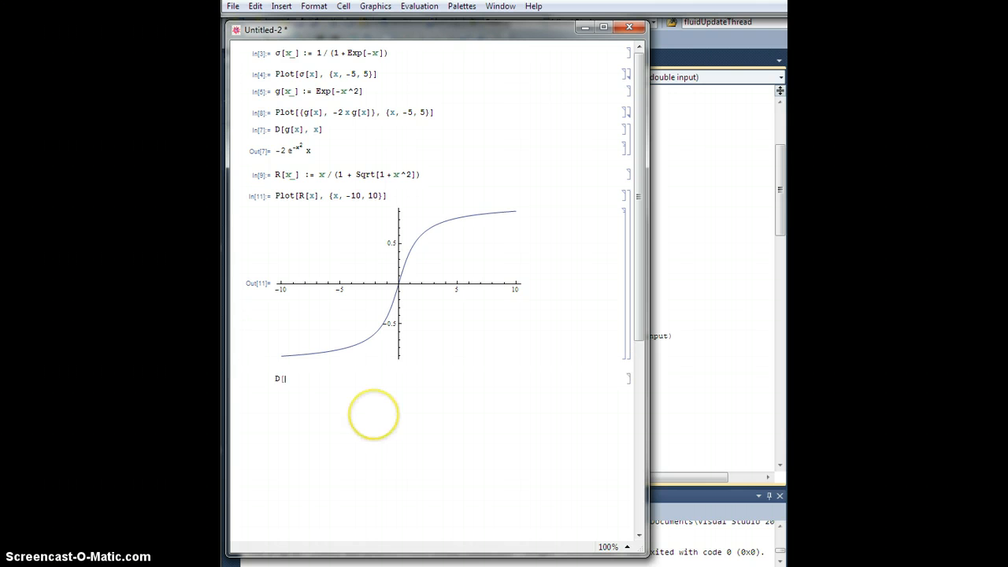
type("R[x], x")
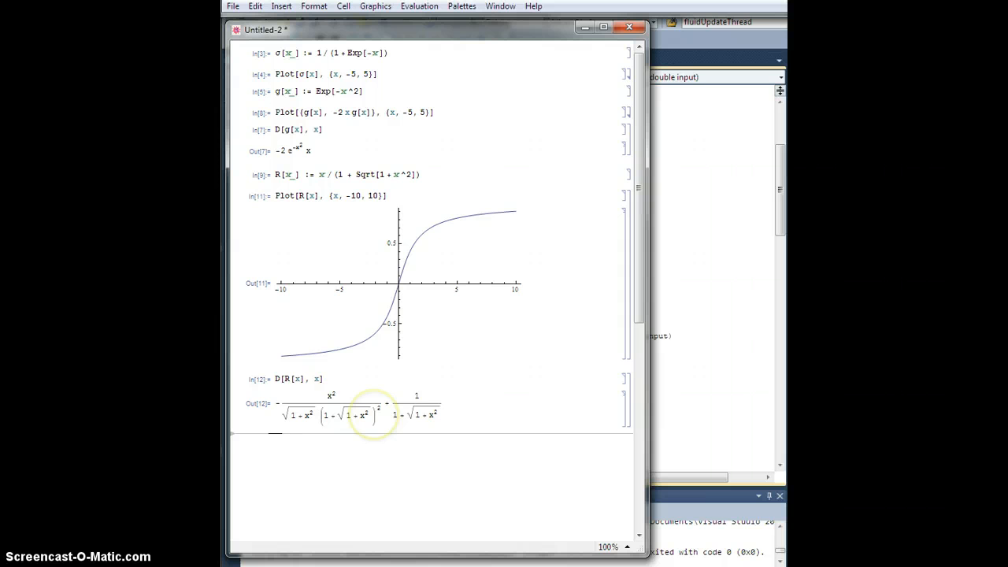
mouse_move(227, 526)
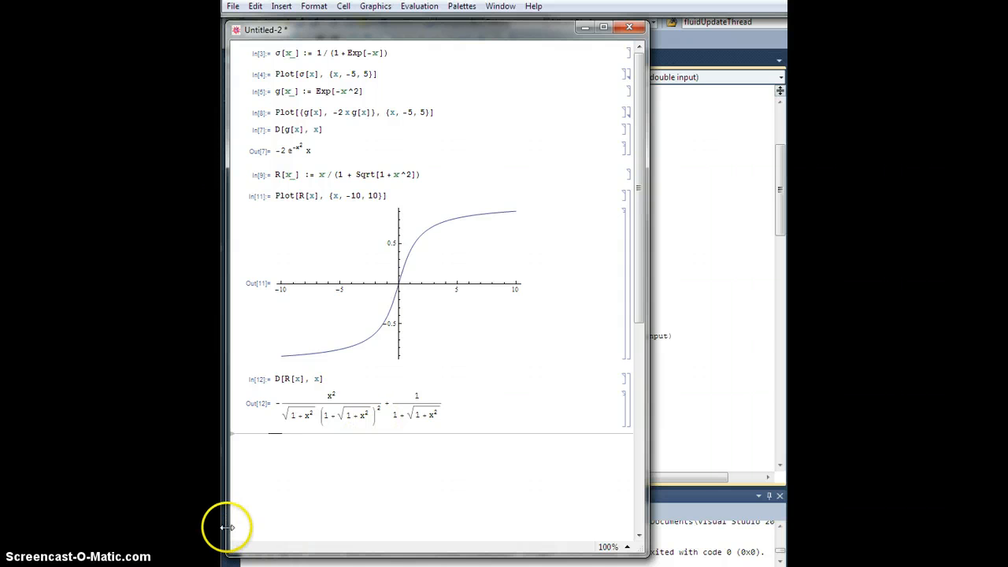
mouse_move(351, 189)
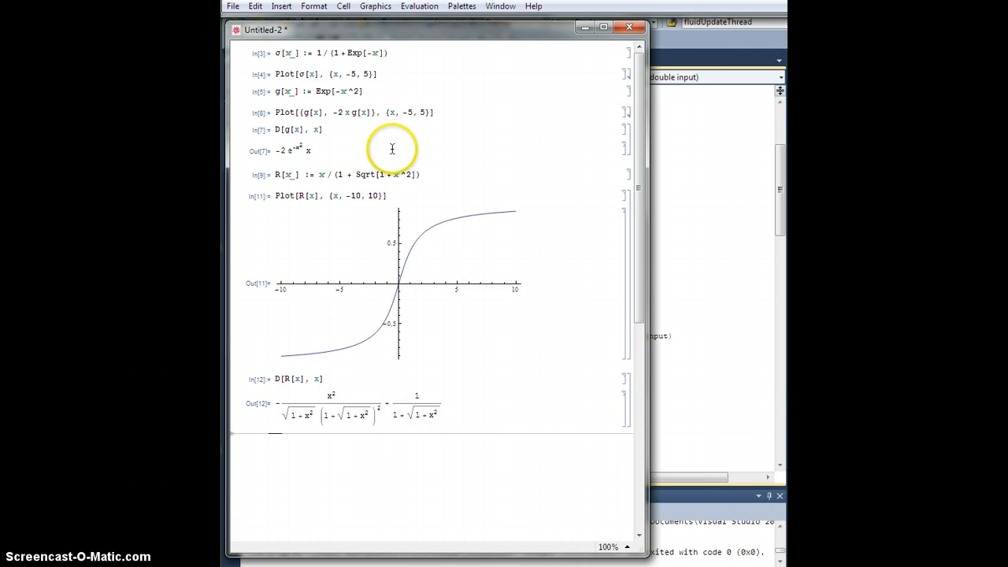
mouse_move(345, 400)
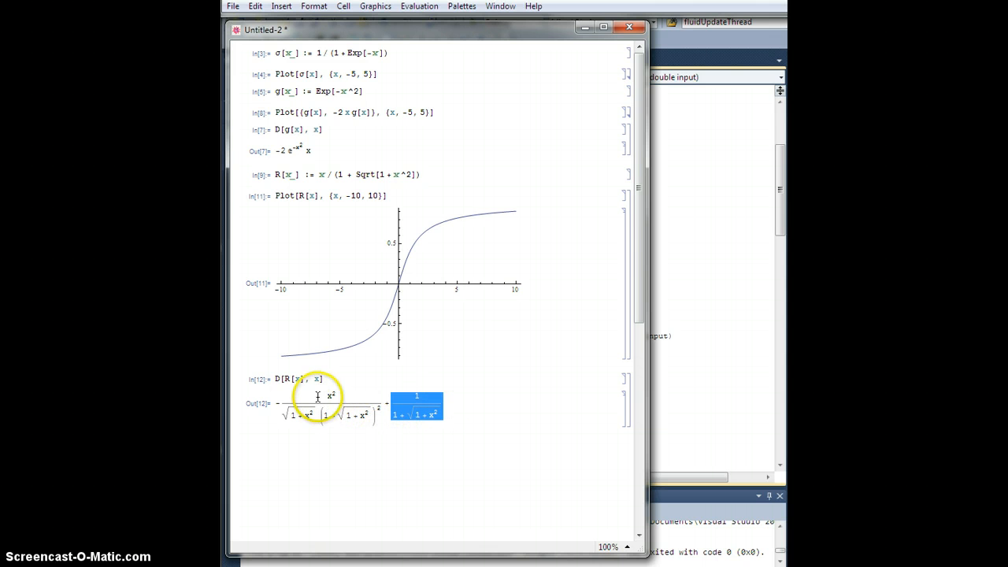
mouse_move(528, 72)
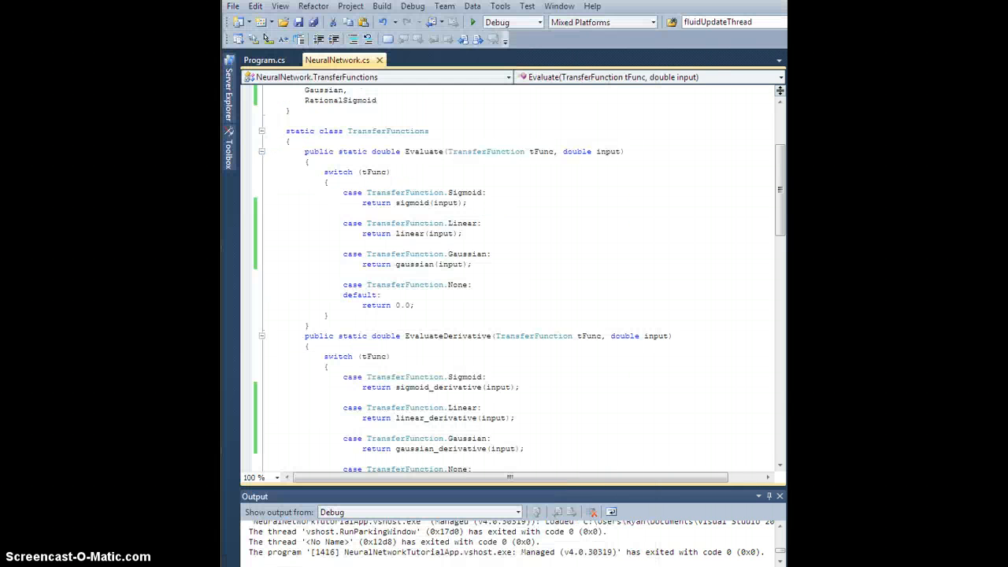
Step: Start a case in Evaluate, then write rationalsigmoid returning x / (1.0 + Math.Sqrt(1.0 + x * x))
left_click(497, 265)
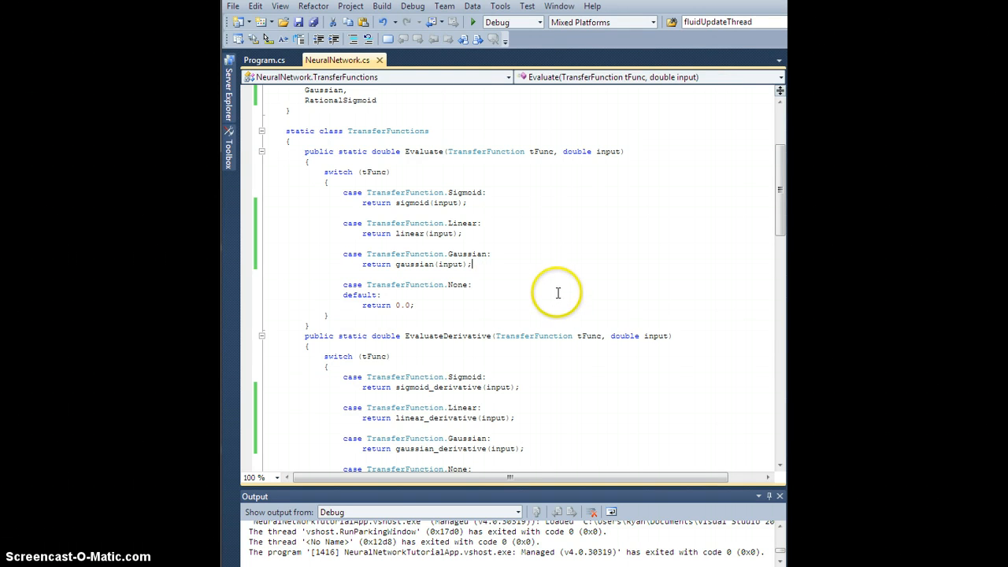
type("case")
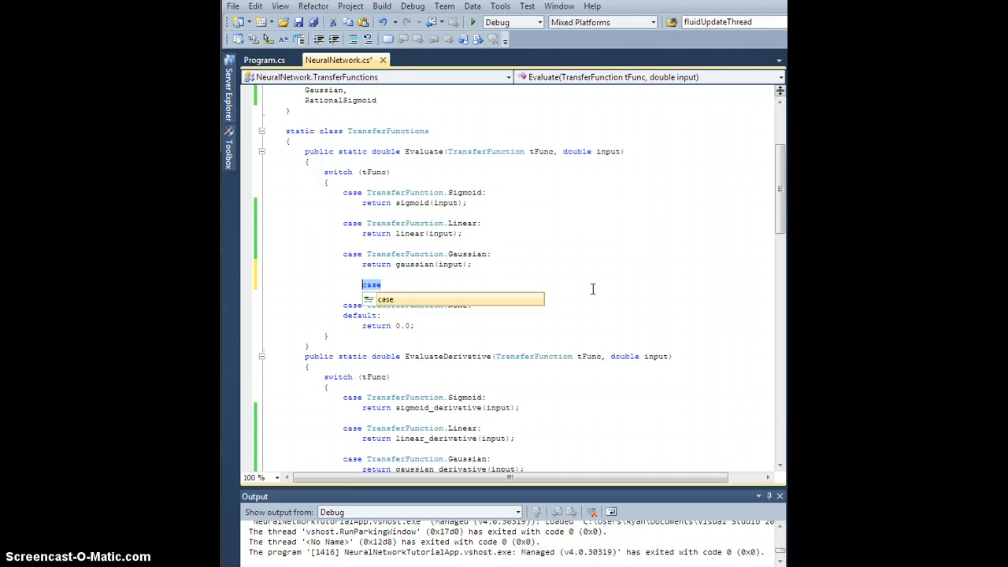
scroll("down", 3)
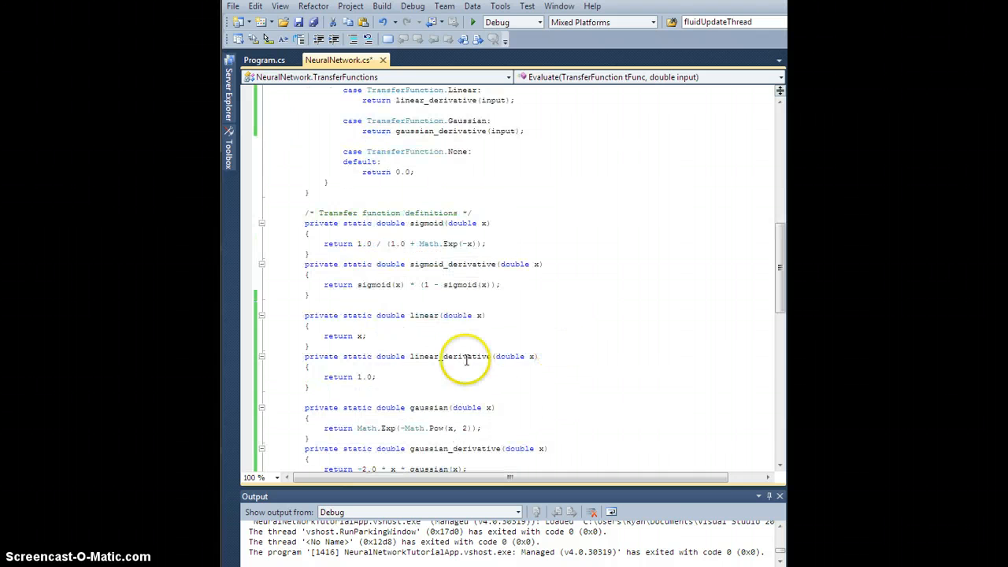
scroll("down", 3)
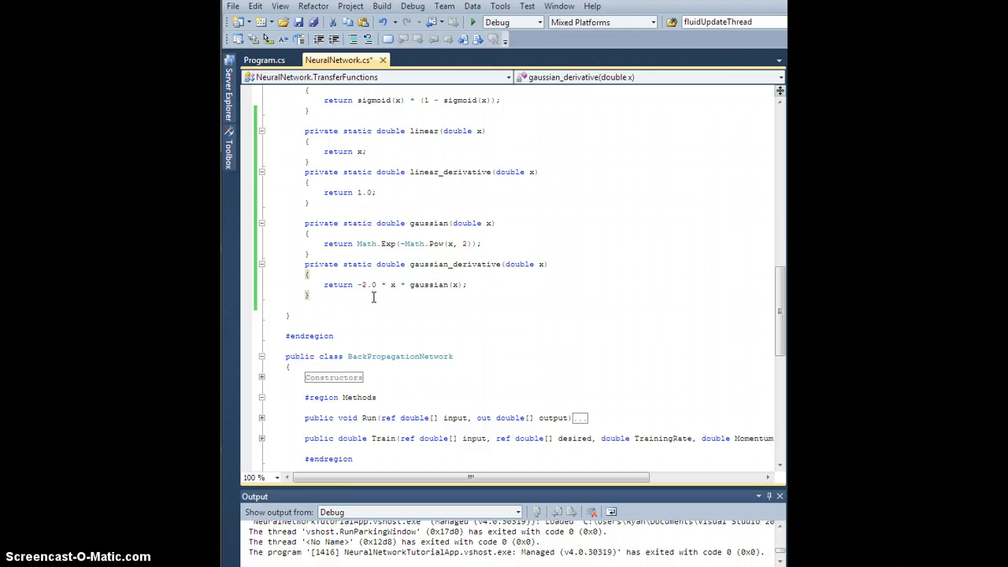
type("private")
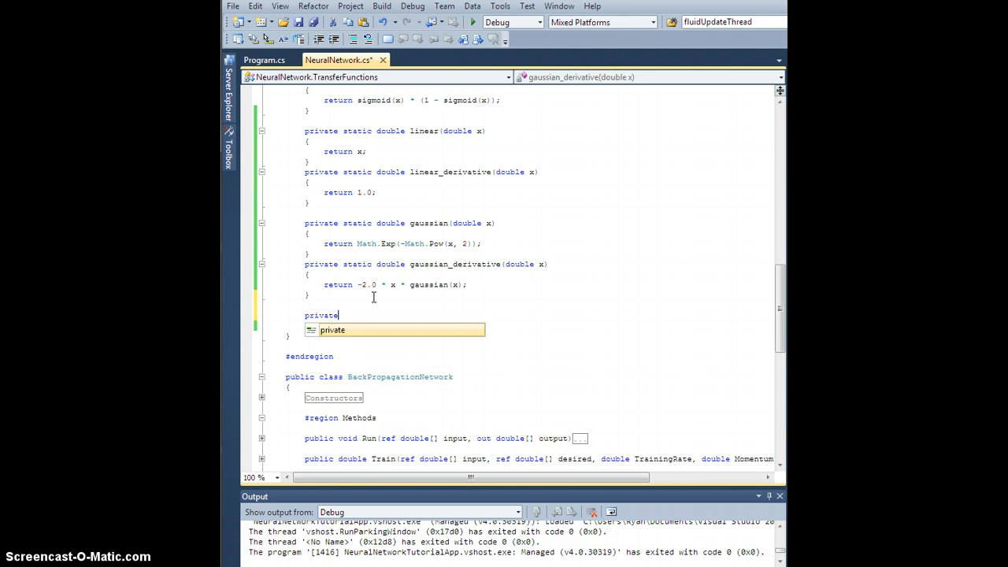
type("static double")
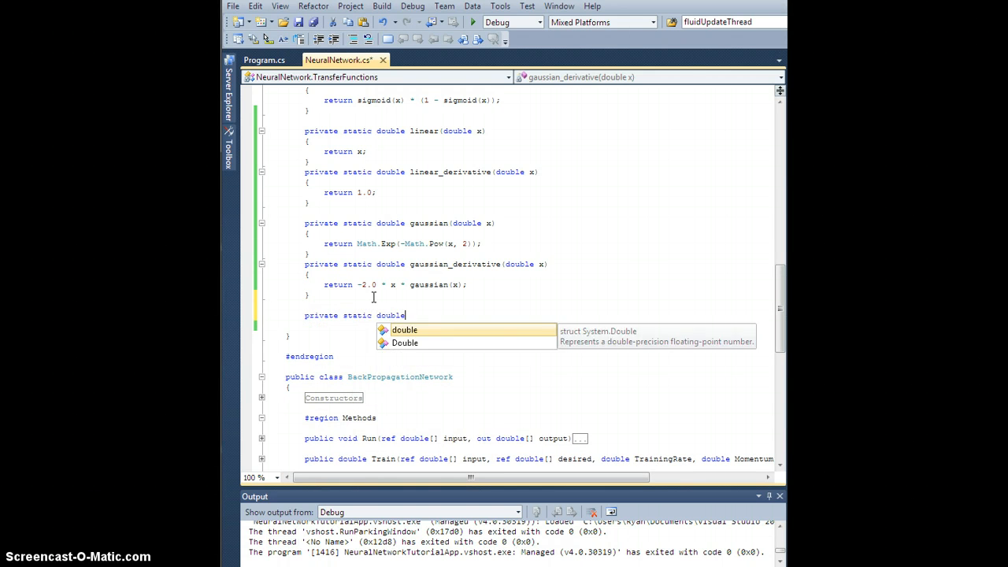
type("rationalsigmoid(double x")
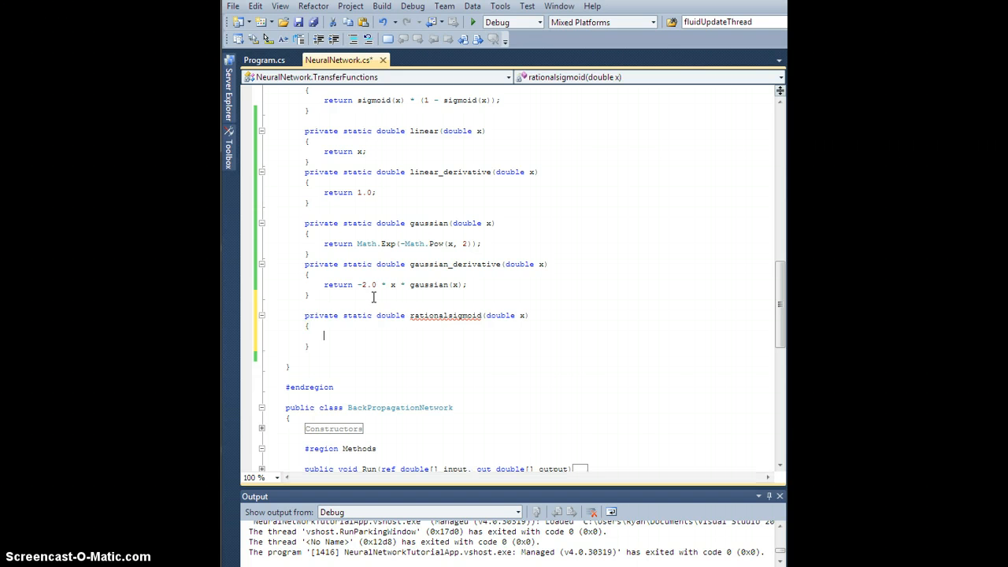
type("return x / (")
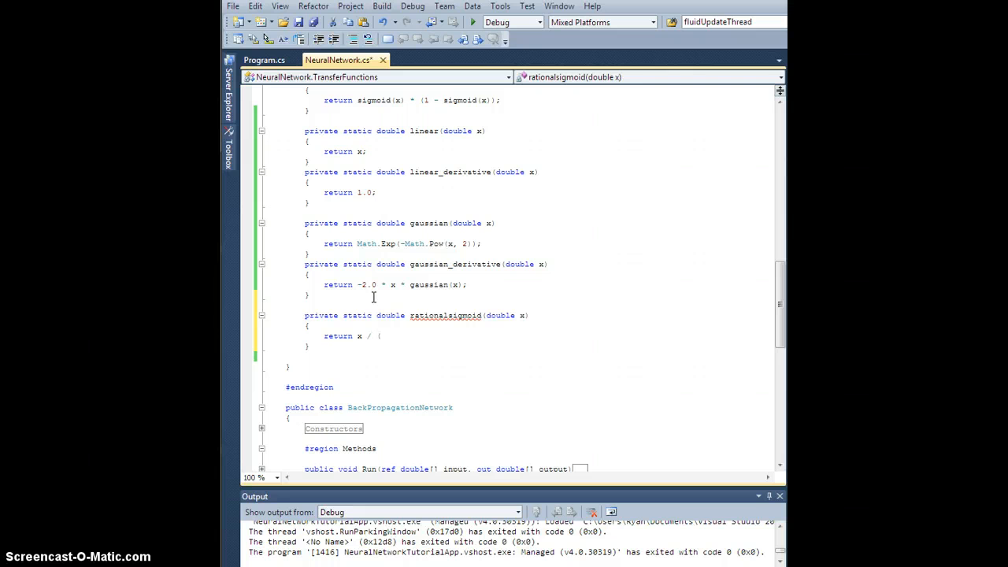
type("1.0 +")
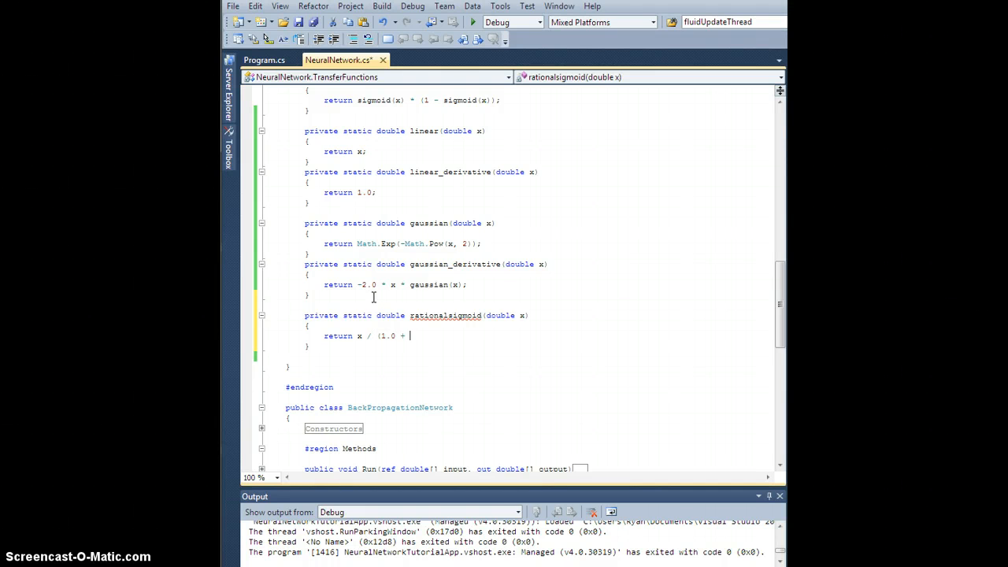
type("Math.Sqrt(1.0 + x * x));")
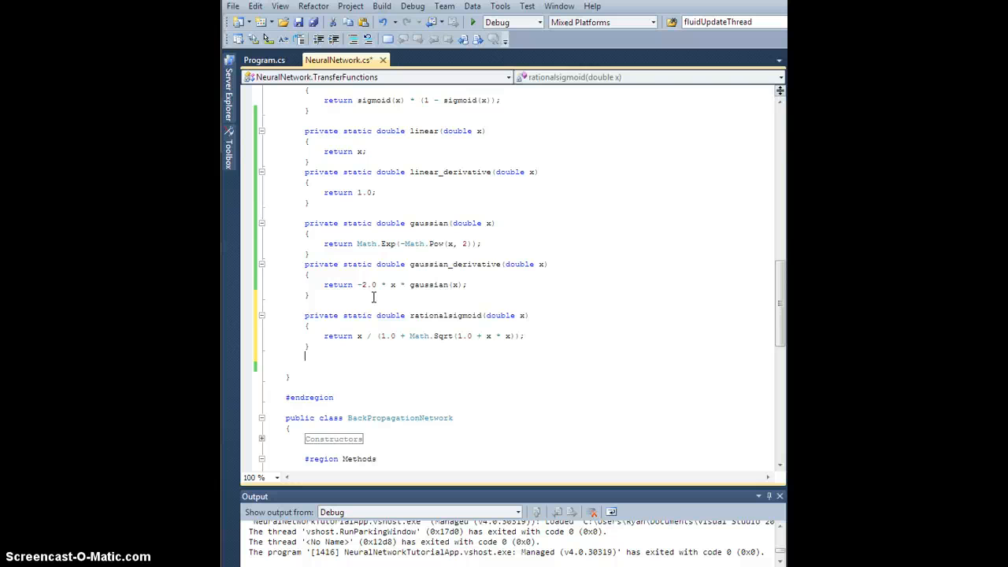
Step: Declare private static double rationalsigmoid_derivative(double x) below rationalsigmoid
type("private static")
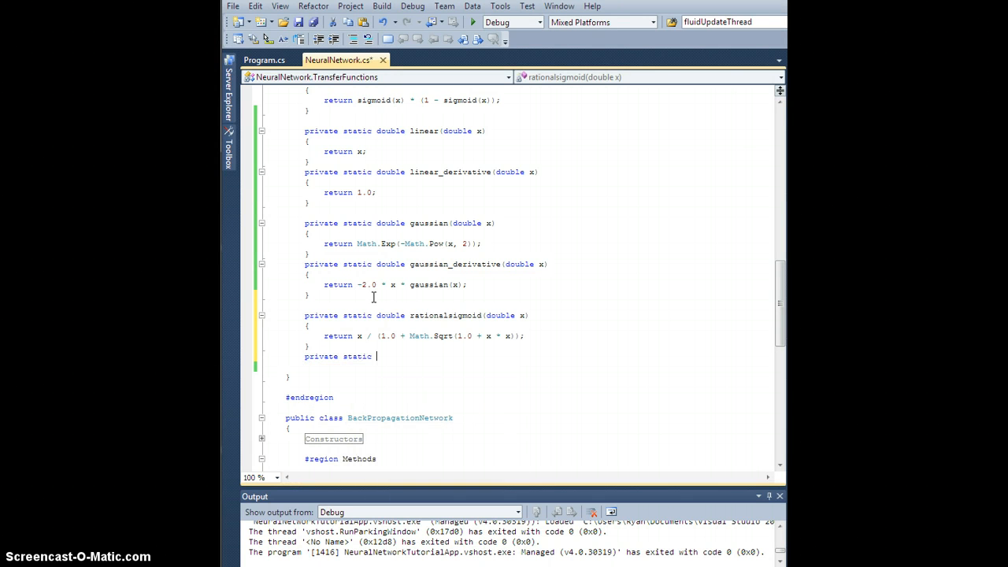
type("double rationalsigmoid")
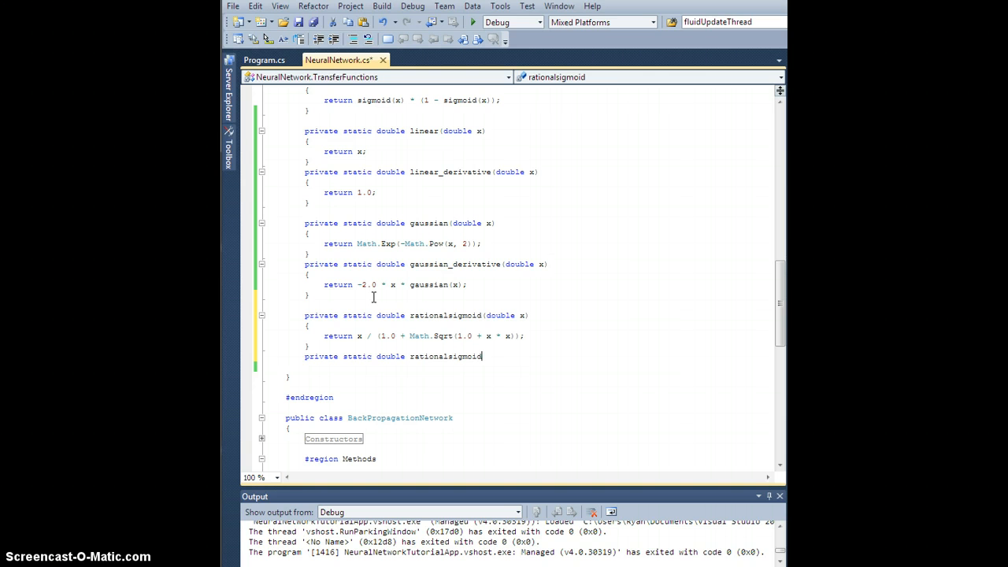
type("_derivative")
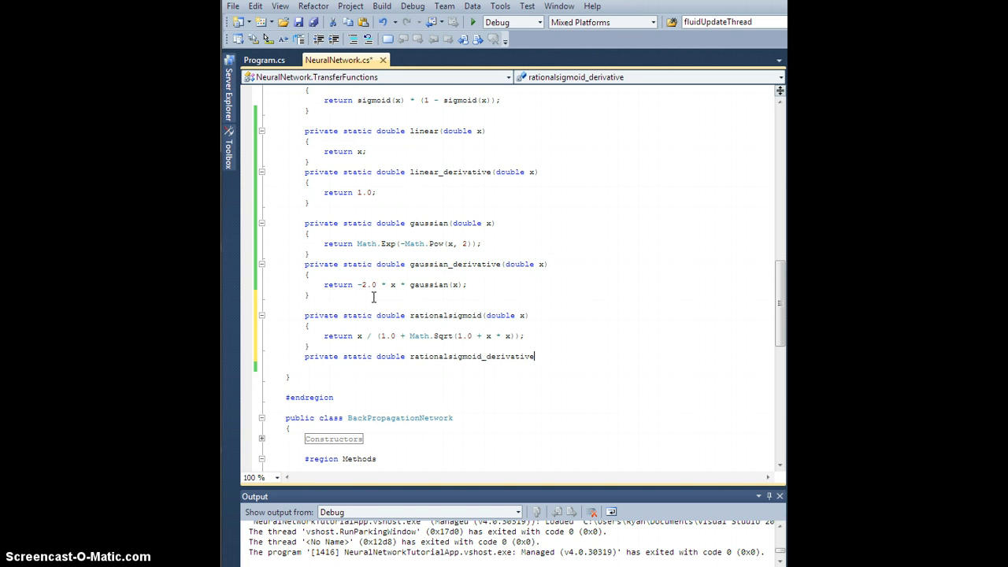
type("(double x")
type("{")
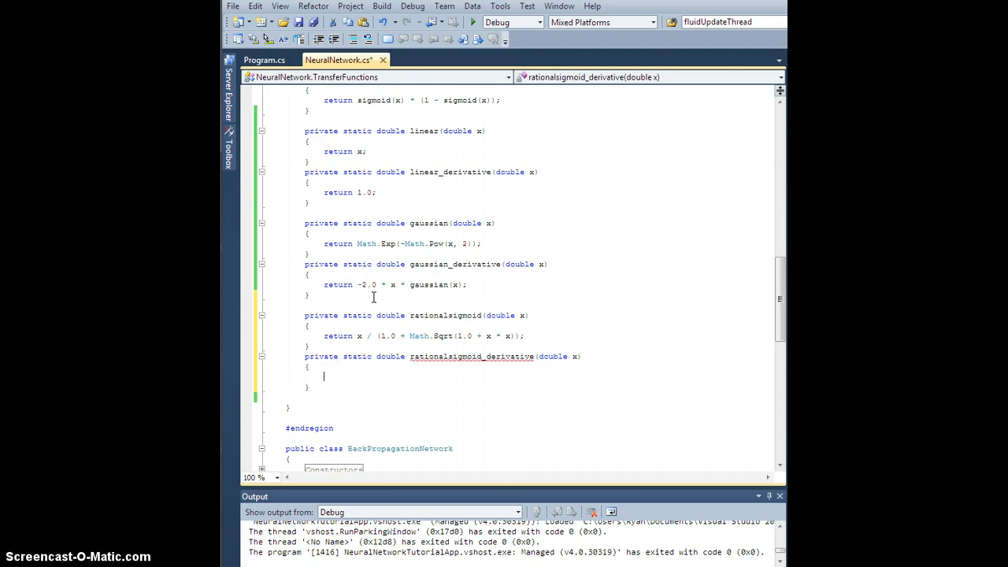
Step: Compute double val = Math.Sqrt(1.0 + x * x) and return 1.0 / (val * (1 + val))
type("double val =")
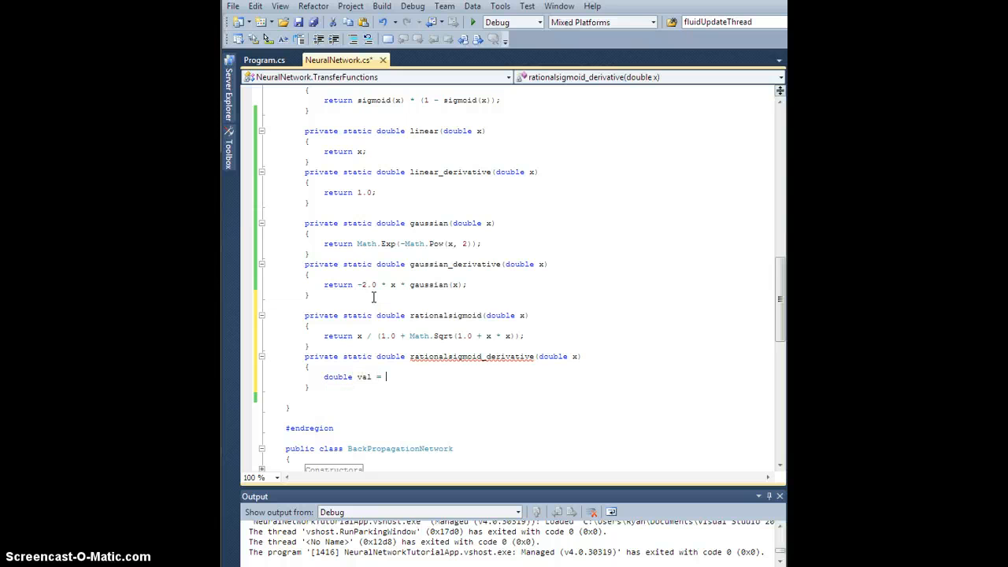
type("Math.Sqrt")
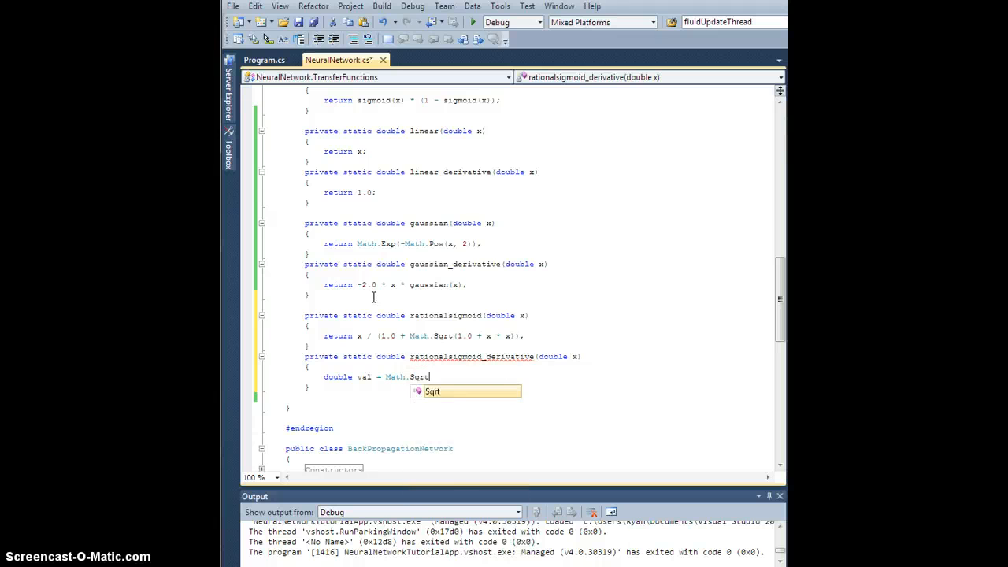
type("(1")
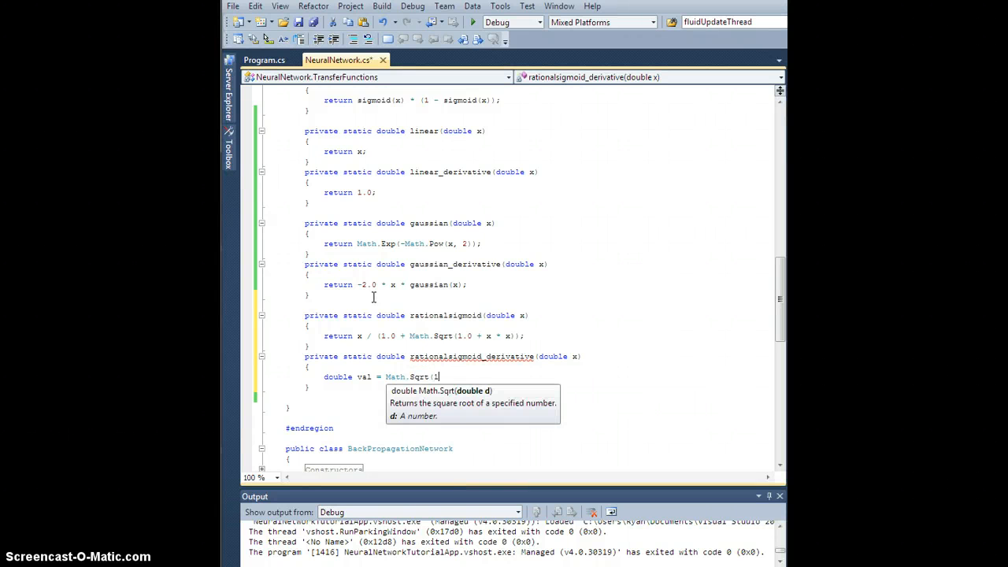
type("1.0 + x * x);")
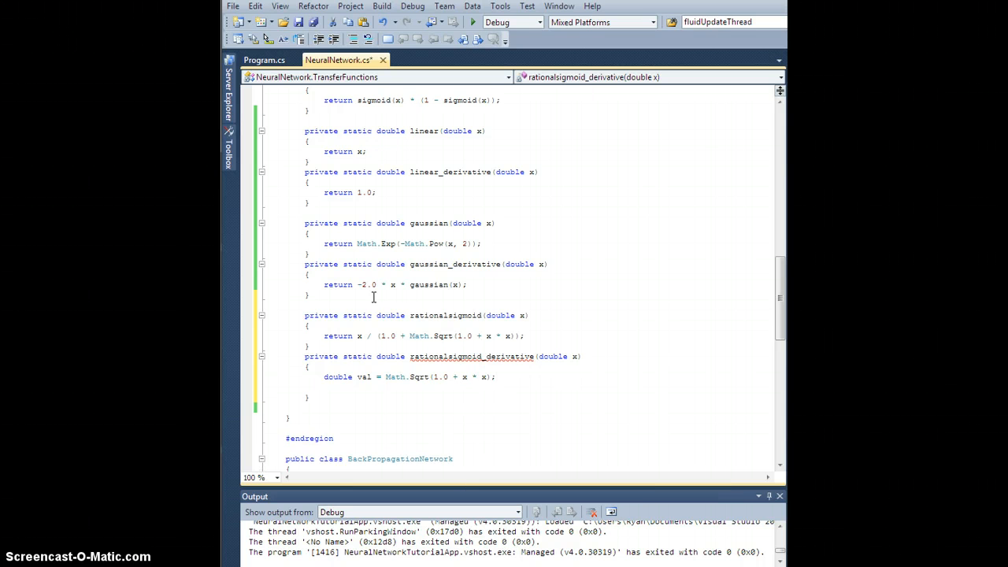
type("return 1.0 /")
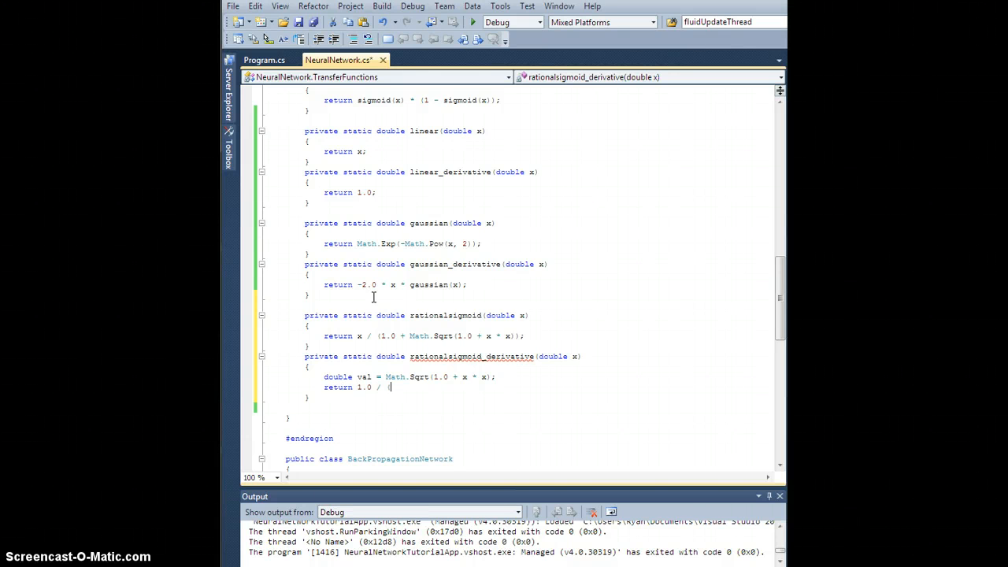
type("(val *")
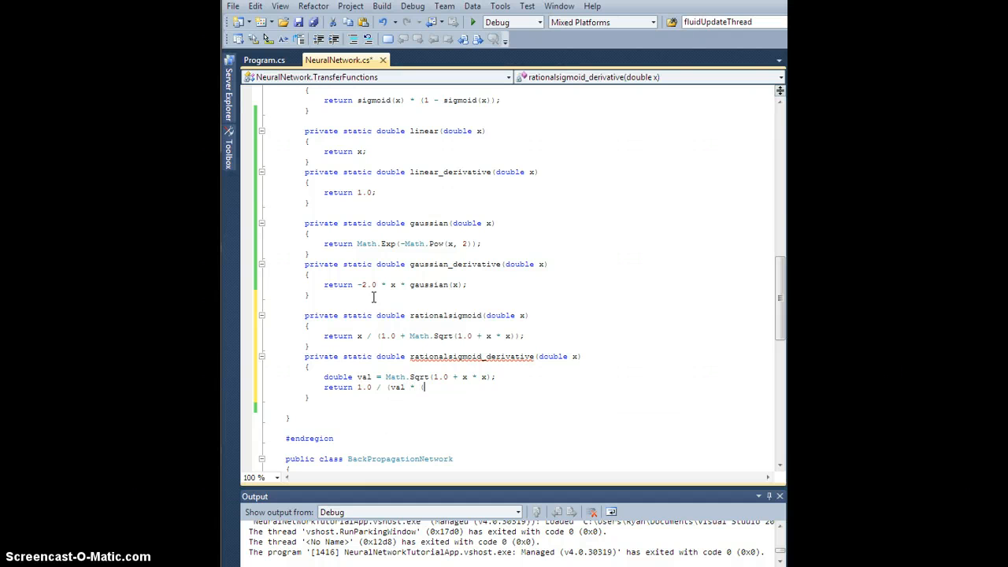
type("(1+ val));")
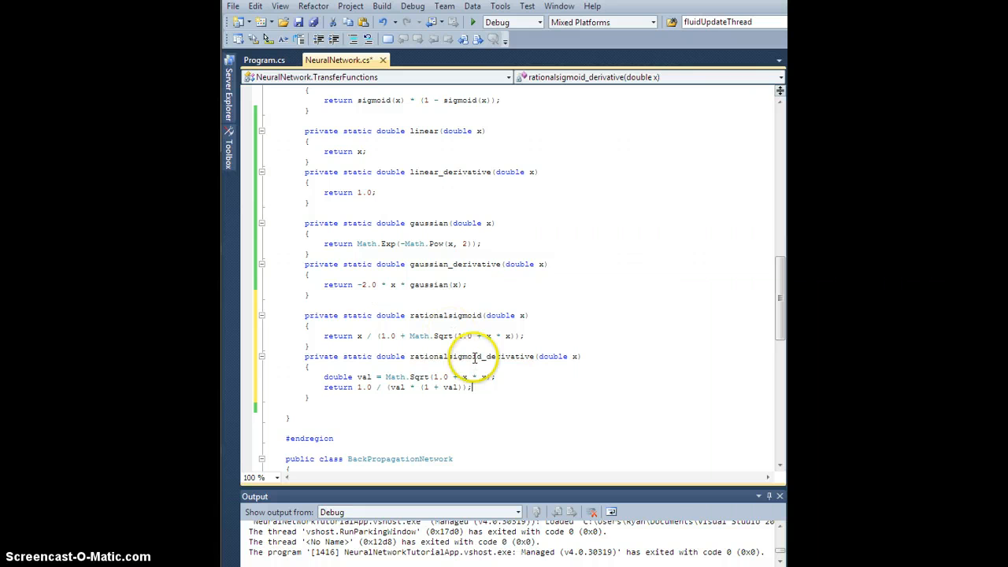
mouse_move(500, 481)
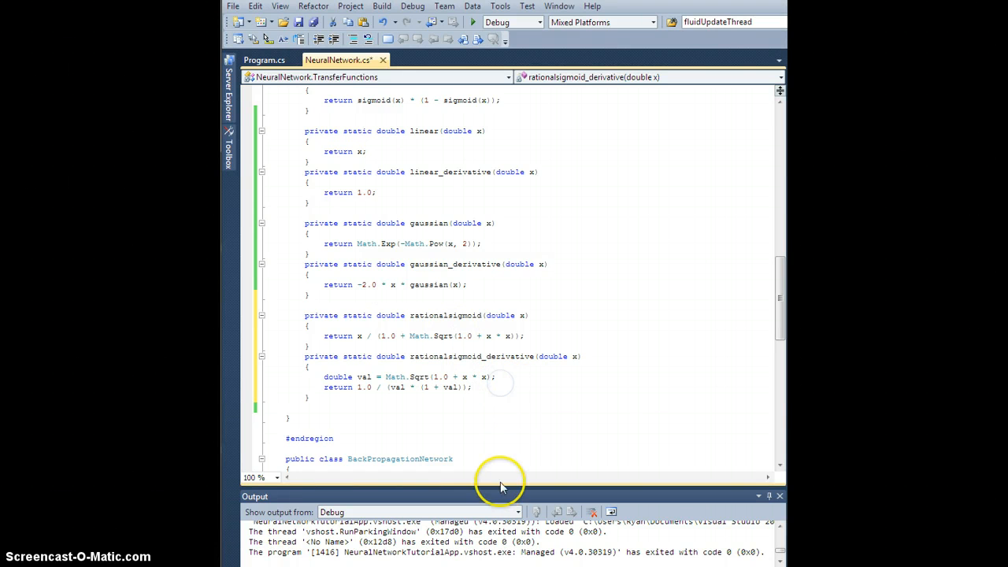
mouse_move(483, 402)
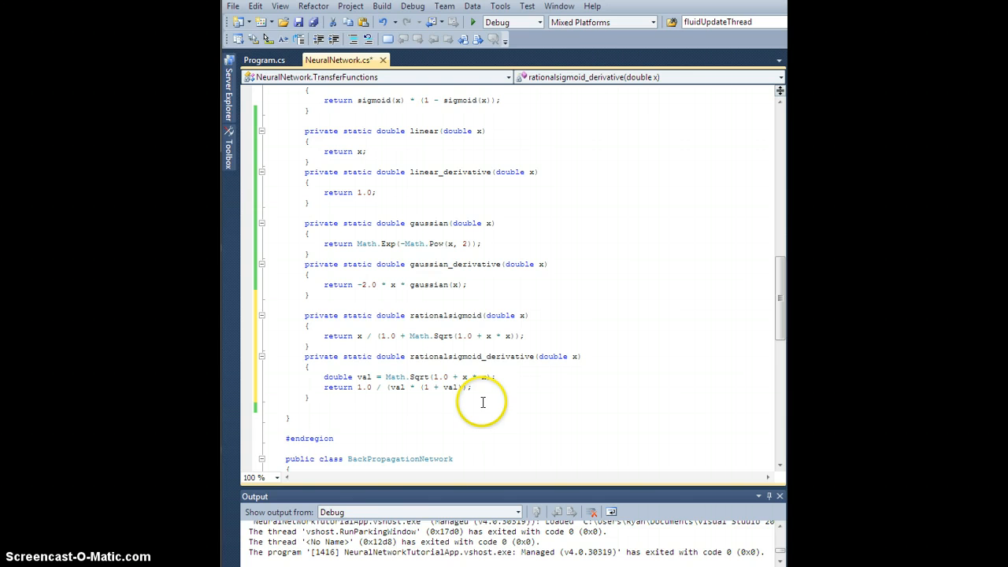